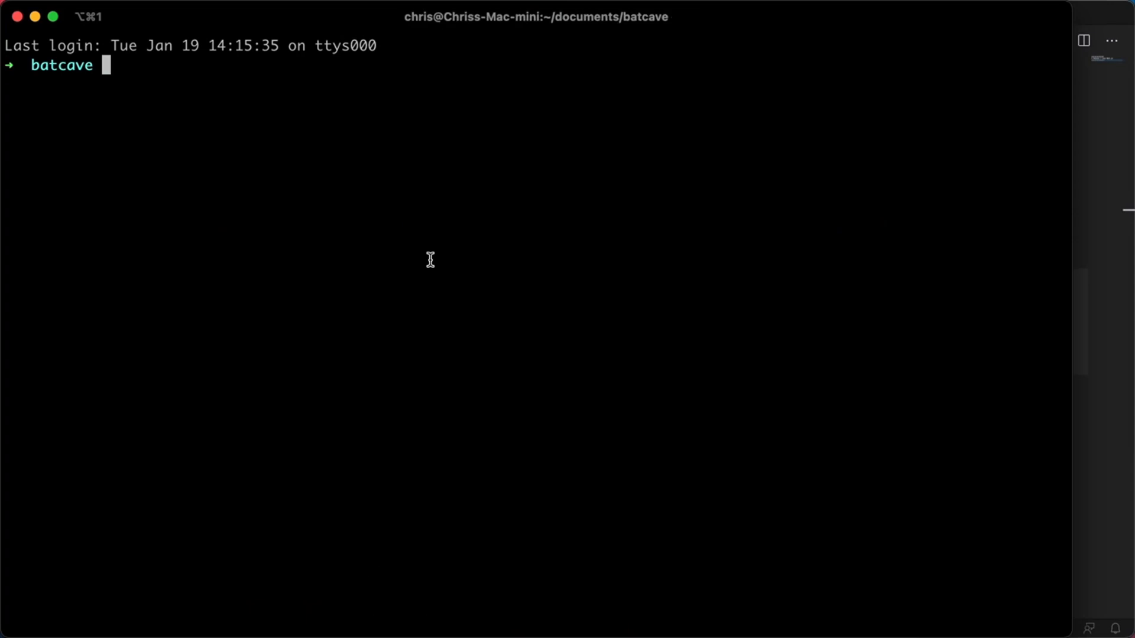
Run npx create-next-app with the project name to scaffold a new Next.js project.
text(npx create-next-app 5-n)
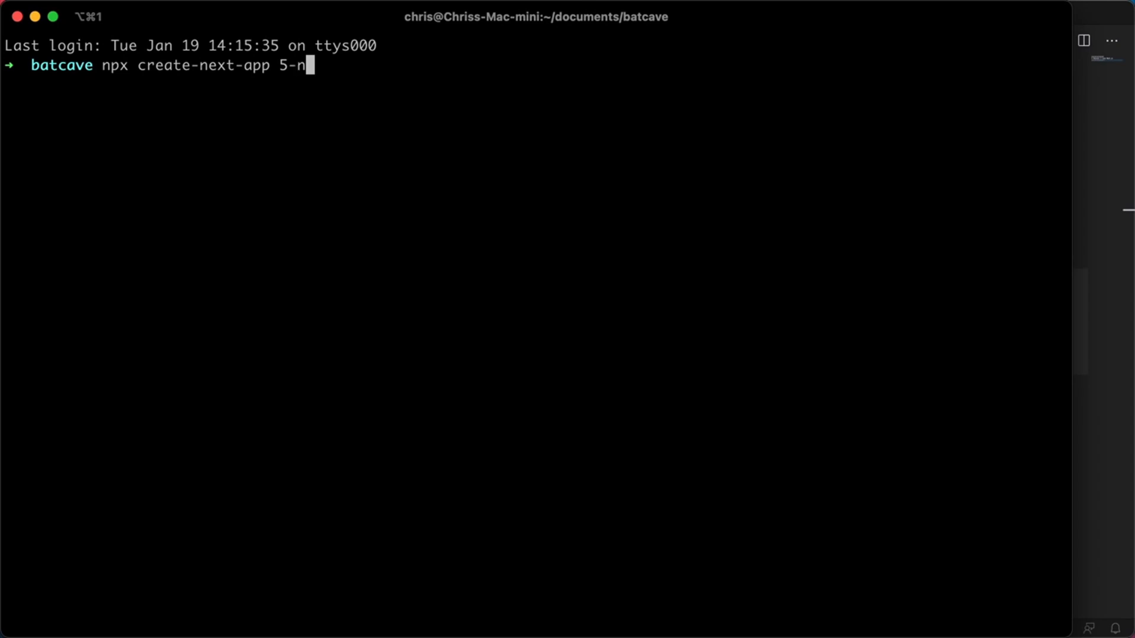
text(ext-things)
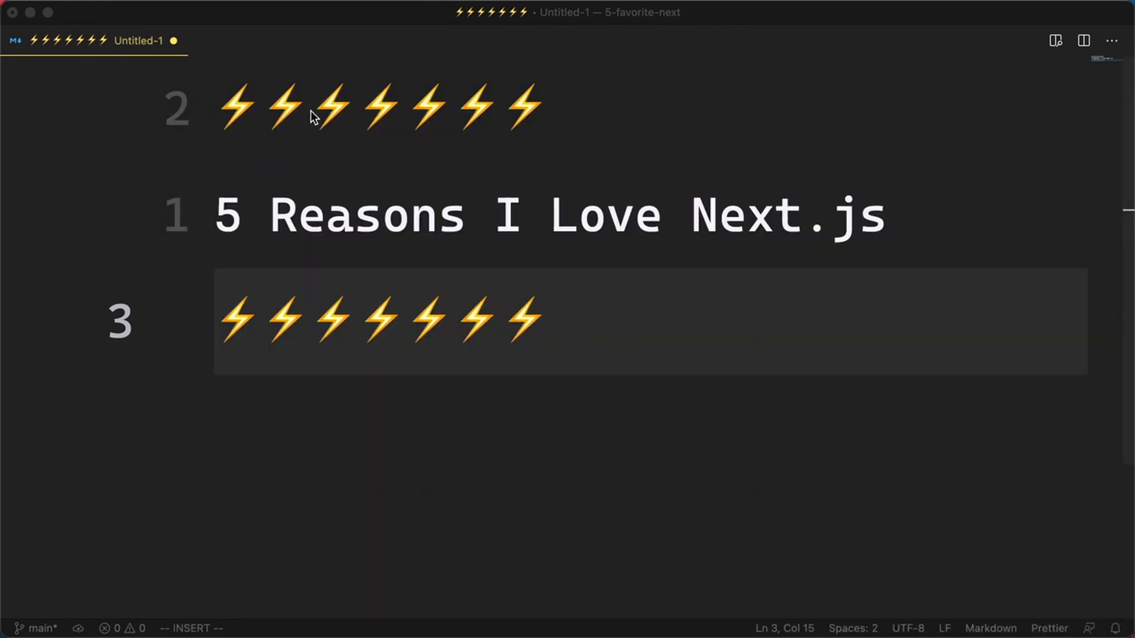
mouse_move(376, 201)
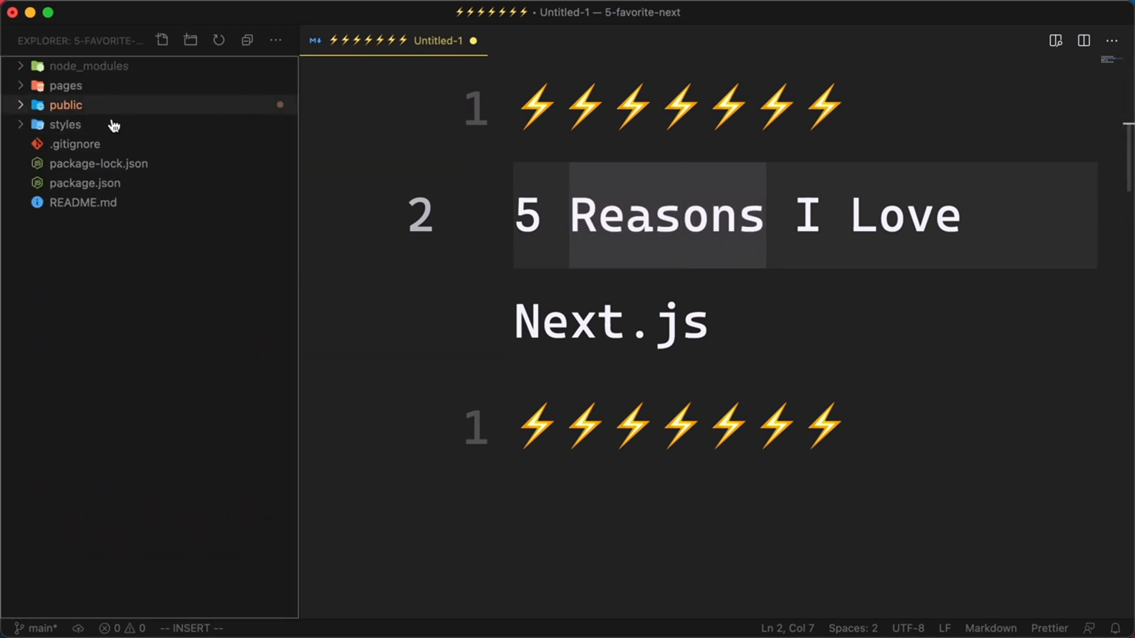
Expand the pages folder to reveal _app.js and index.js, then close the untitled notes tab.
click(65, 85)
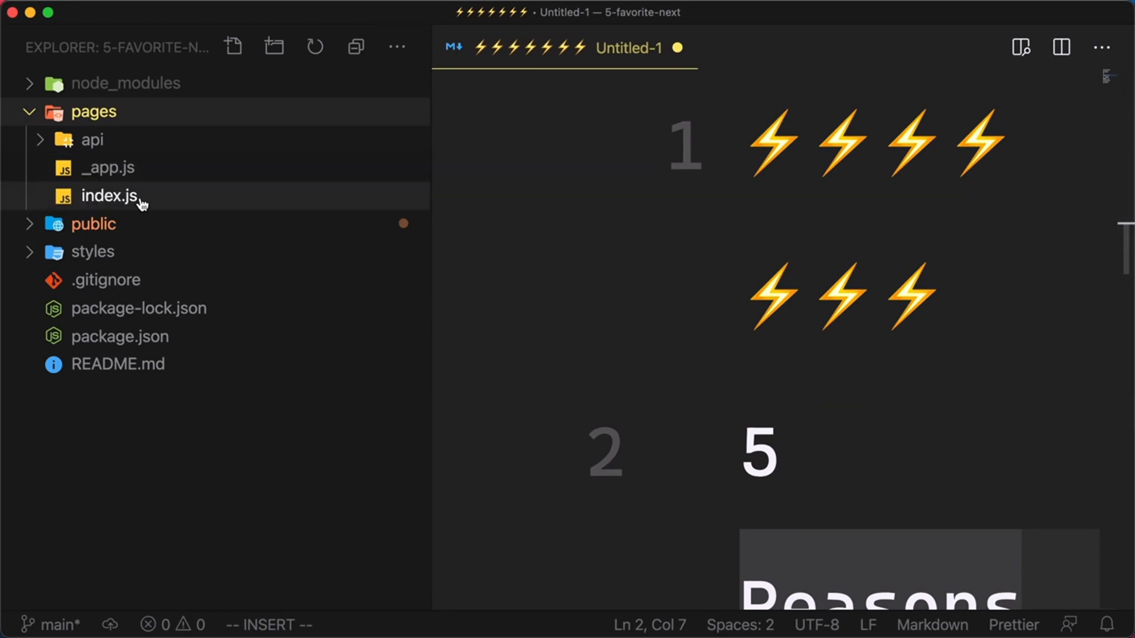
mouse_move(108, 166)
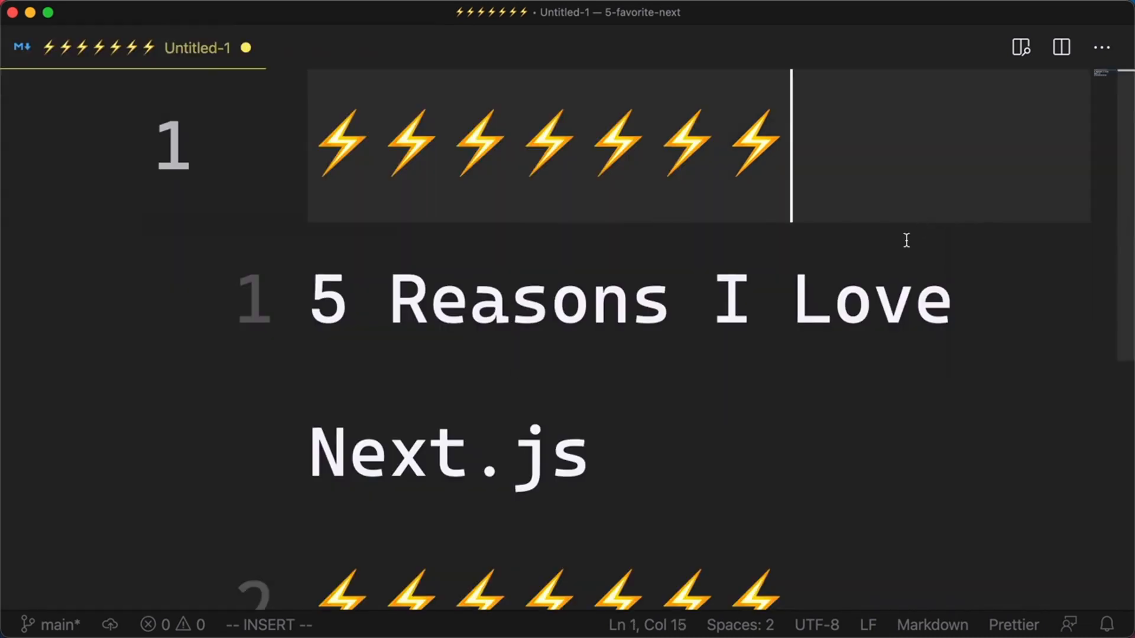
text(staut)
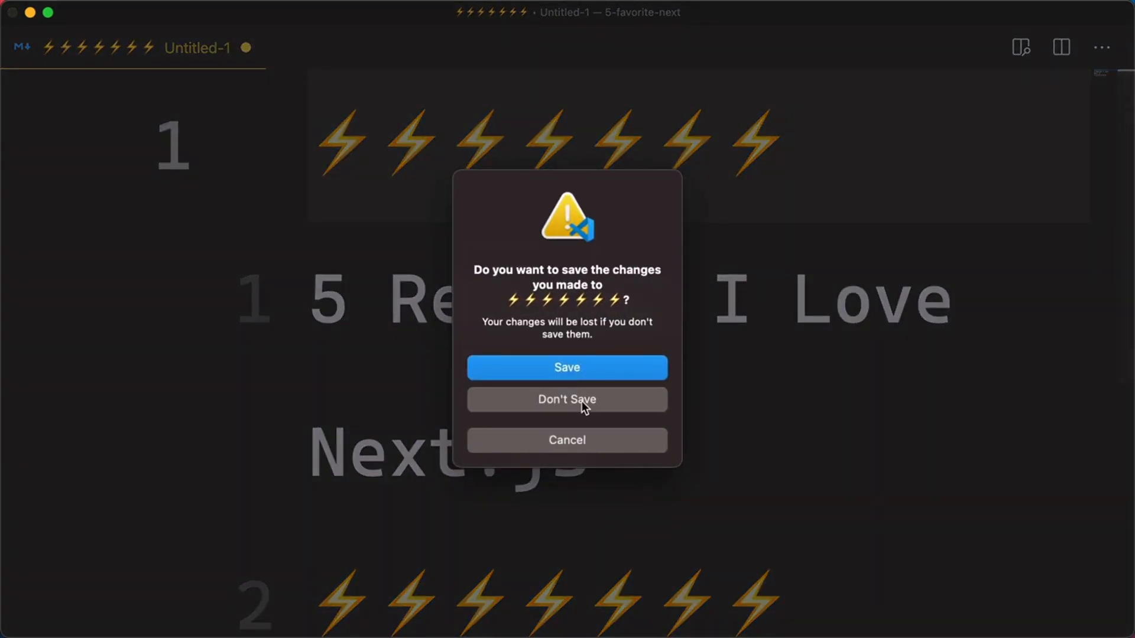
Discard the untitled notes and start the dev server with npm run dev.
click(566, 399)
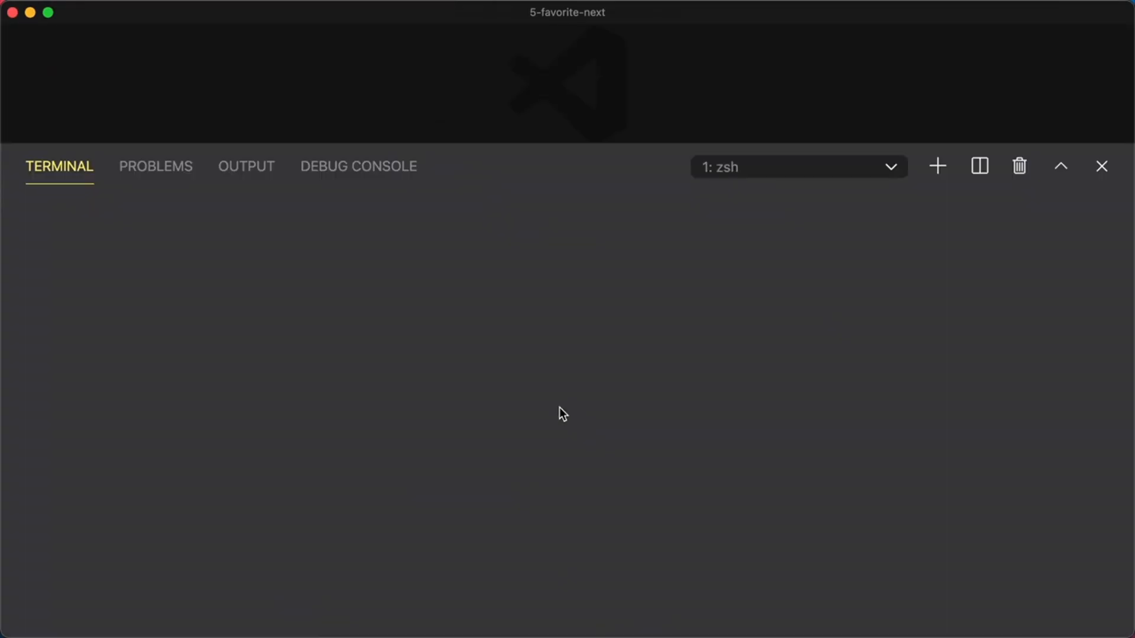
text(n)
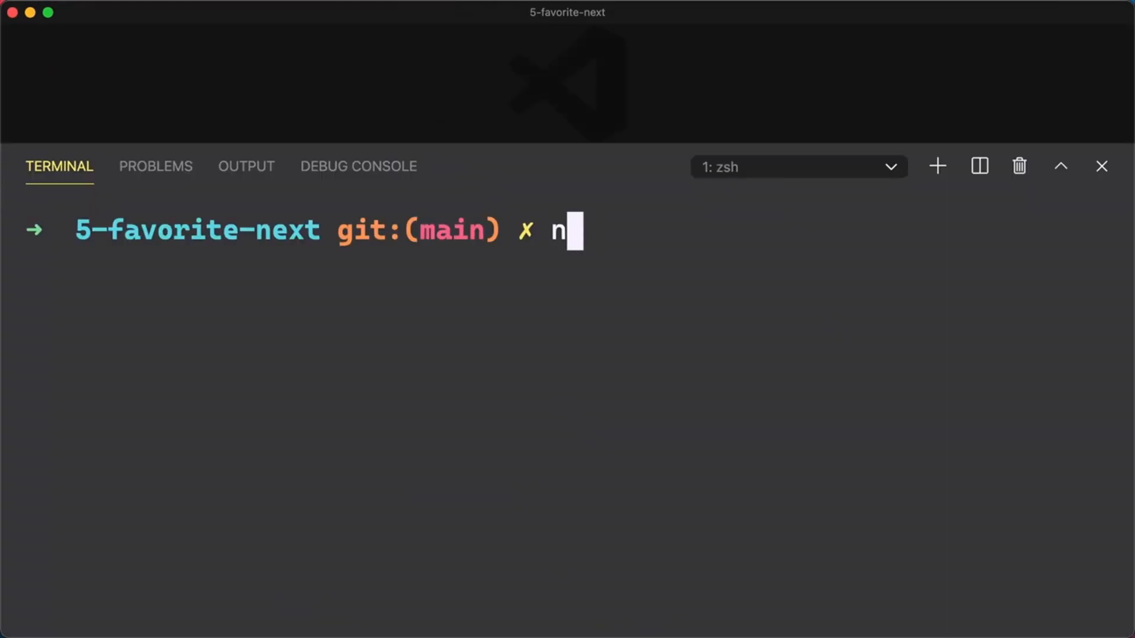
text(pm run dev)
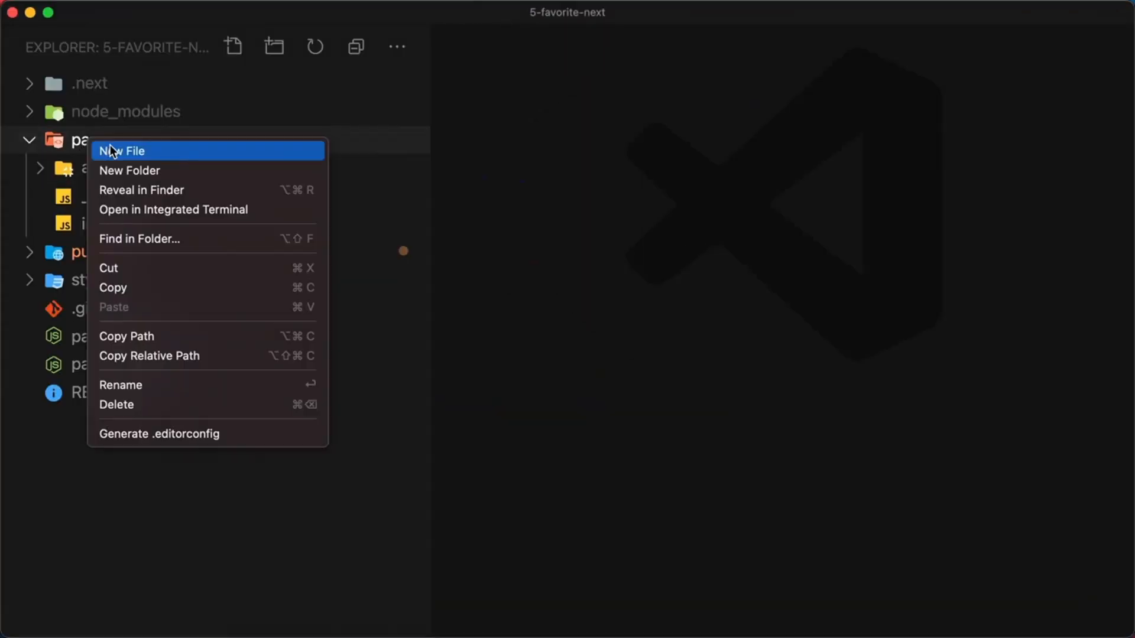
Create pages/about.js exporting an About function returning <div>about page</div>, importing React.
click(122, 150)
text(about.js)
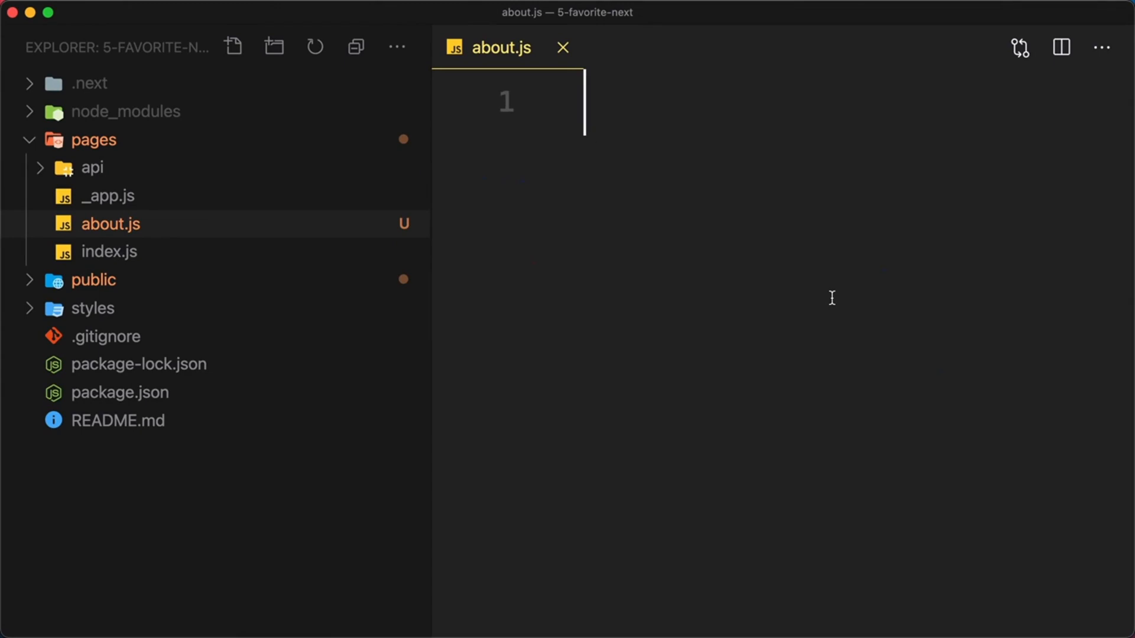
text(export default)
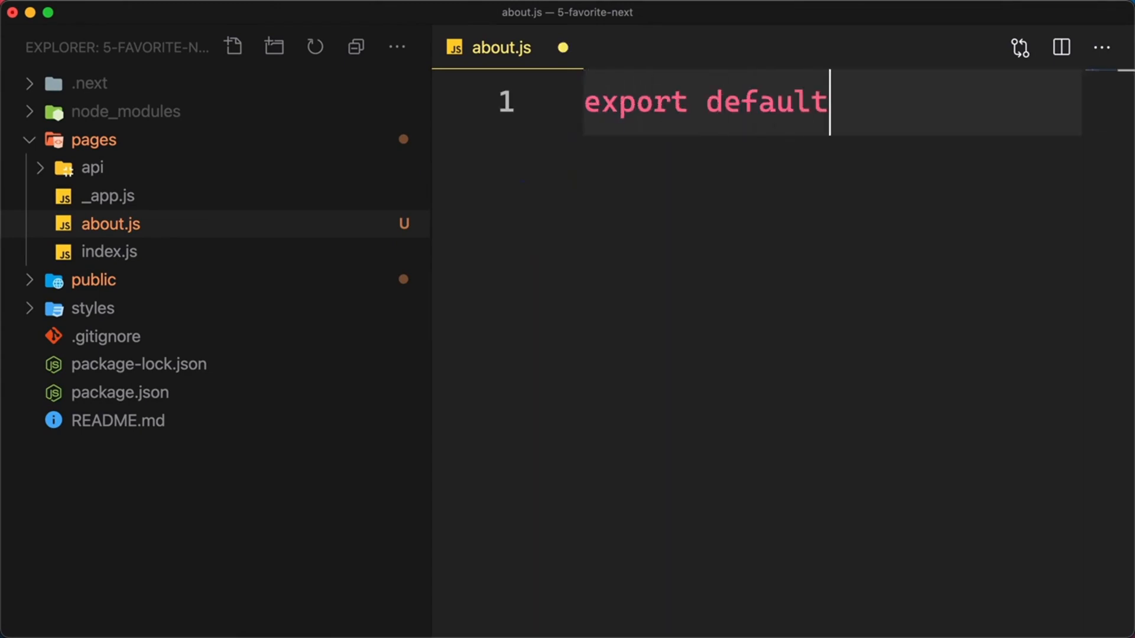
text(function About() {)
text(return <)
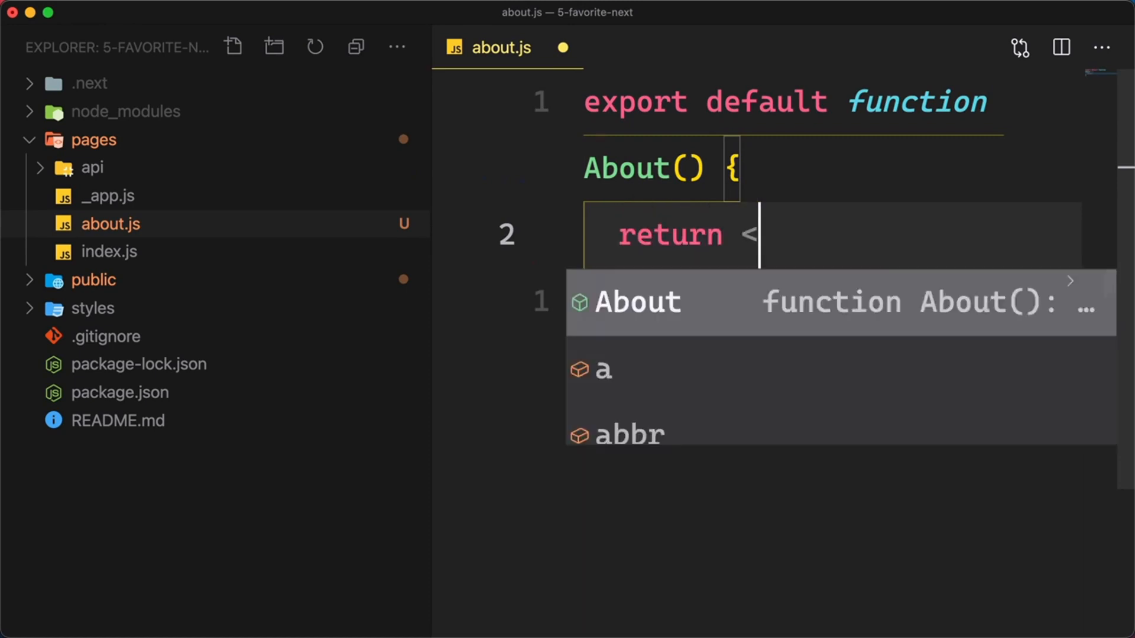
text(div>about page</div>;)
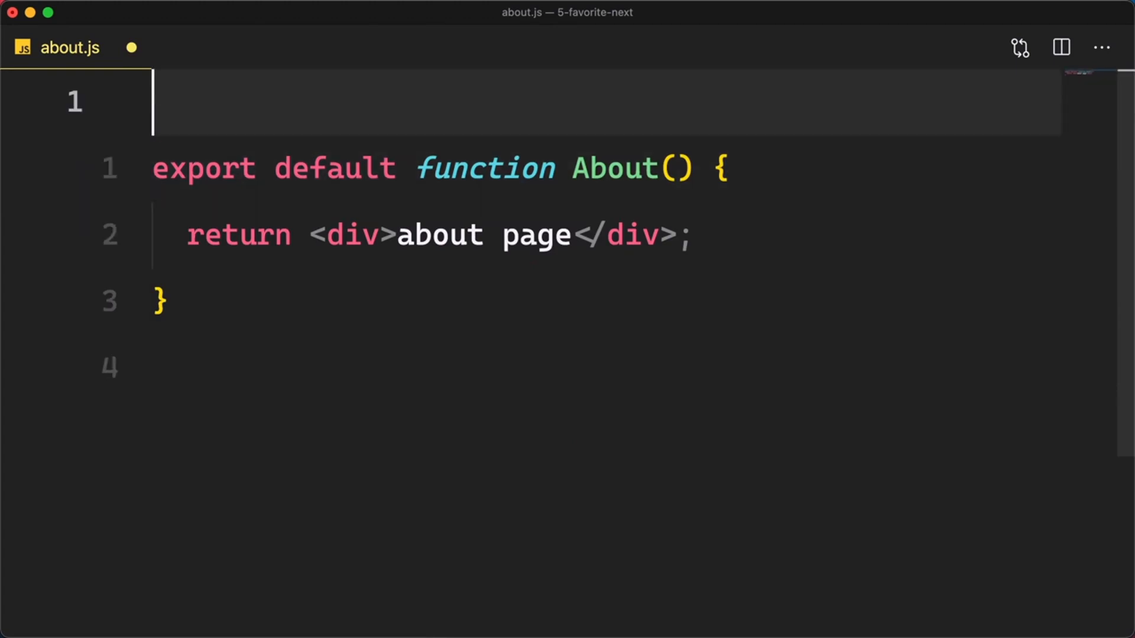
text(import React from 'react')
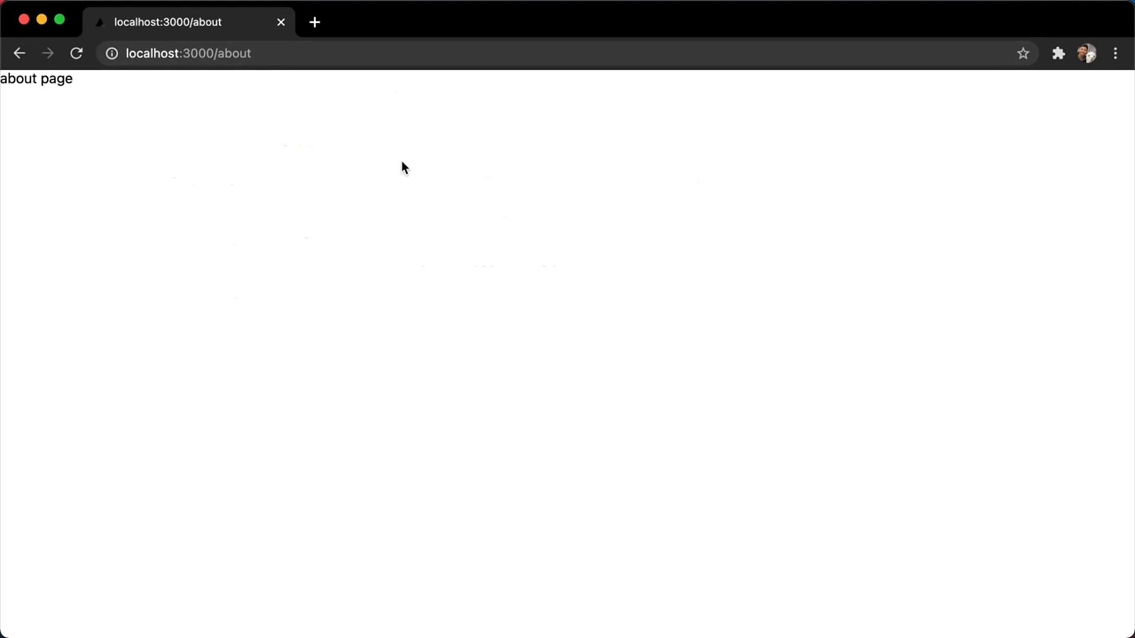
mouse_move(315, 150)
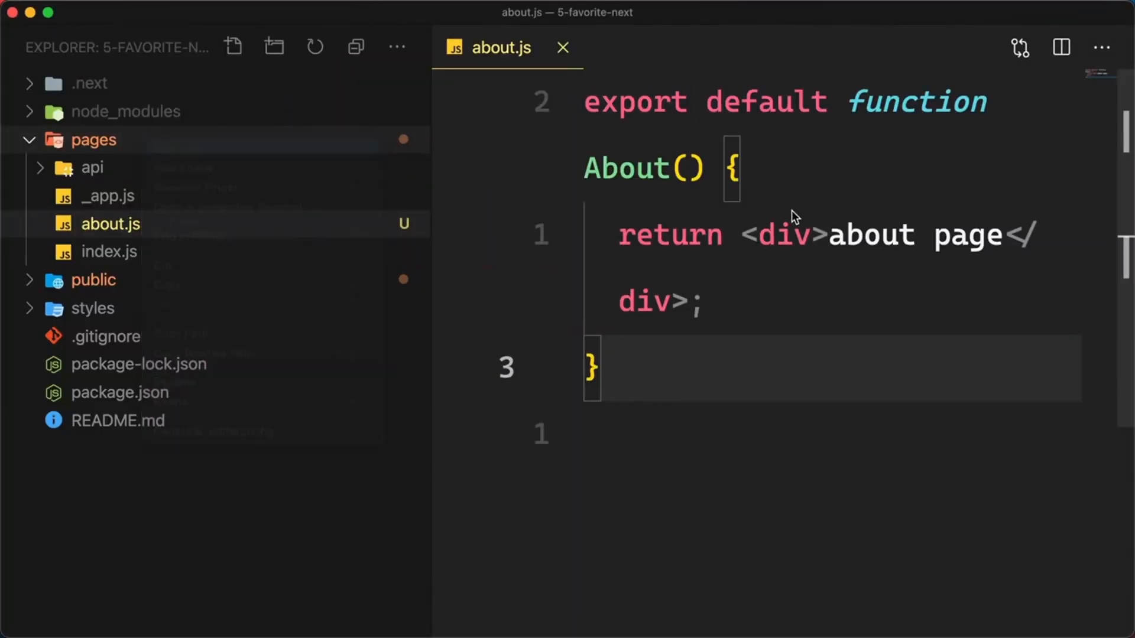
Create a new file tutorials/javascript.js under the pages folder.
click(233, 46)
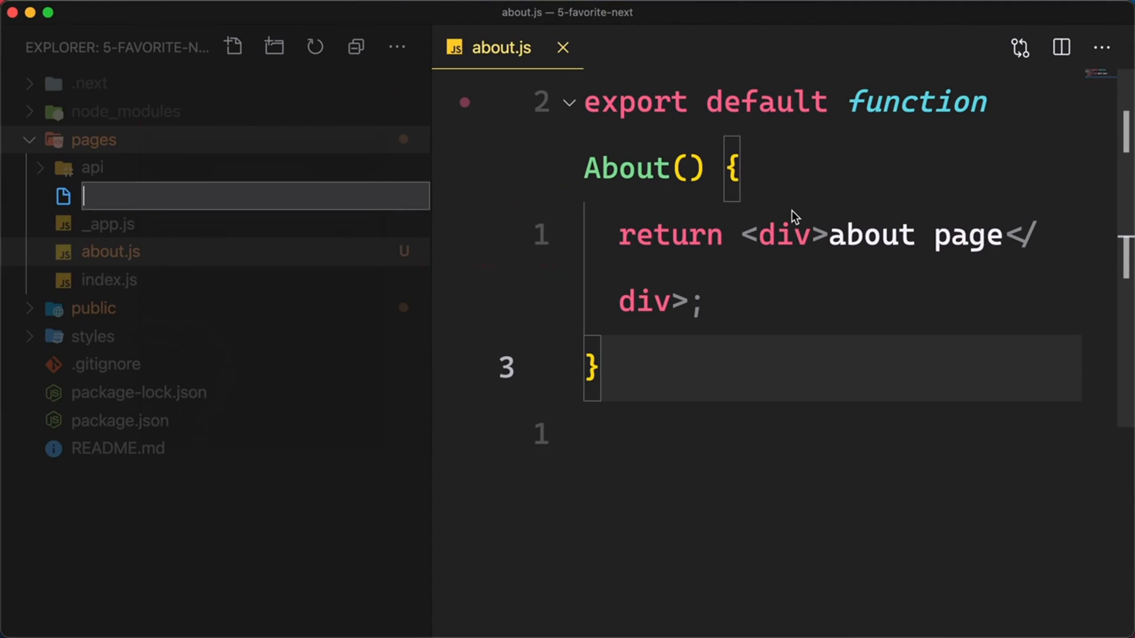
text(tutori)
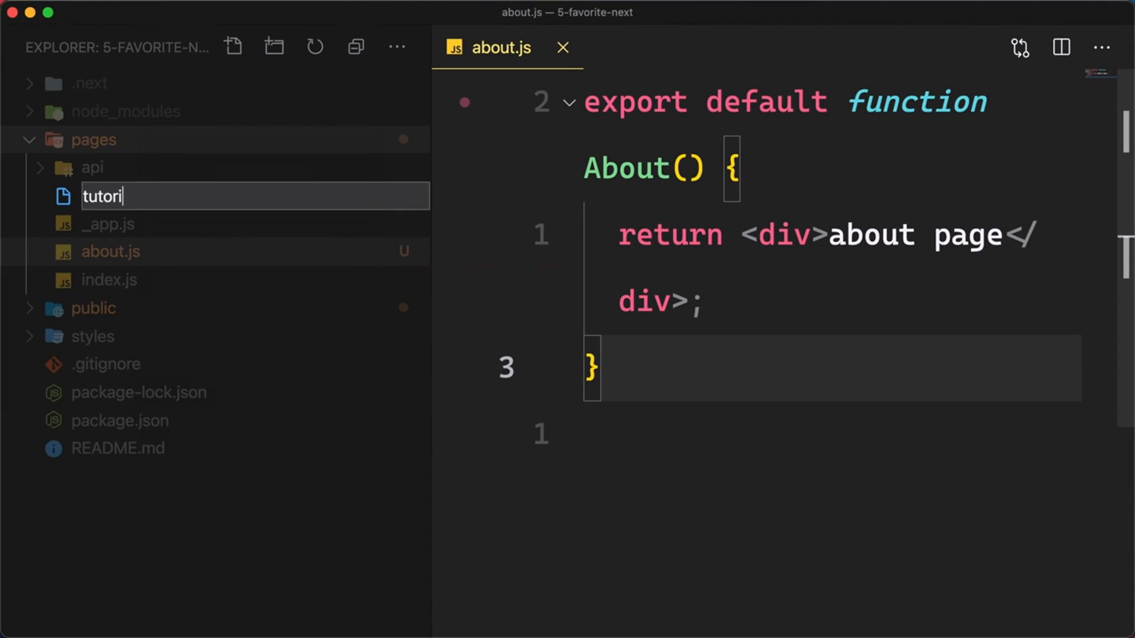
text(als/javascript)
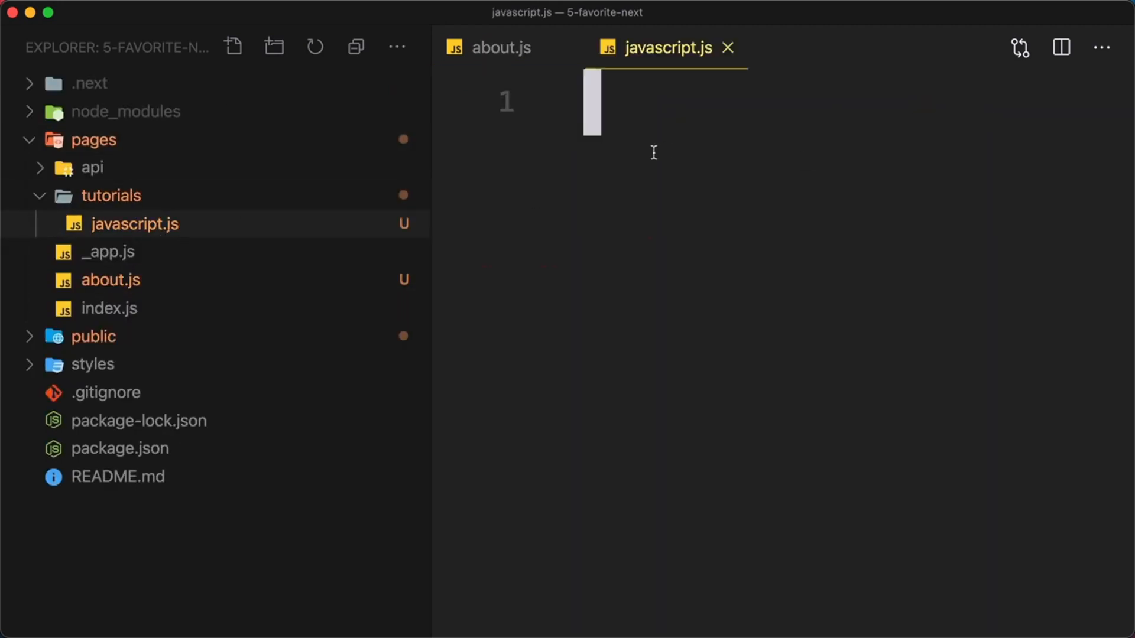
Write an exported JavaScript component returning a 'javascript page' div.
text(e)
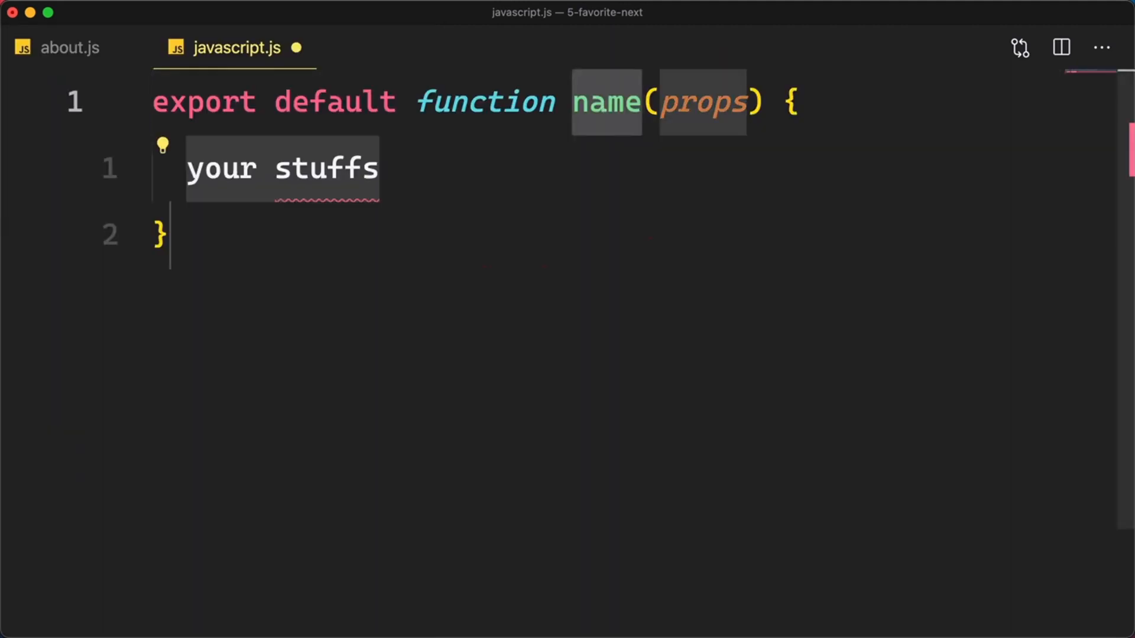
text(JavaScript)
click(607, 169)
text(return <div>)
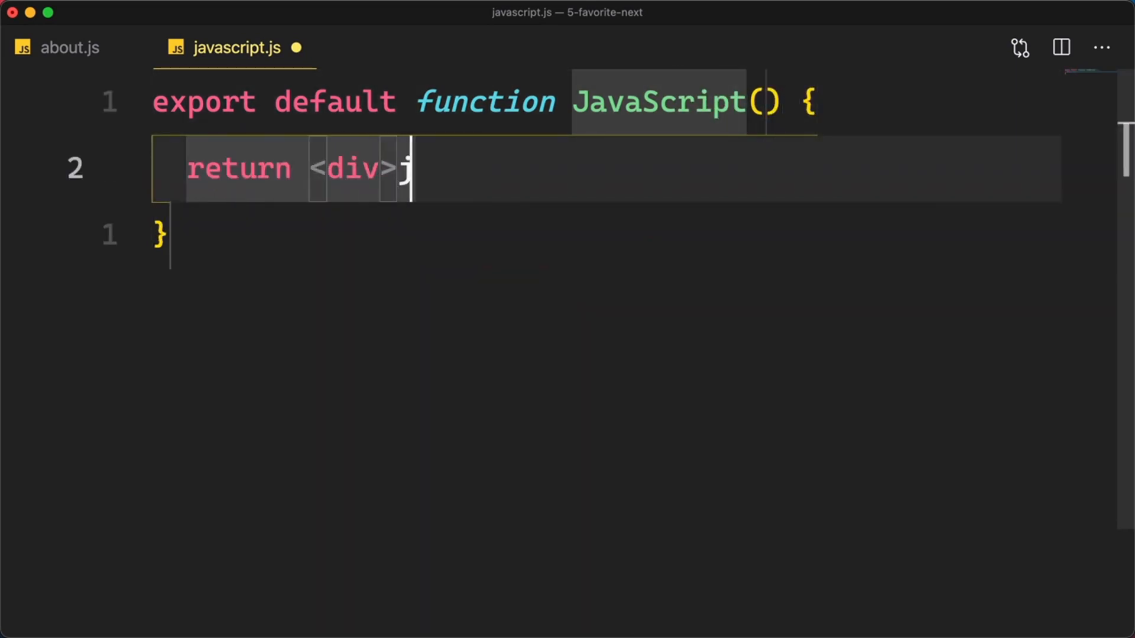
text(jaavascript page</di)
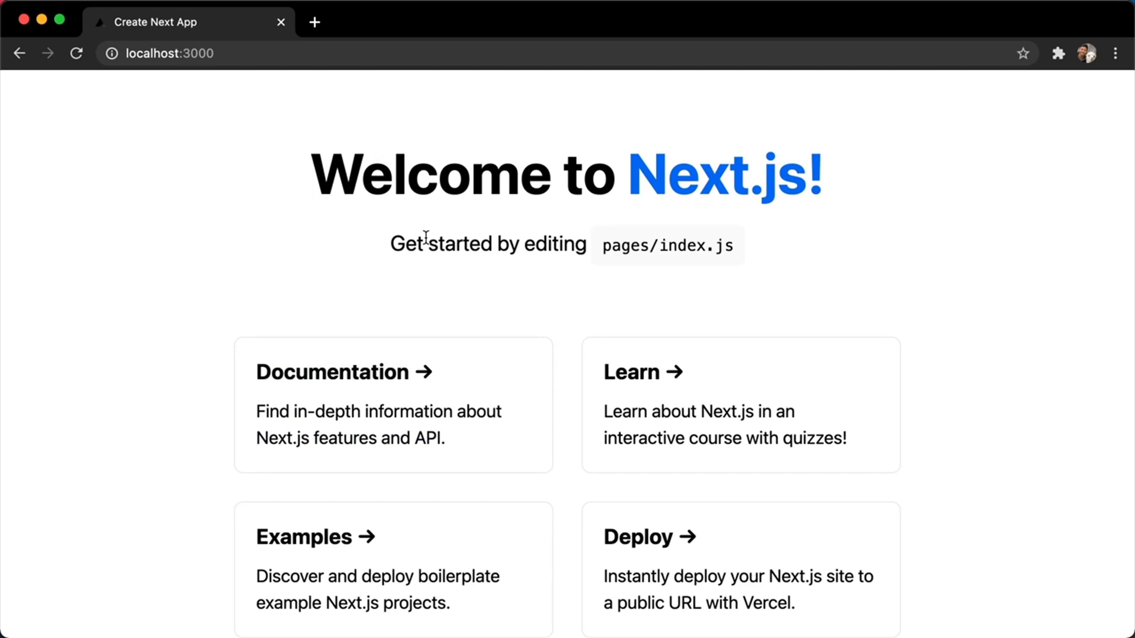
mouse_move(143, 176)
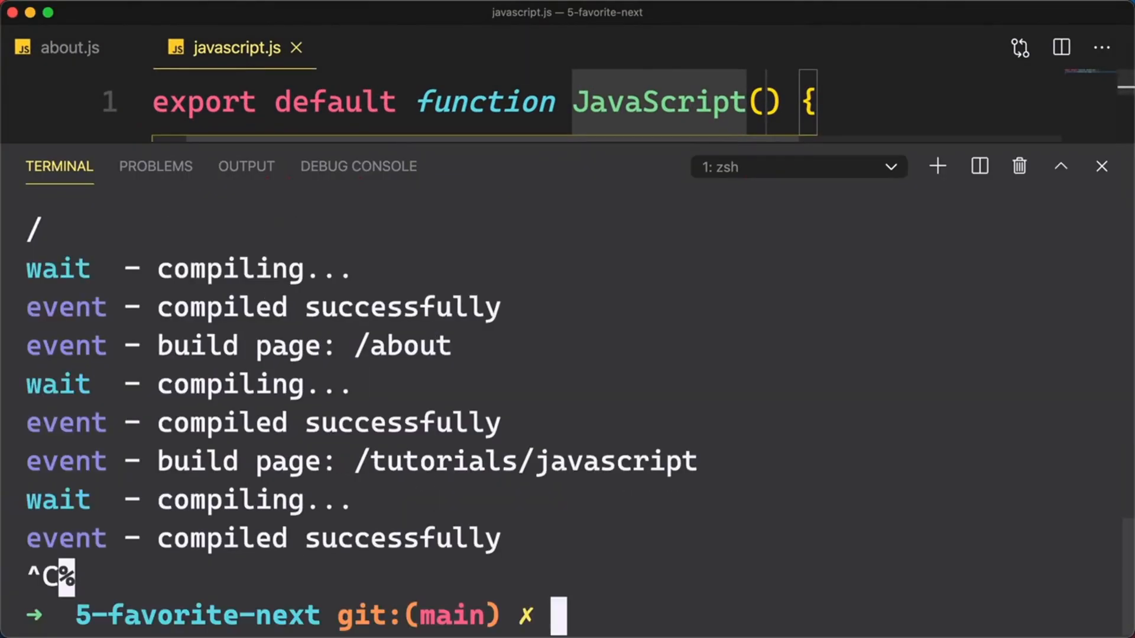
Build the project for production with npm run build to list the generated routes.
text(npm ru)
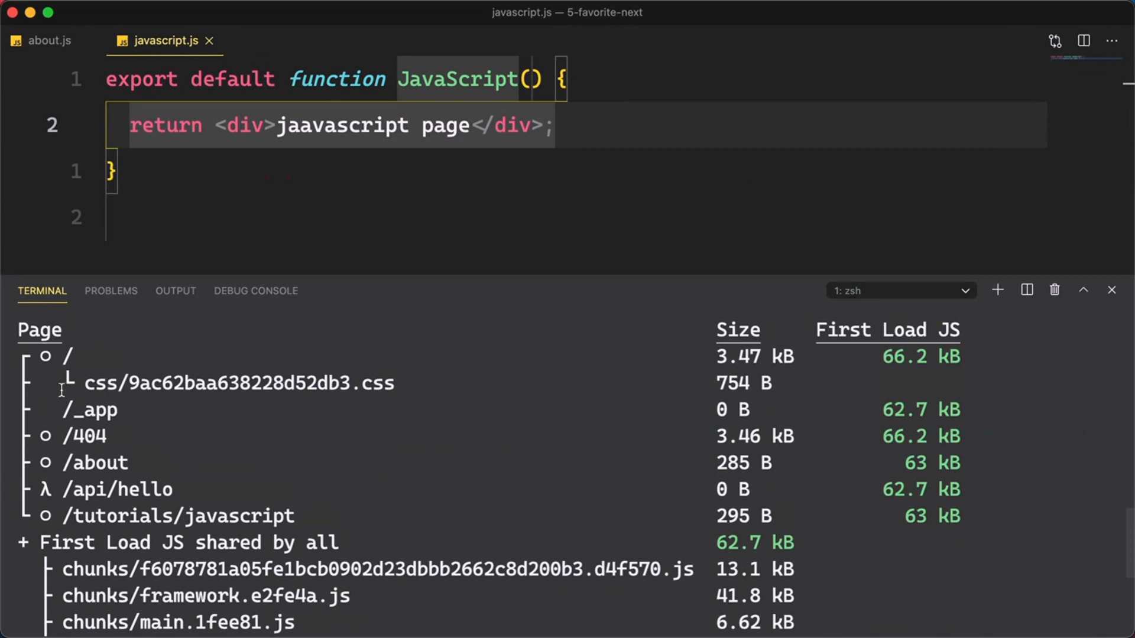
mouse_move(76, 409)
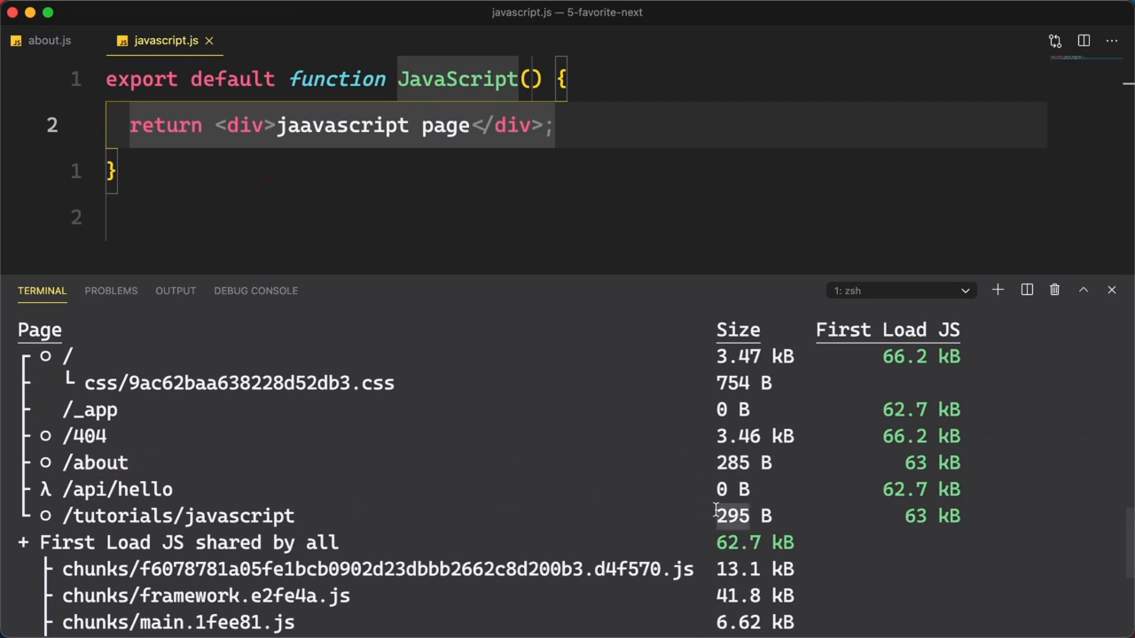
mouse_move(415, 447)
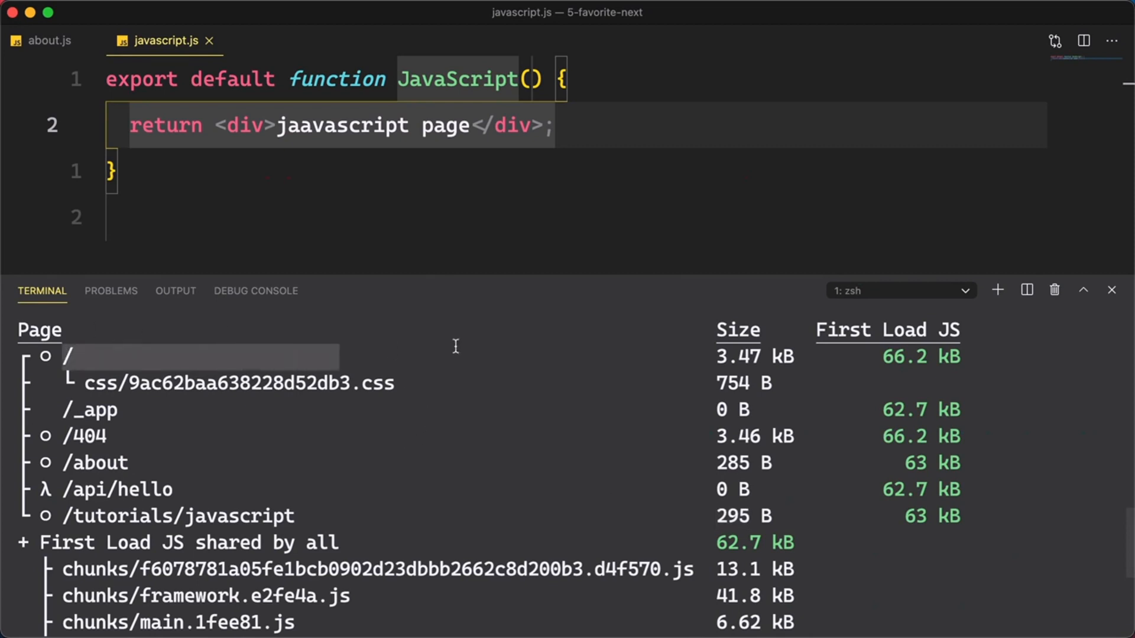
mouse_move(809, 357)
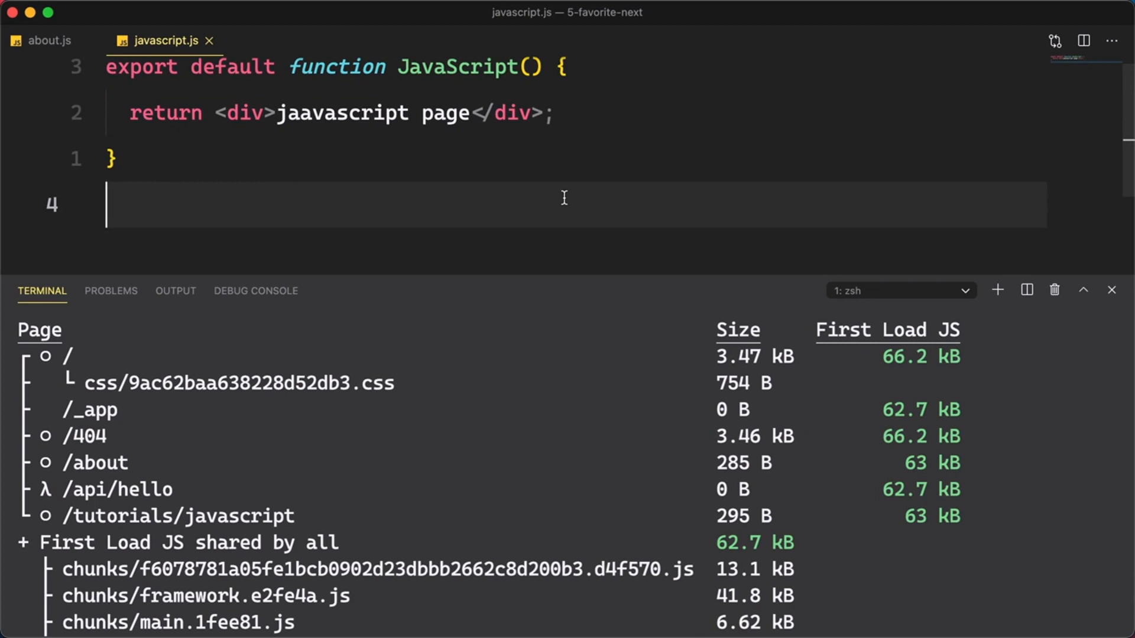
mouse_move(740, 204)
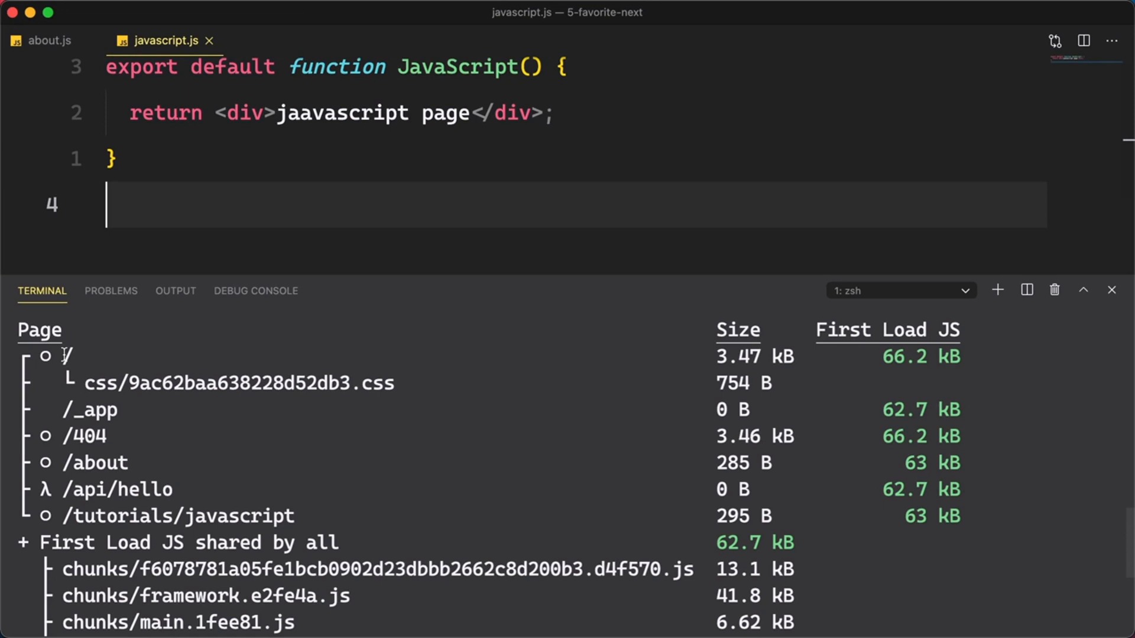
mouse_move(760, 467)
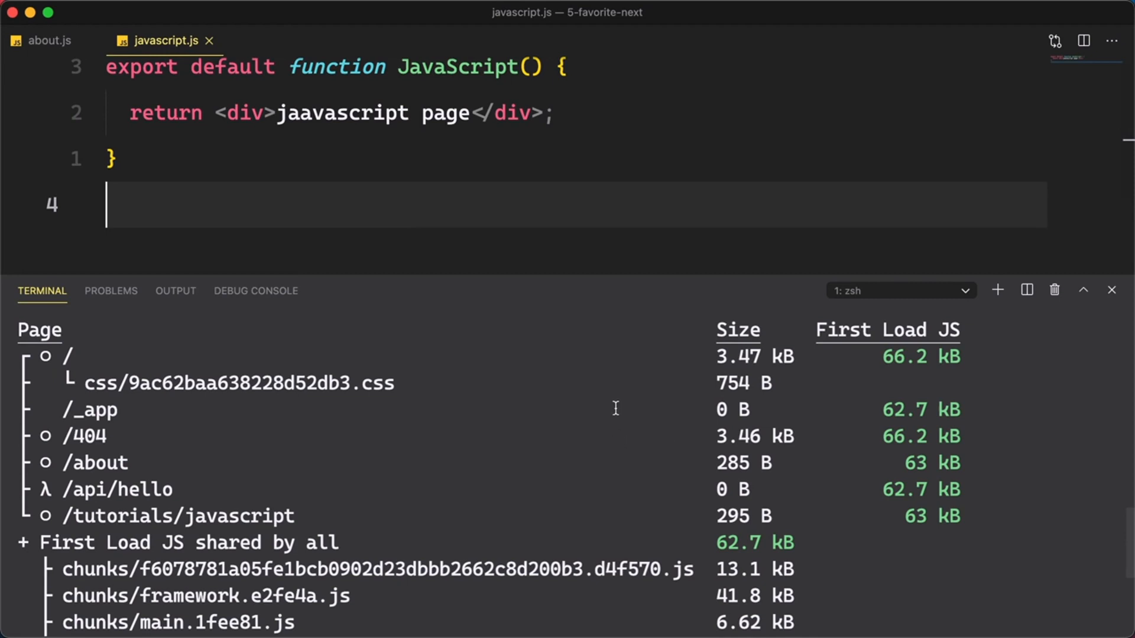
mouse_move(712, 204)
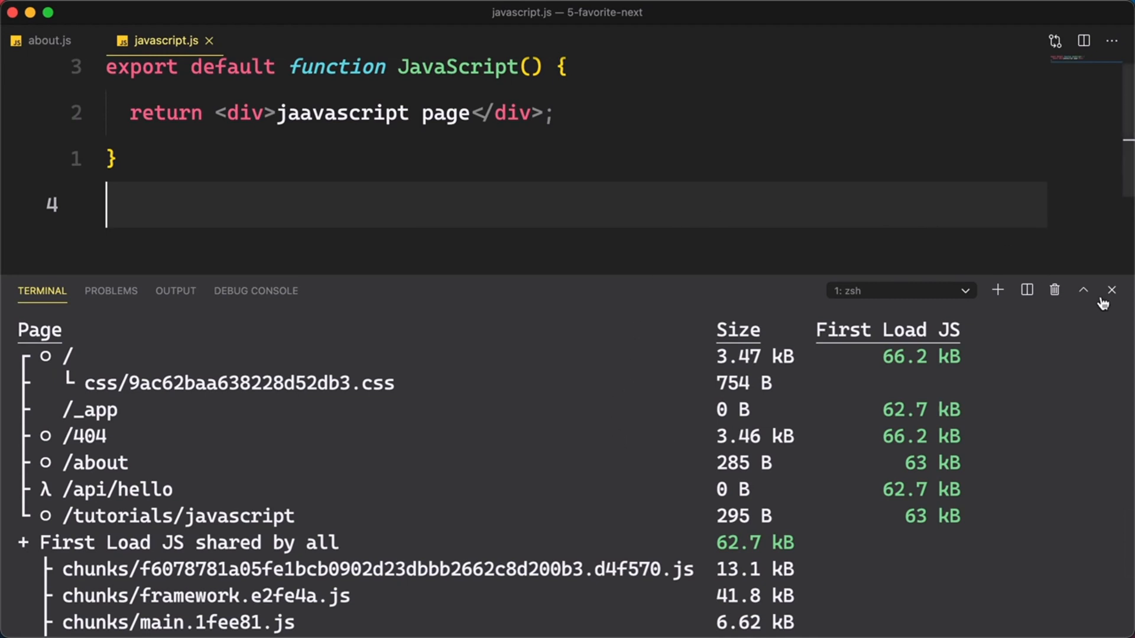
Hide the terminal panel and open pages/api/hello.js in the editor.
click(1111, 289)
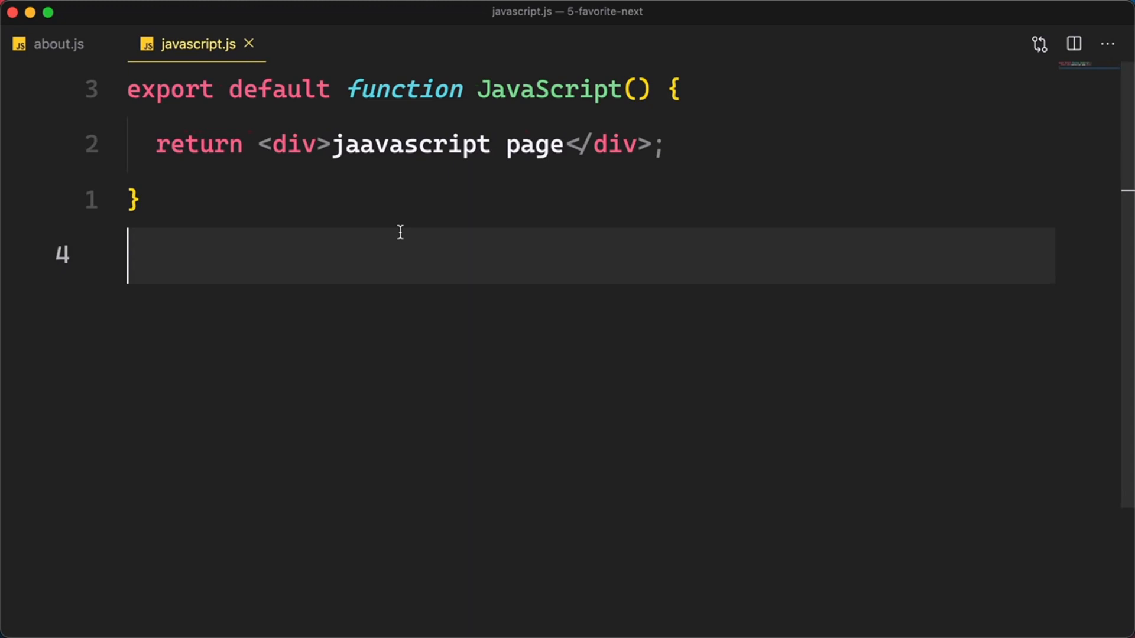
mouse_move(404, 228)
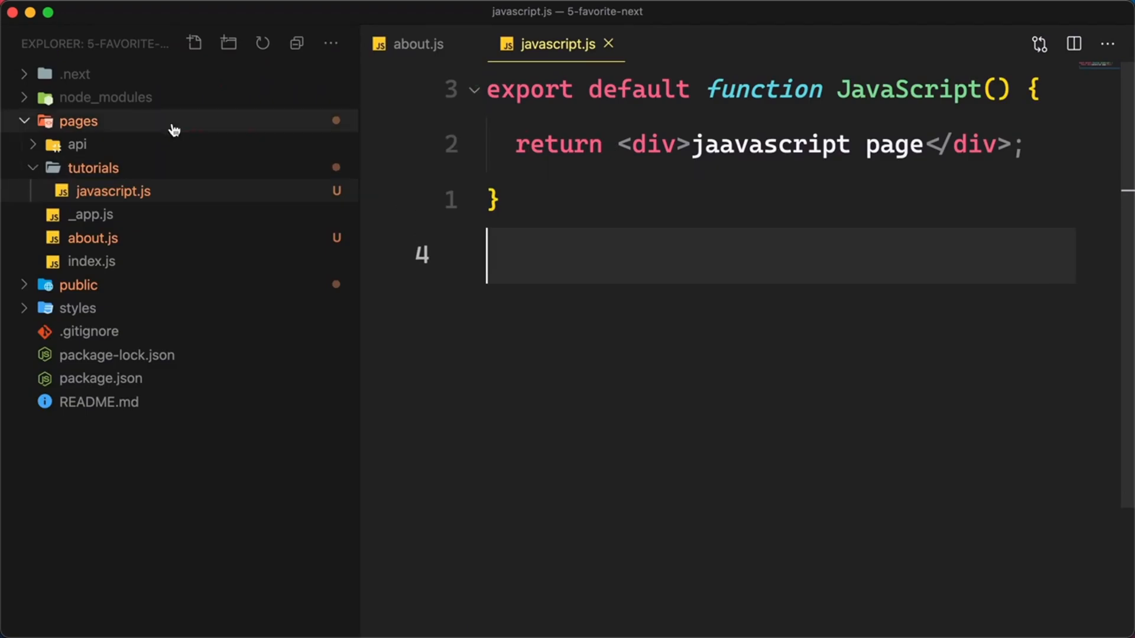
click(77, 144)
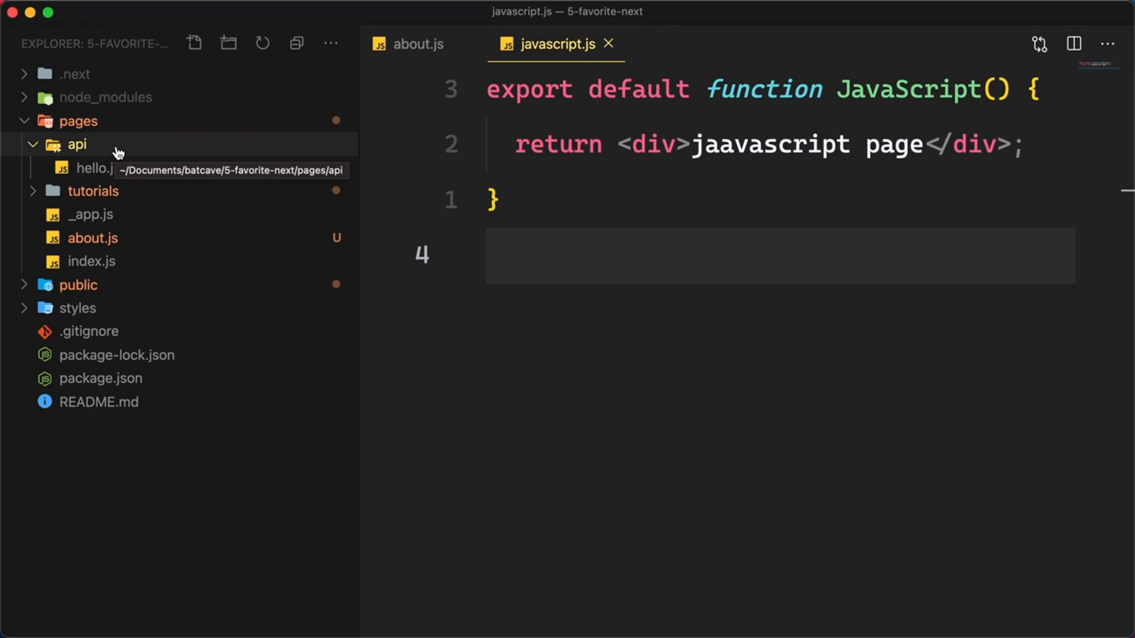
click(97, 168)
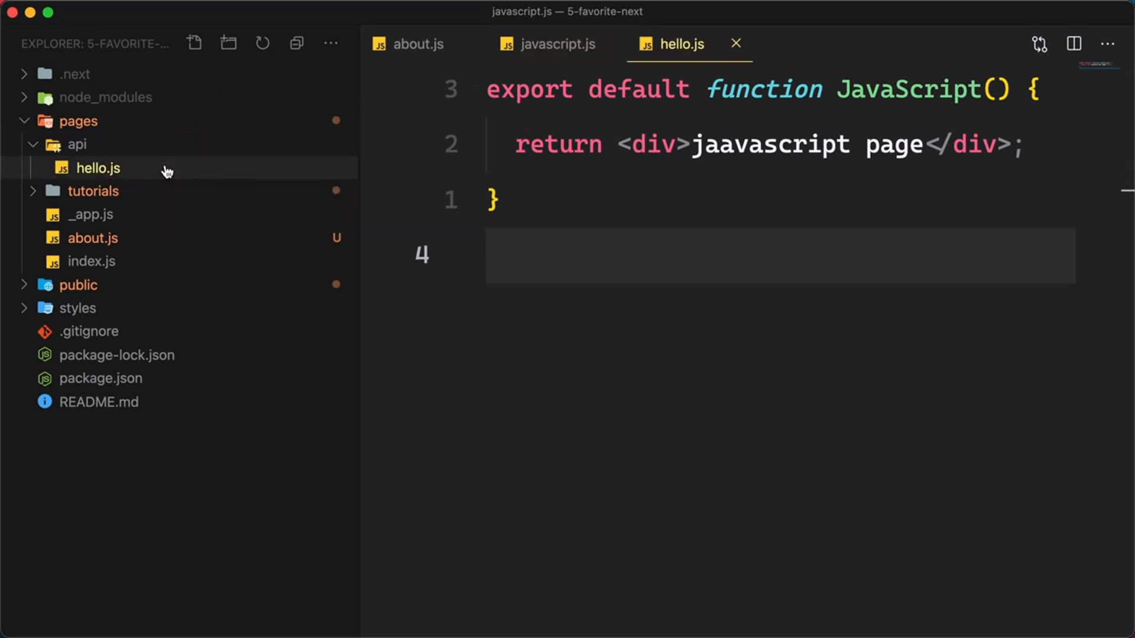
click(97, 168)
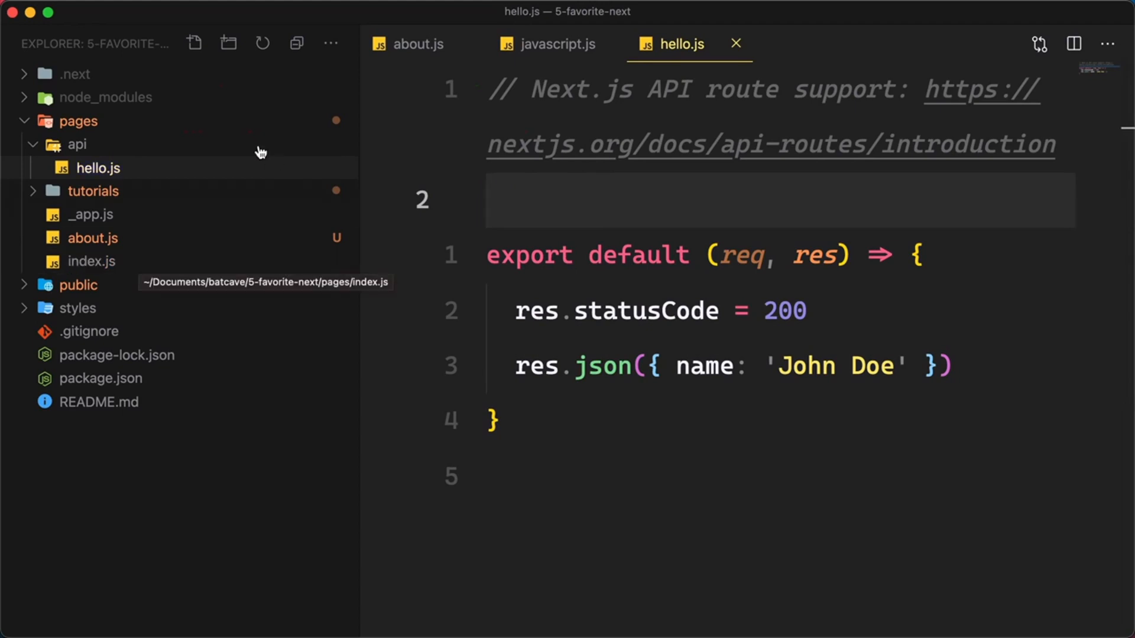
mouse_move(92, 190)
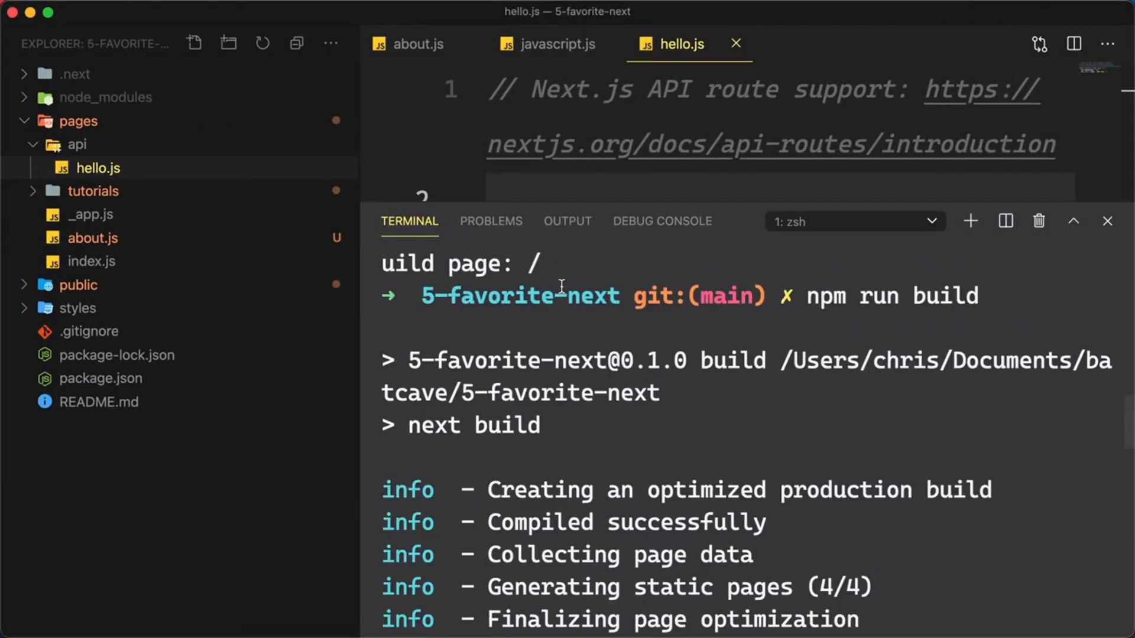
Restart the dev server and make hello.js return name 'Chris Sev' with twitter 'chris__sev'.
text(npm run dev)
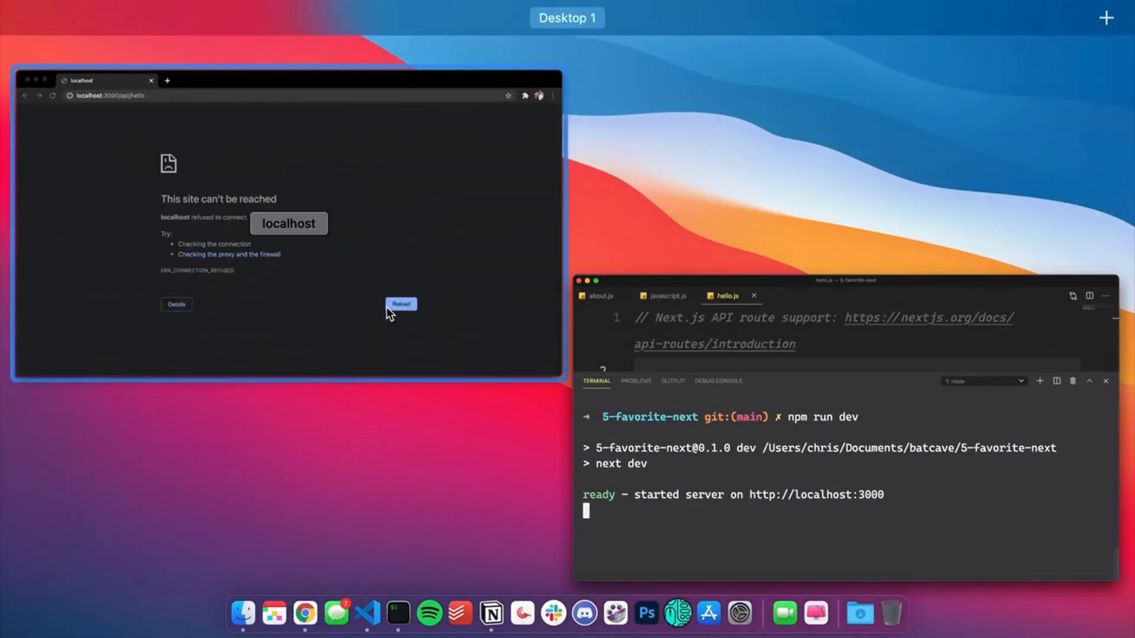
click(401, 304)
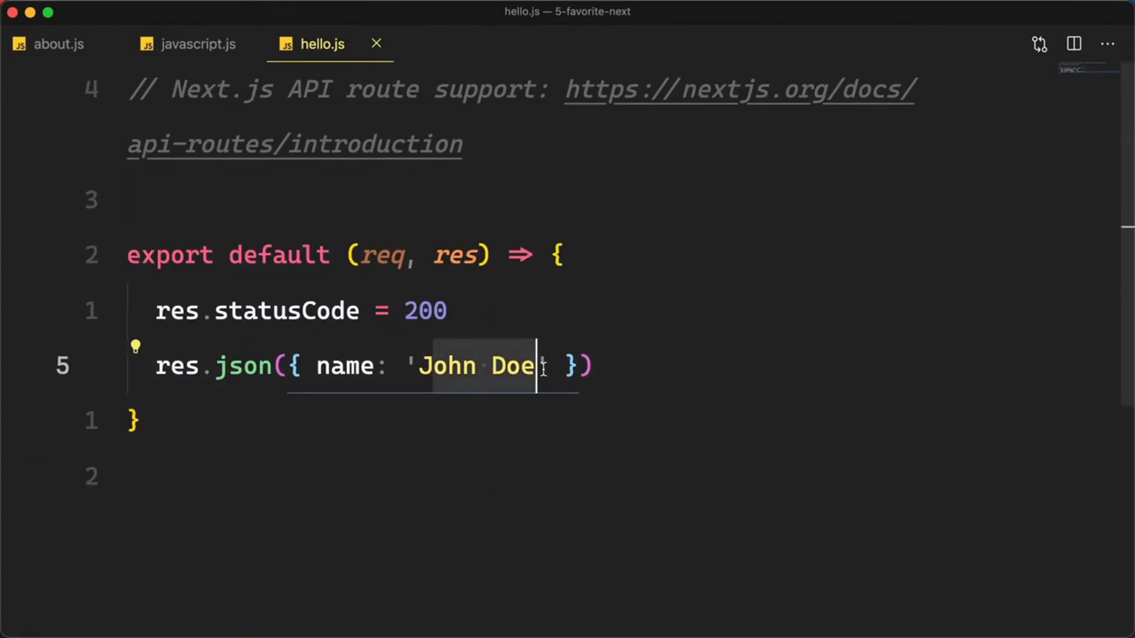
text(Chris Sev)
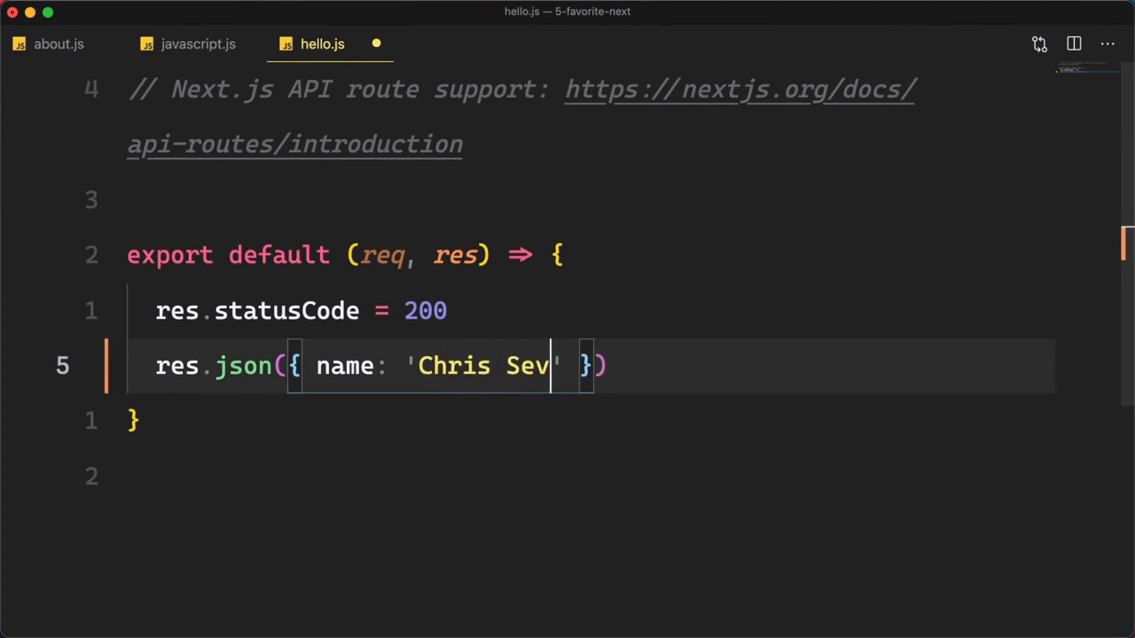
text(, twitter: '')
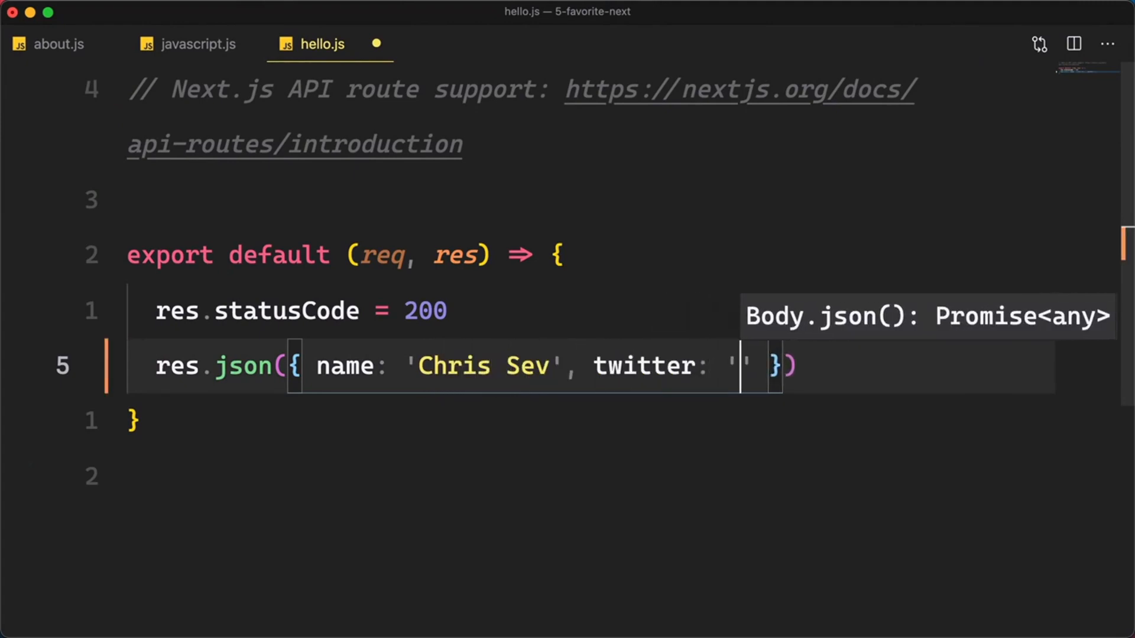
text(chris__sev)
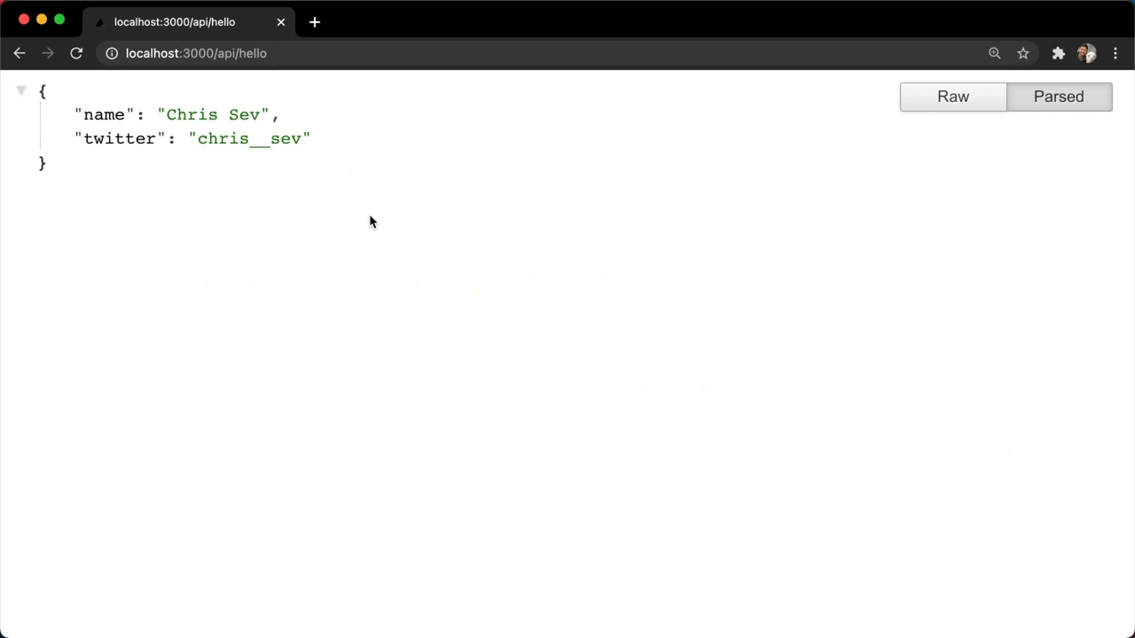
mouse_move(415, 179)
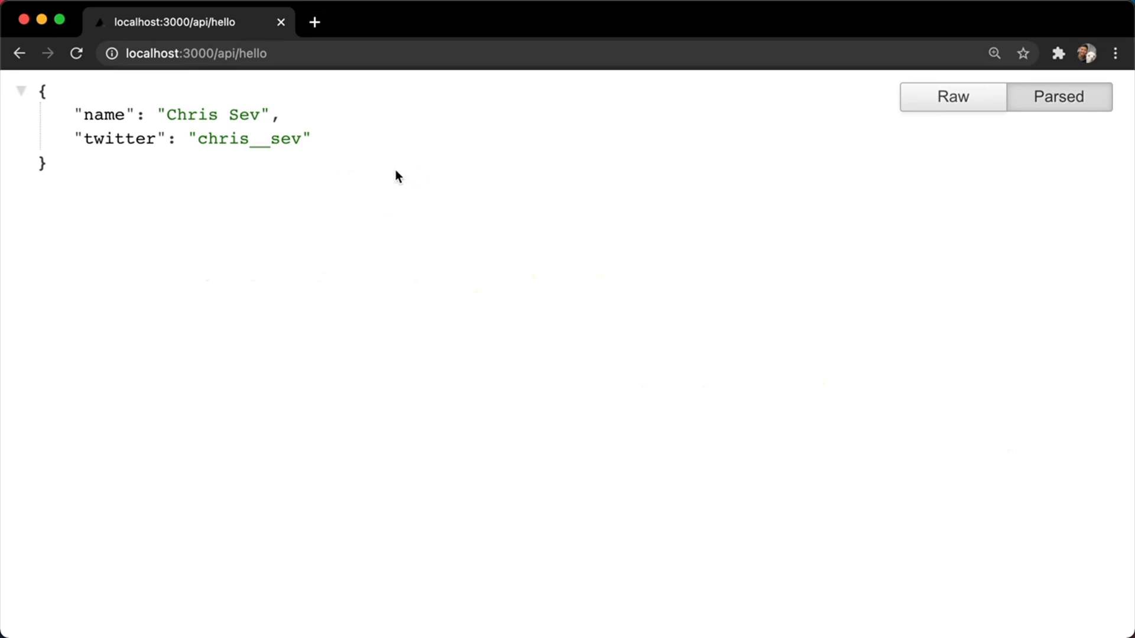
mouse_move(330, 167)
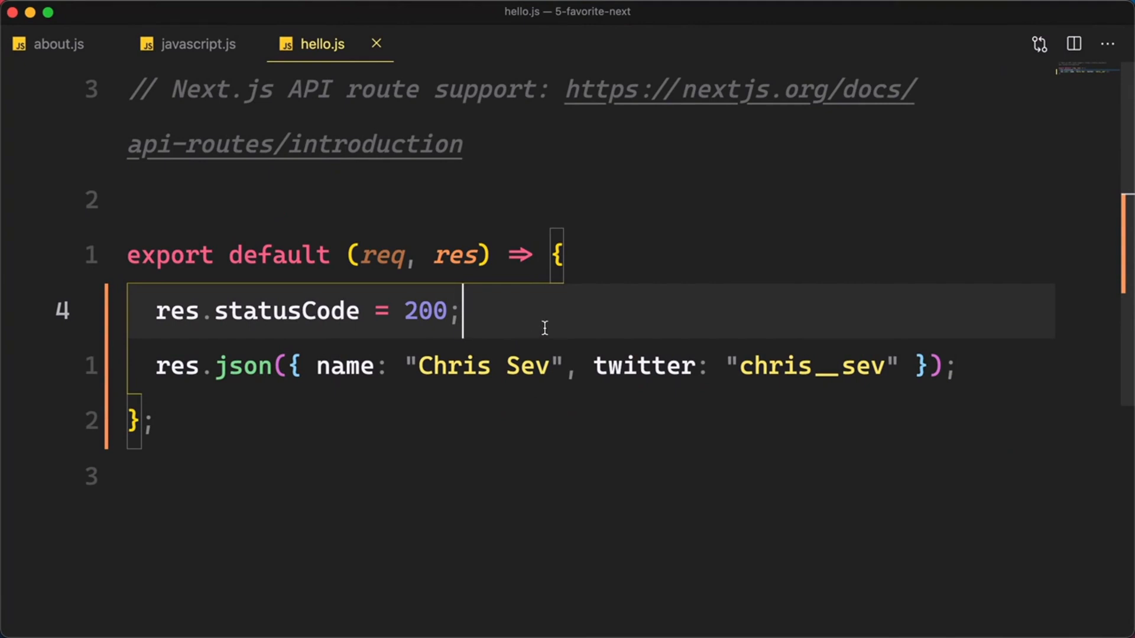
Expand the public folder and preview bear.jpg, zooming into the photo.
click(58, 44)
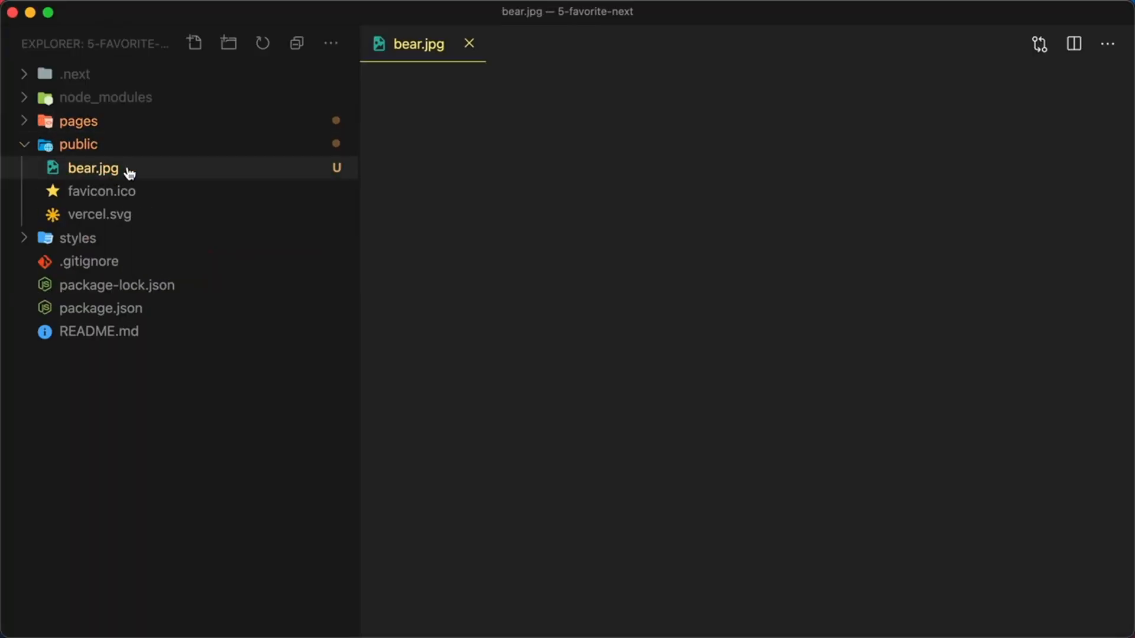
click(92, 168)
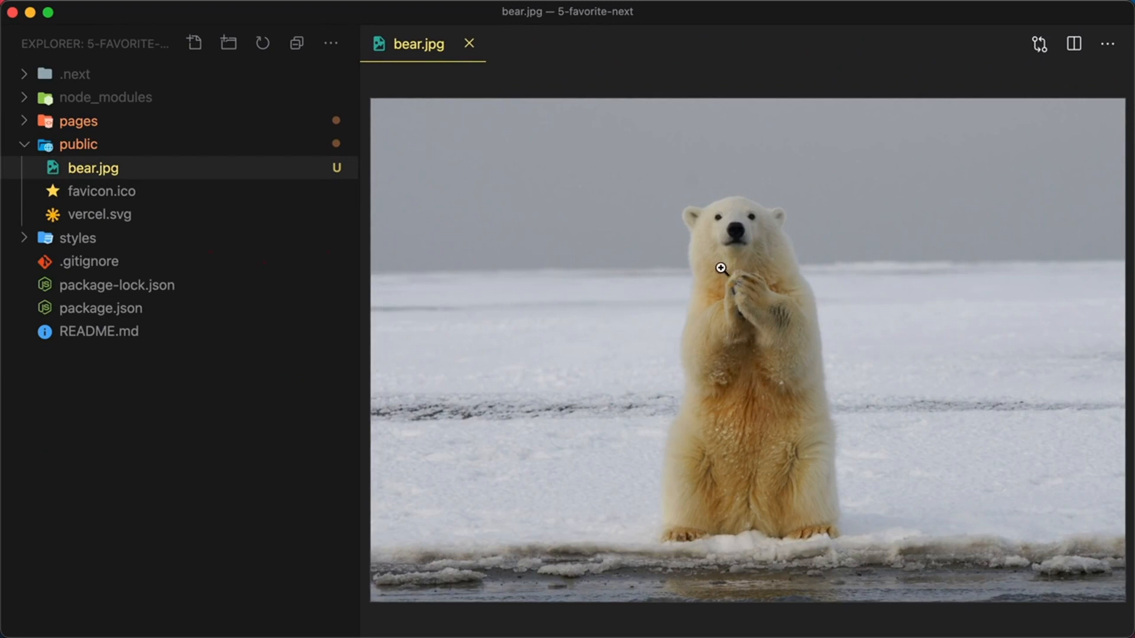
mouse_move(733, 389)
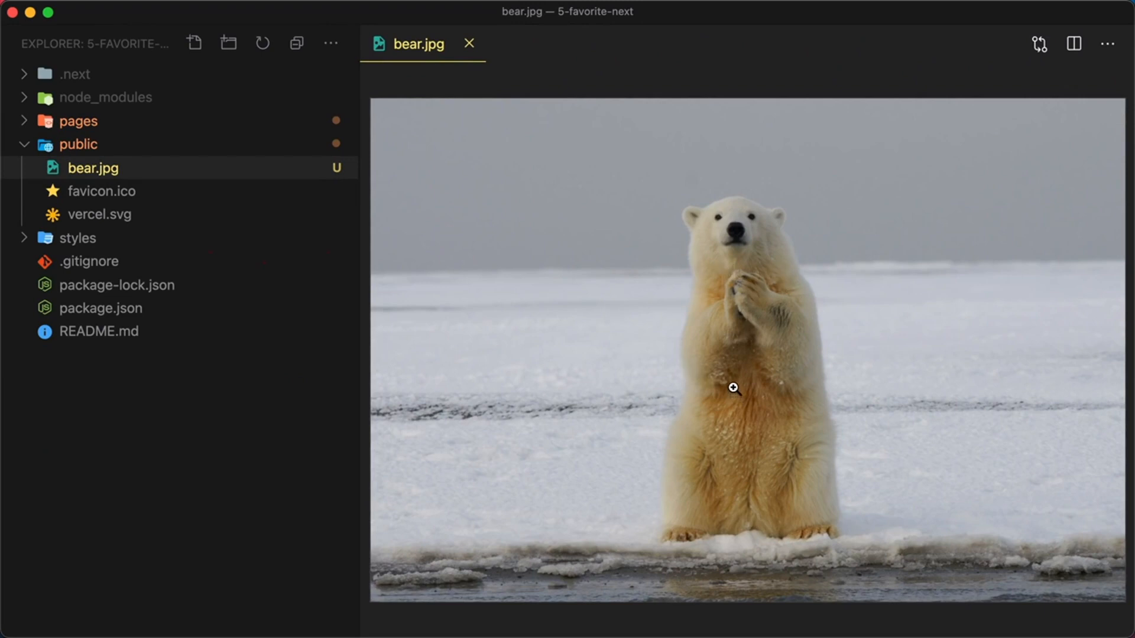
mouse_move(817, 242)
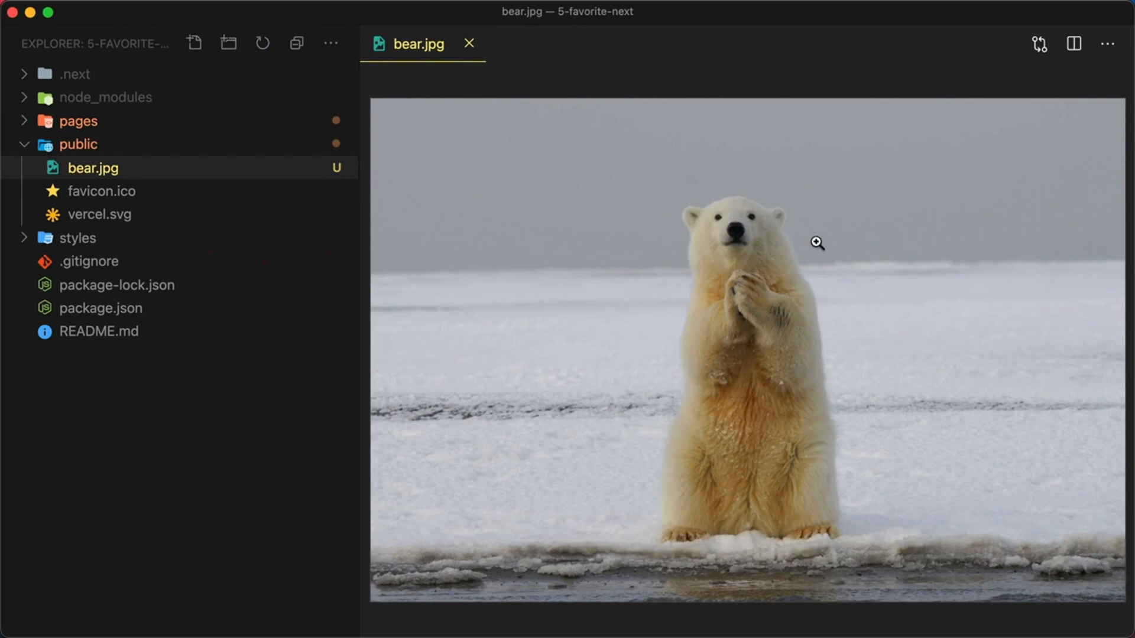
click(78, 121)
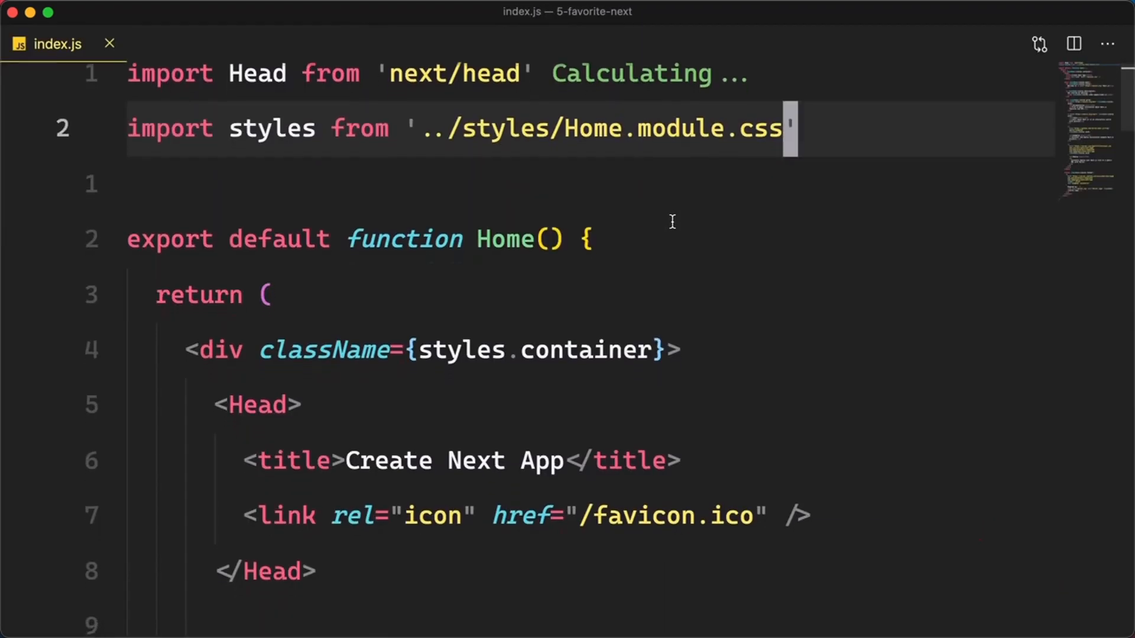
Replace the Home component's content with <img src="/bear.jpg" /> referencing the public image.
key(cmd+shift+p)
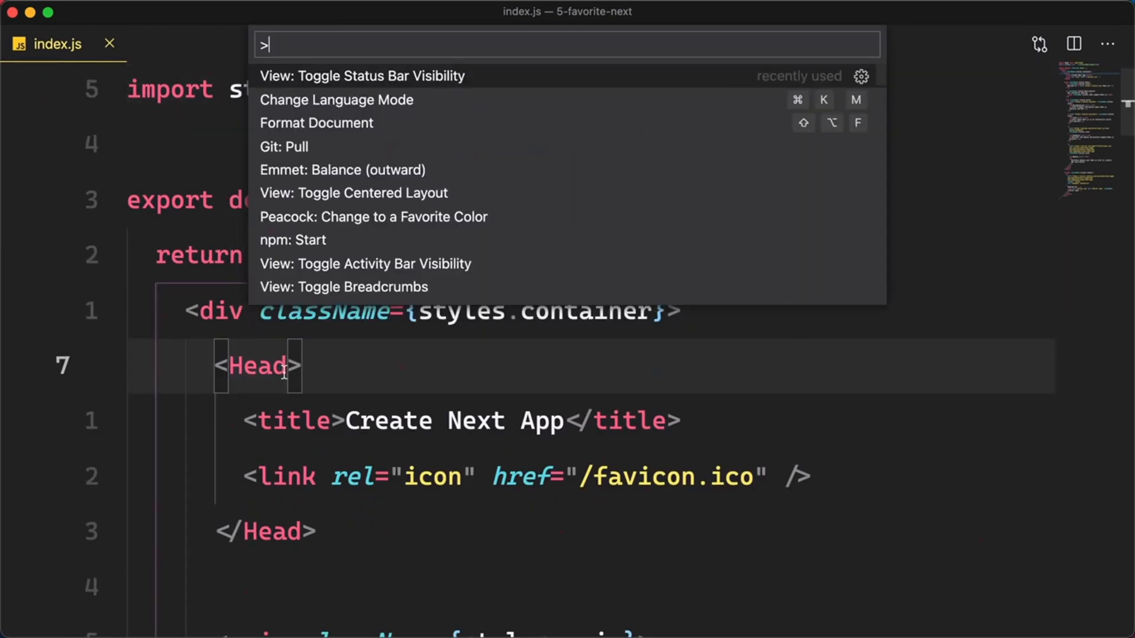
key(Escape)
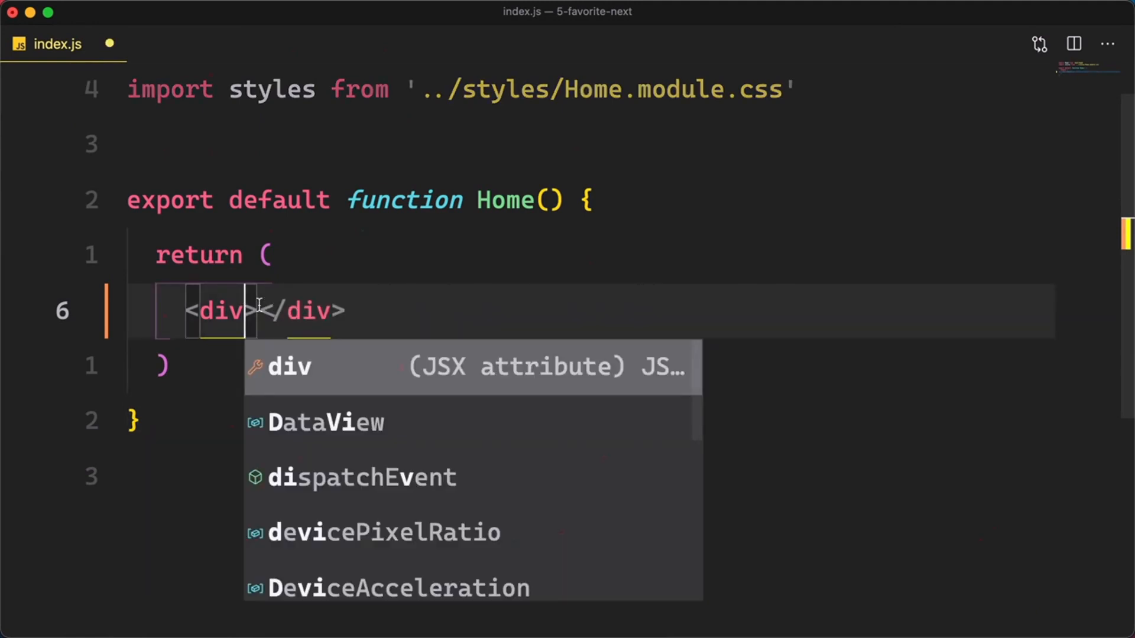
text(<img src=)
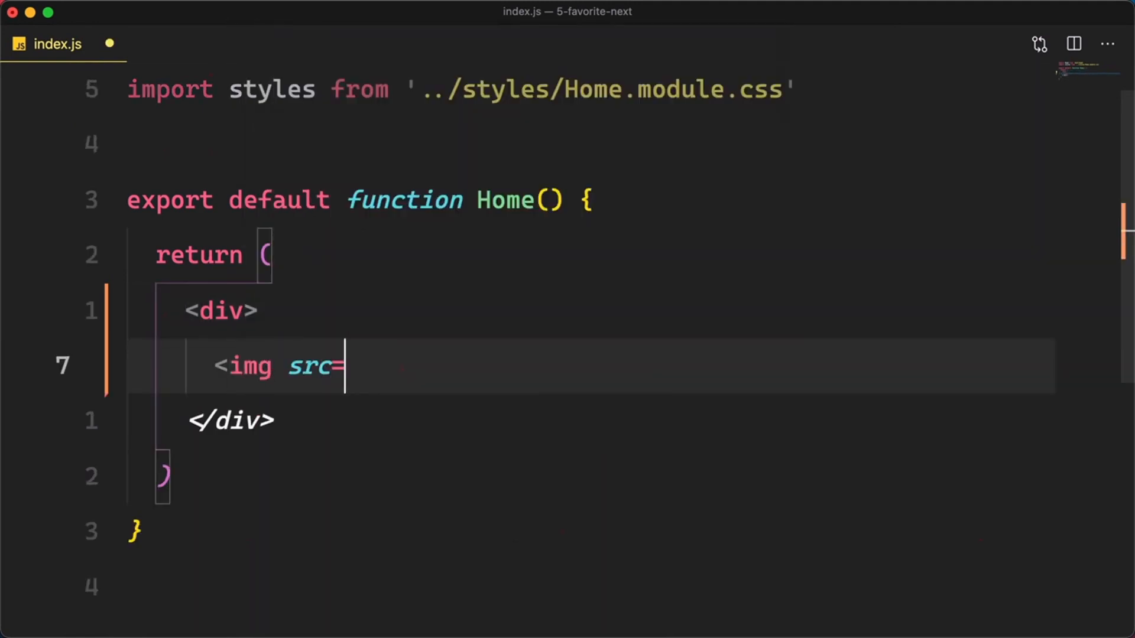
text("/bear.j")
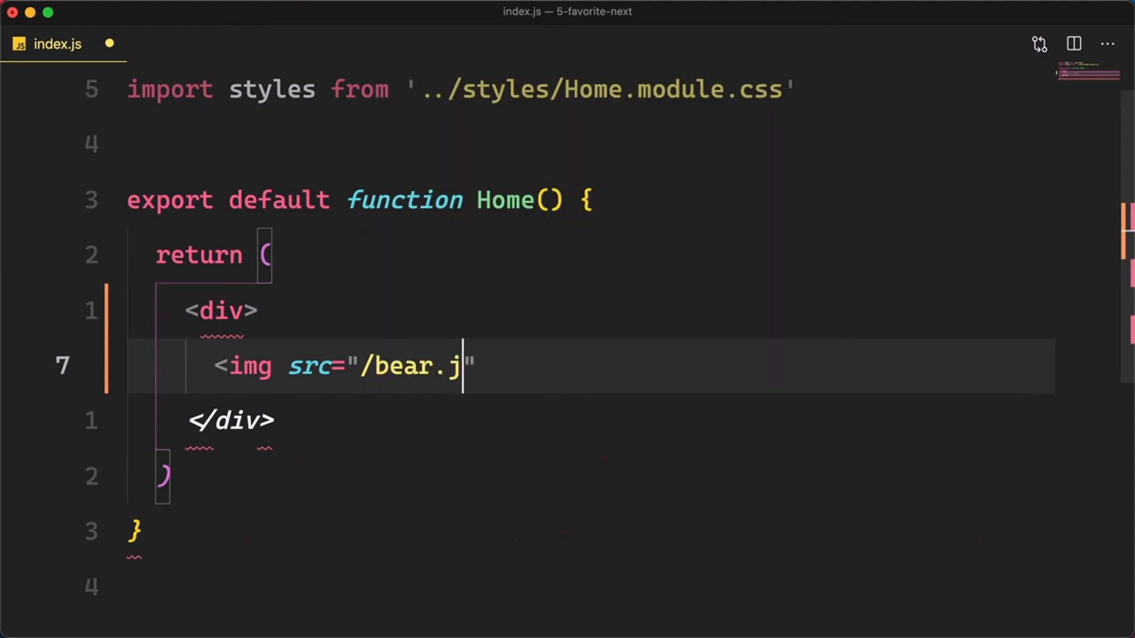
text(pg" />)
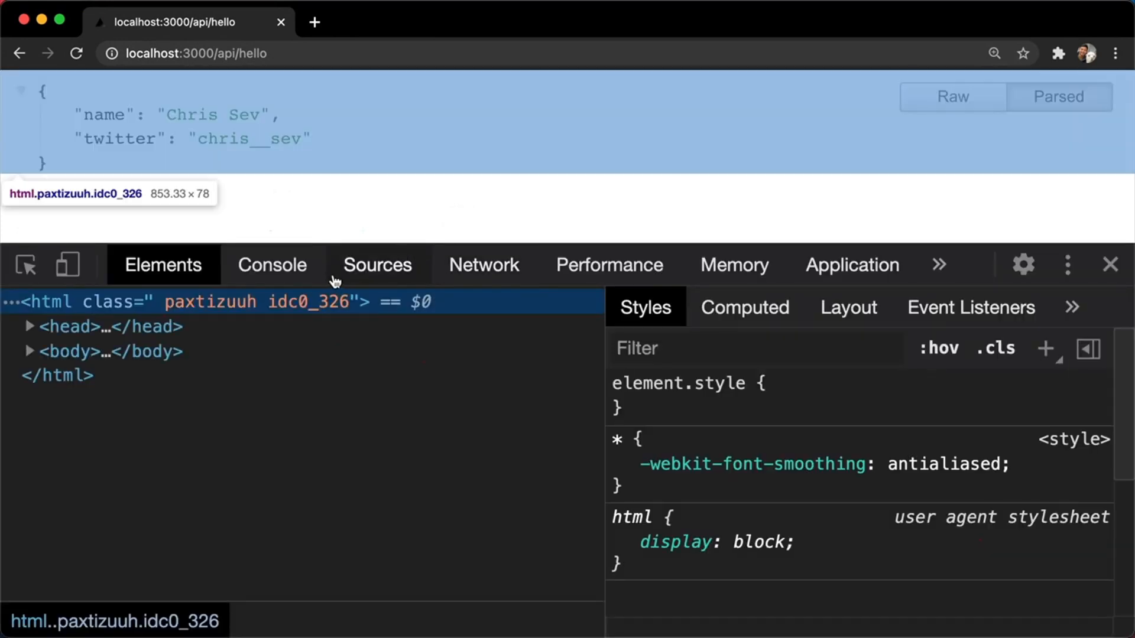
Show the Network panel in Chrome DevTools to watch the page's image requests.
click(484, 264)
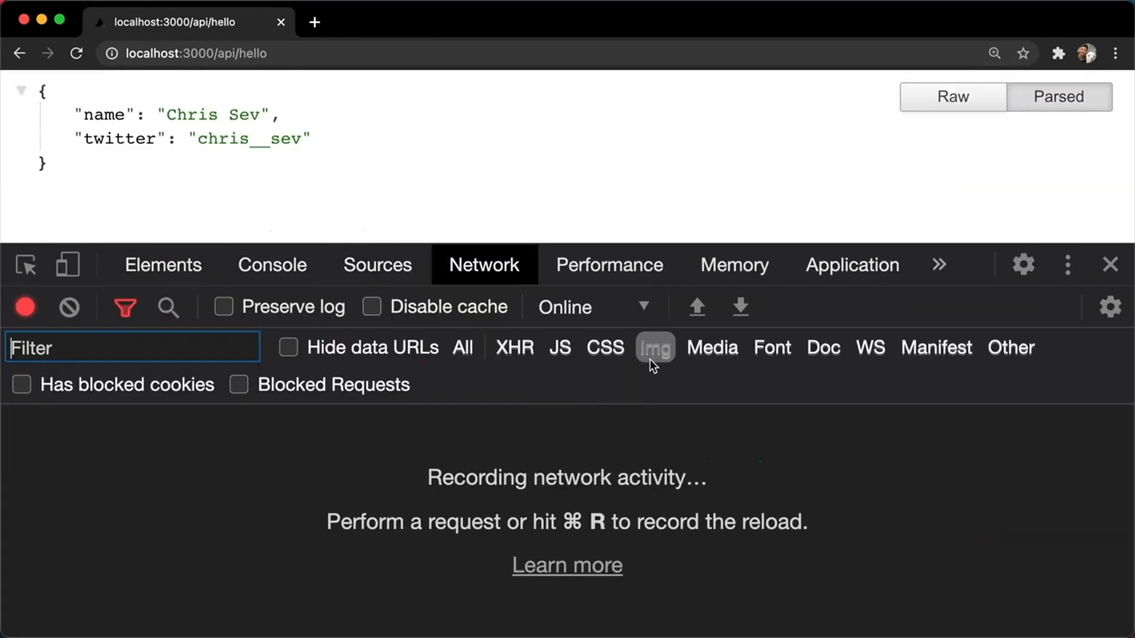
mouse_move(532, 170)
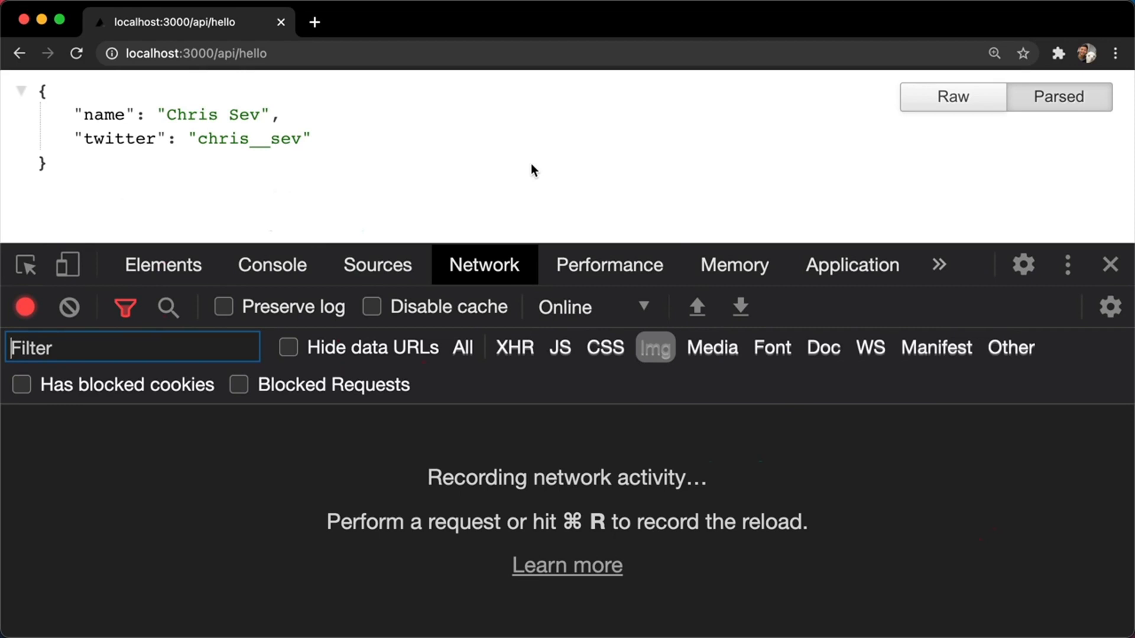
mouse_move(259, 70)
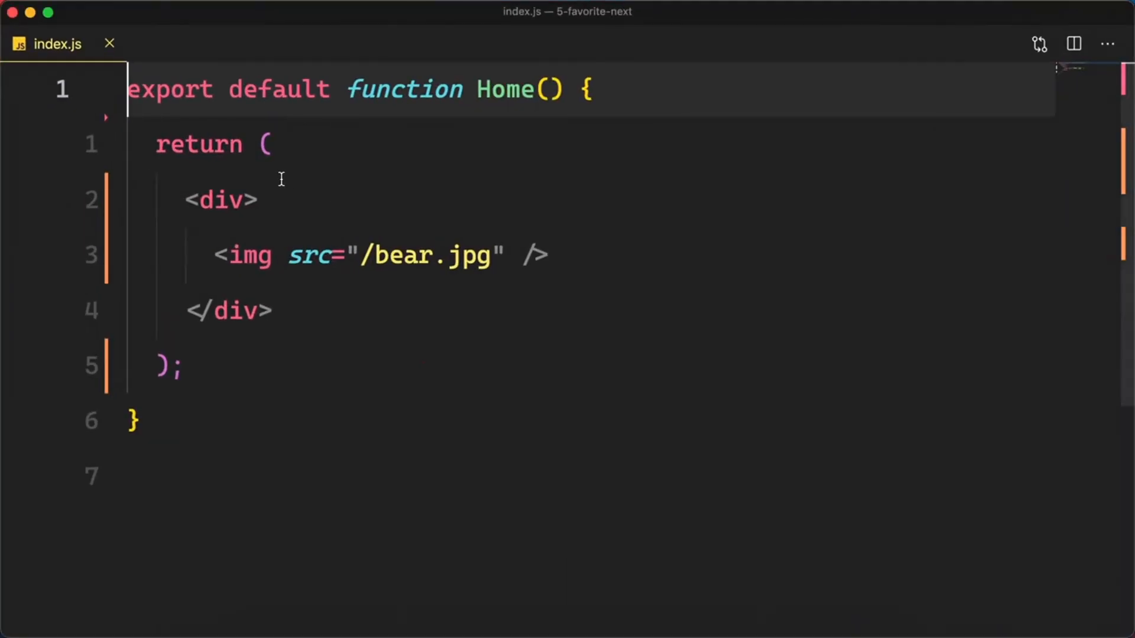
Import Image from next/image and render bear.jpg through Image with width 1920 and height 1080.
text(import)
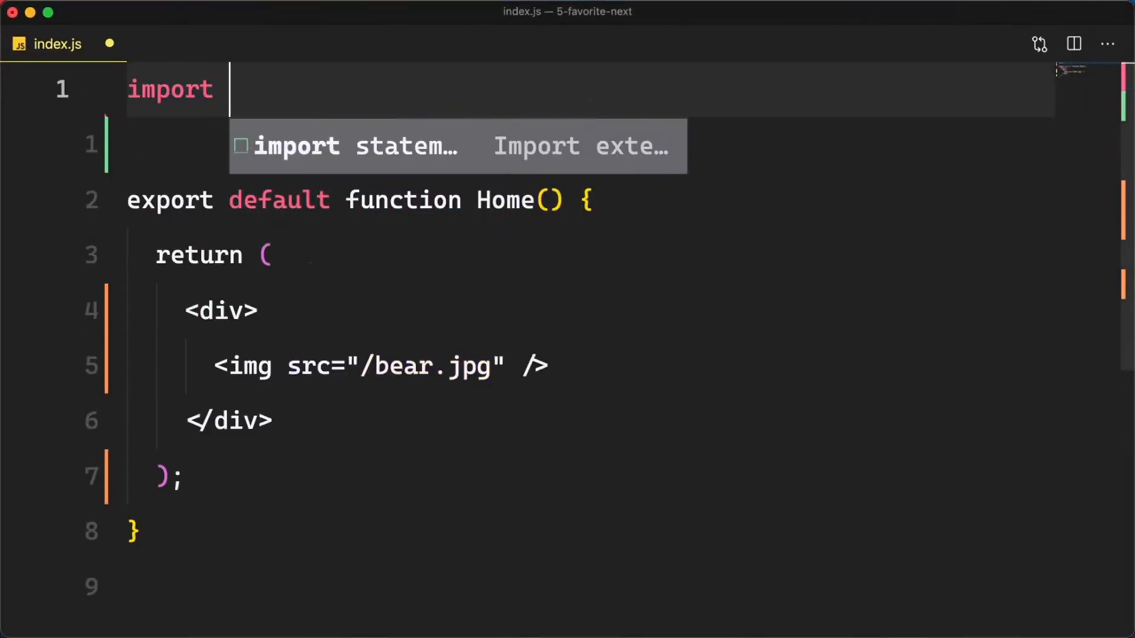
text(Image from 'ne)
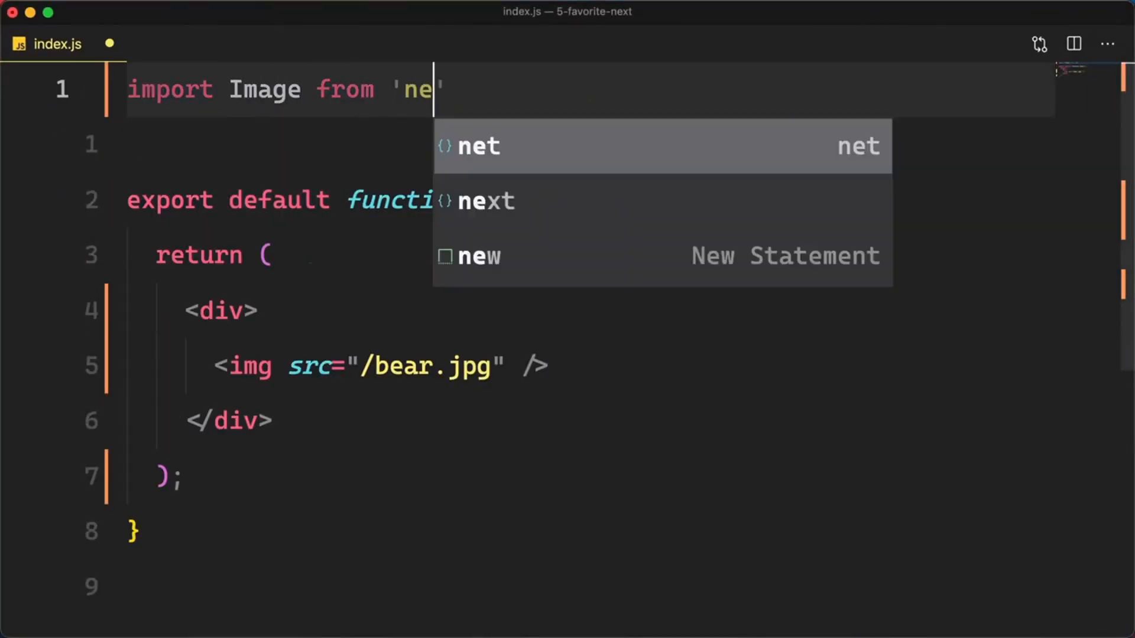
key(Tab)
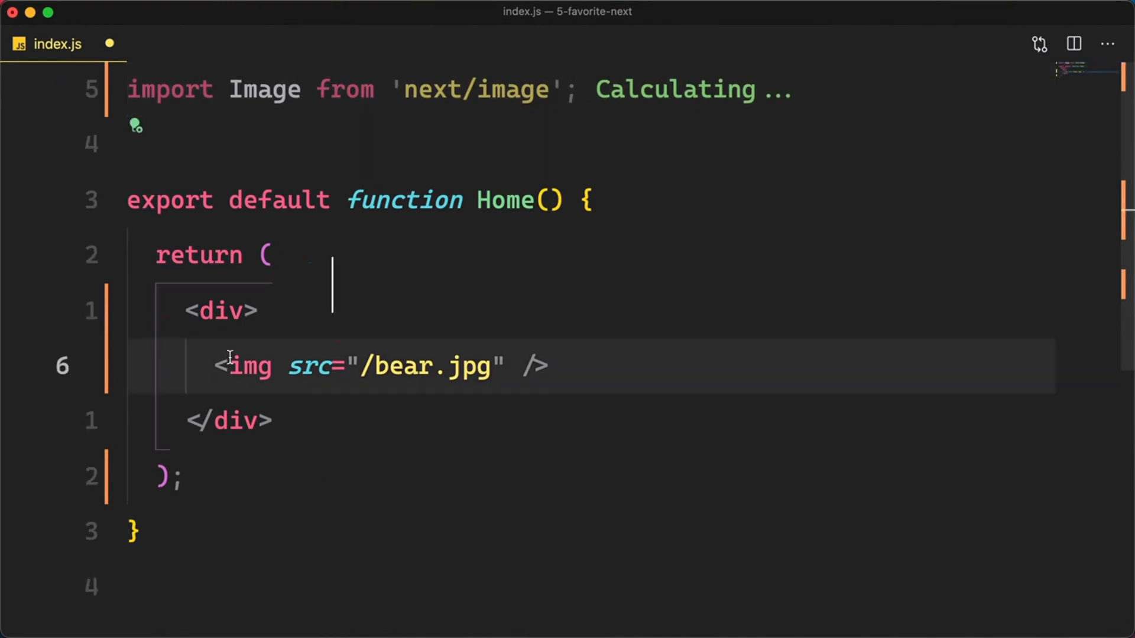
text(Image)
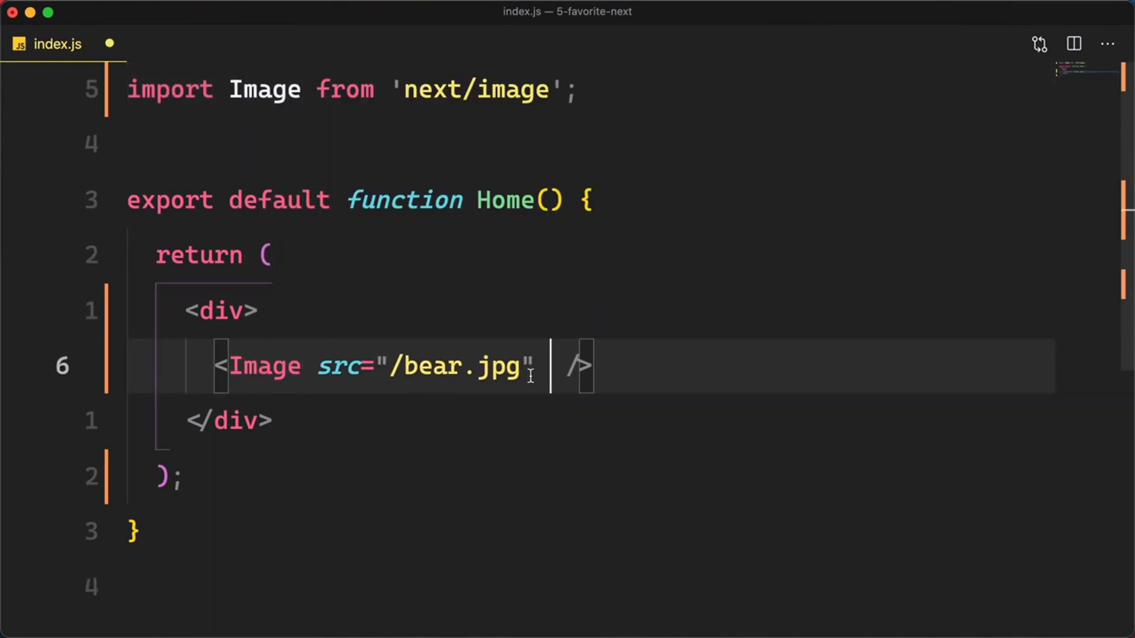
text(width="")
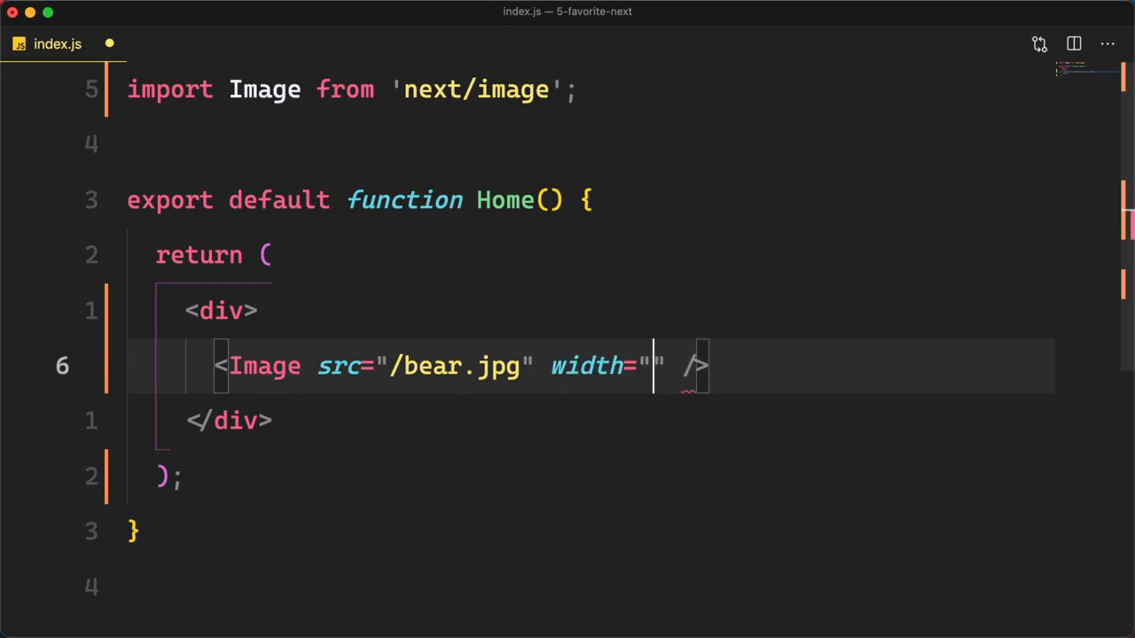
text(1920" w)
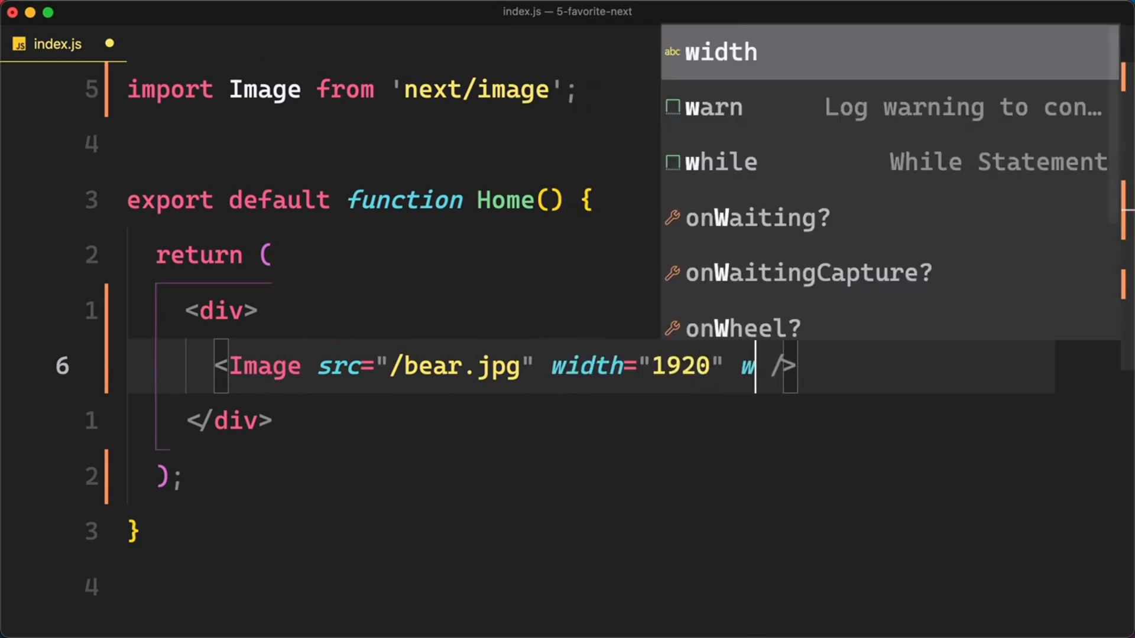
text(eight="1080")
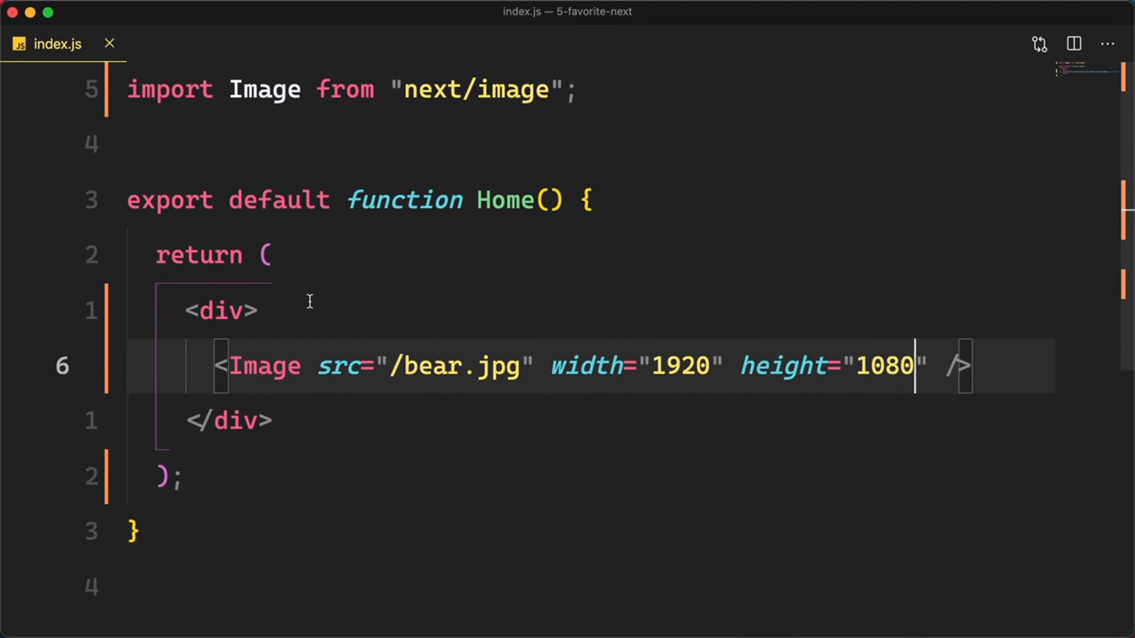
mouse_move(264, 365)
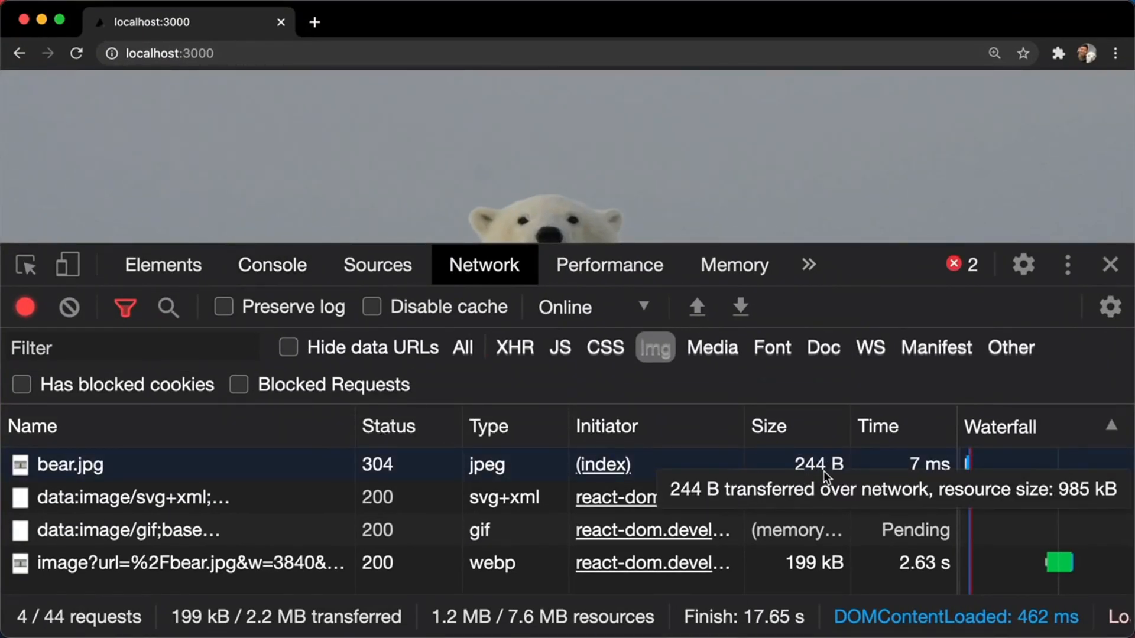
Reload the bear page bypassing the cache to refetch the image.
click(75, 53)
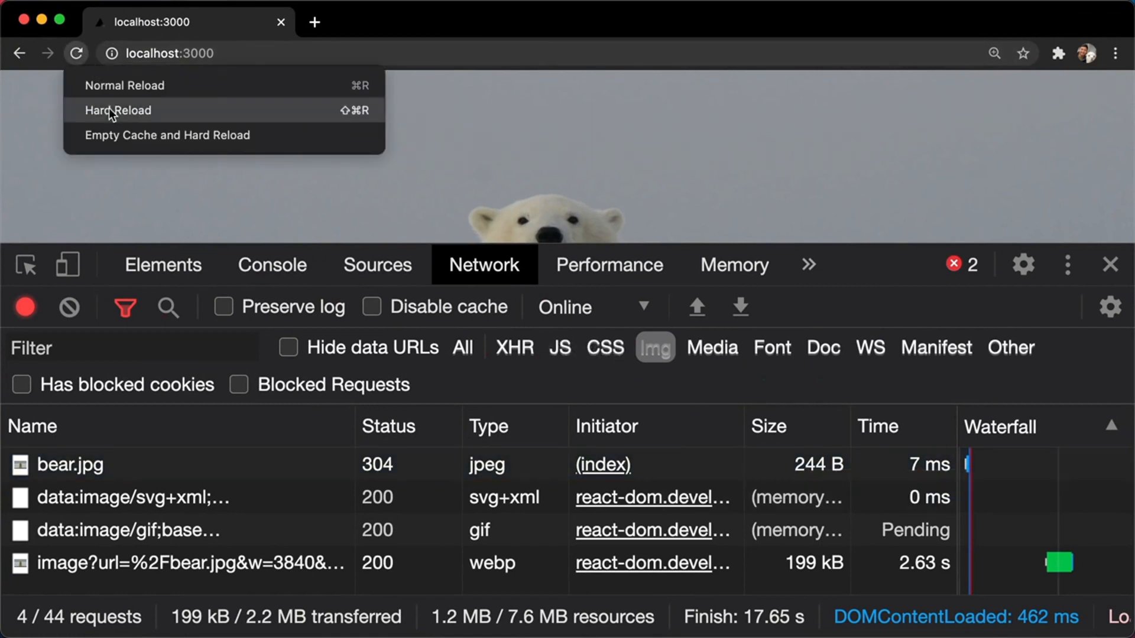
click(117, 110)
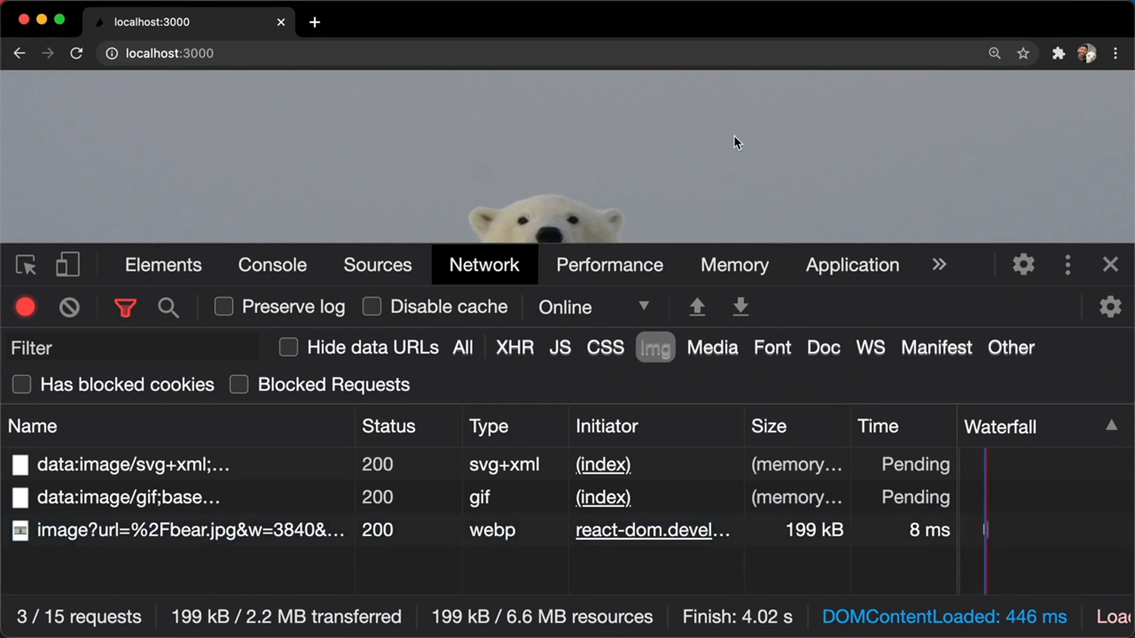
mouse_move(767, 156)
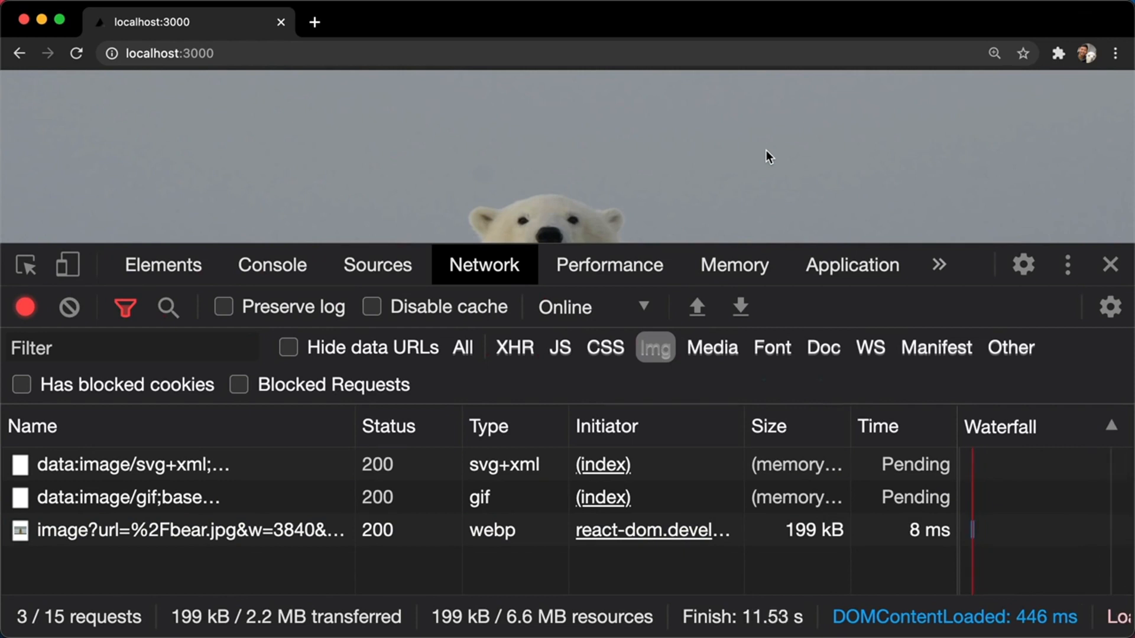
mouse_move(698, 173)
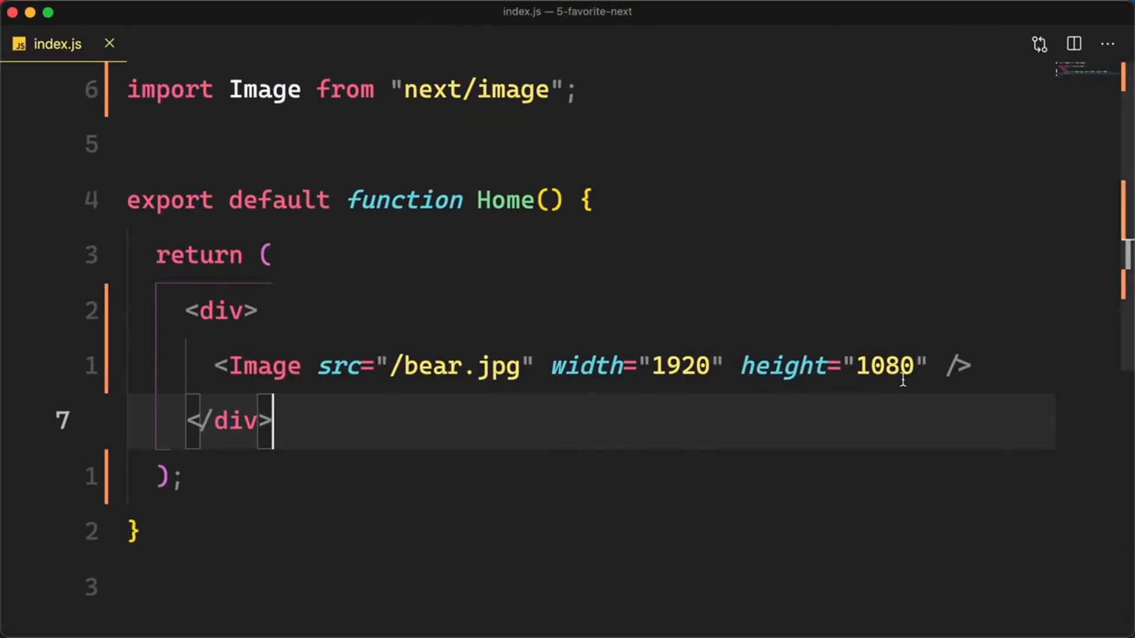
text(layo)
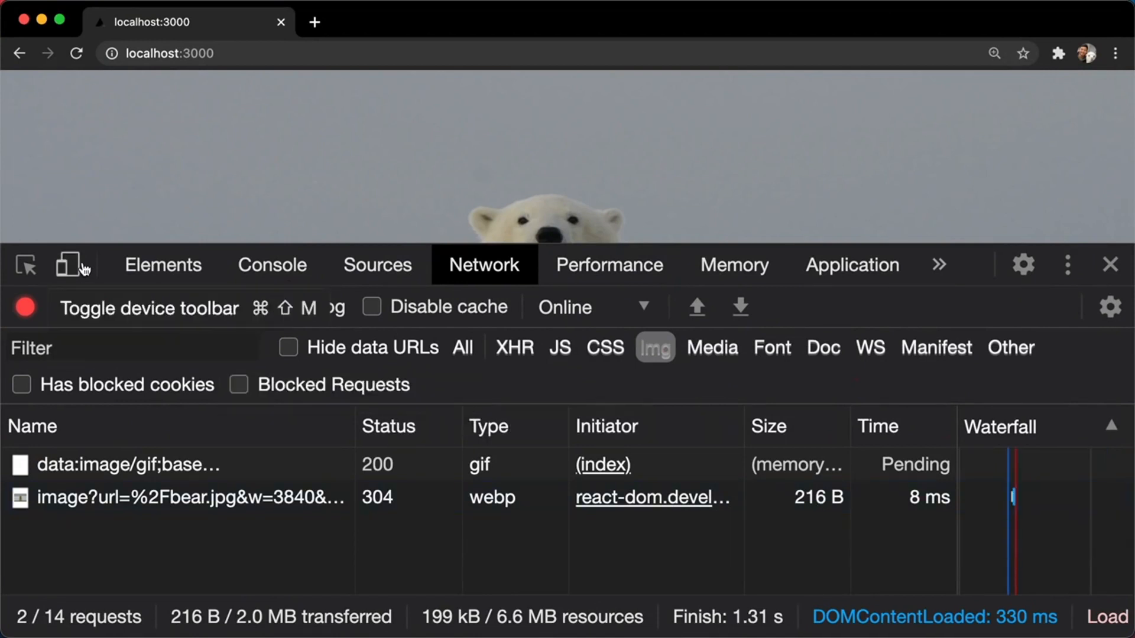
Emulate a narrow ~400px viewport, then empty the cache and hard reload.
click(66, 263)
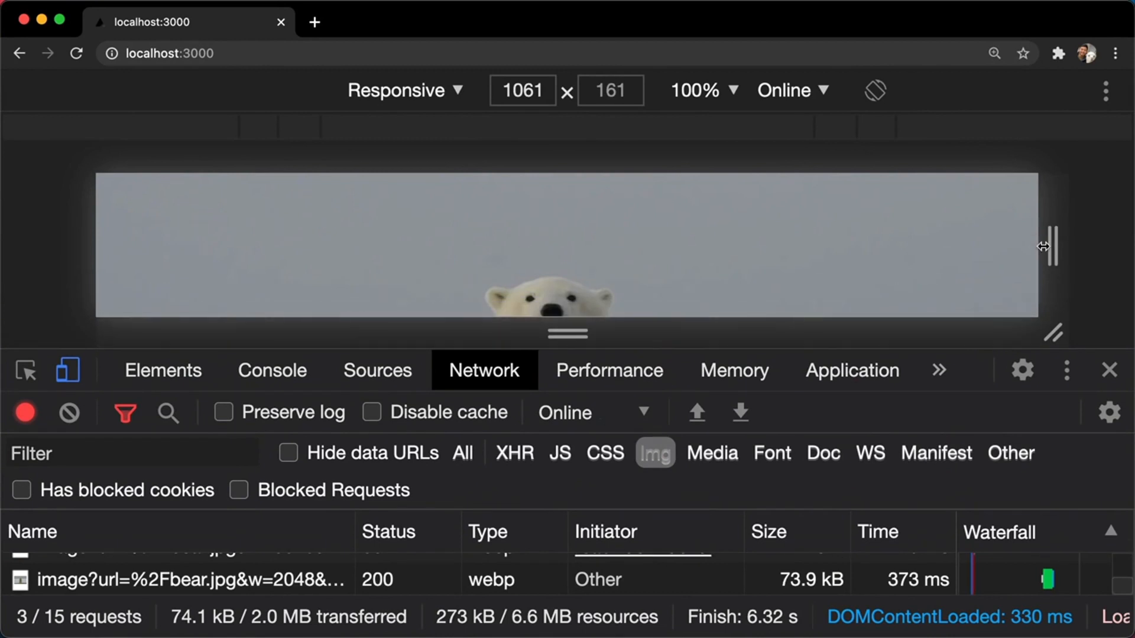
drag(1049, 246, 760, 246)
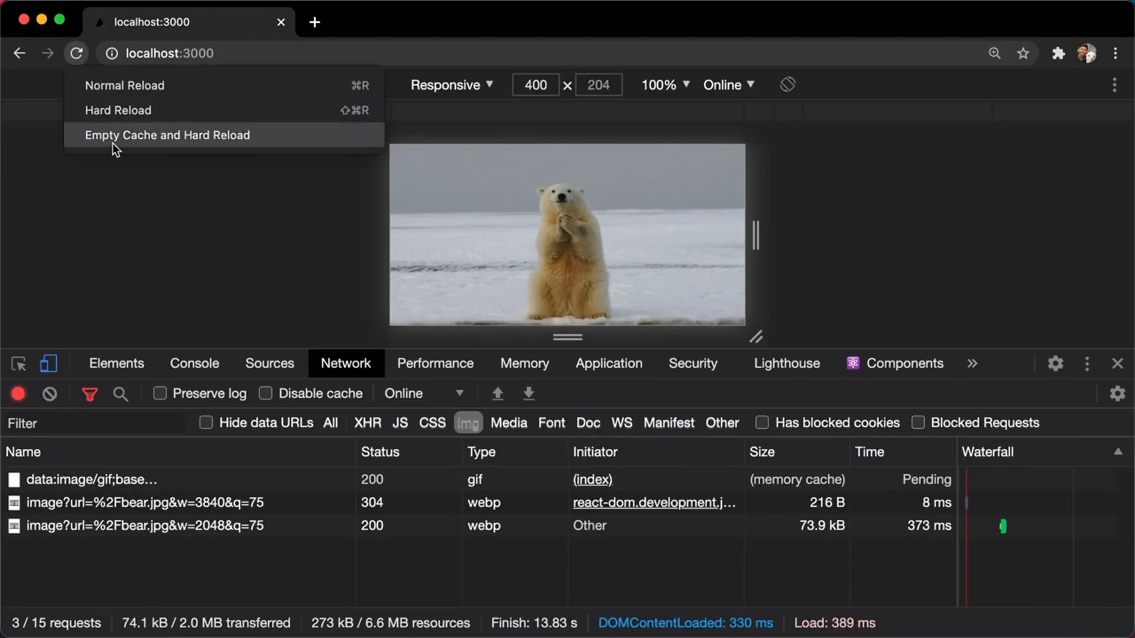
click(166, 135)
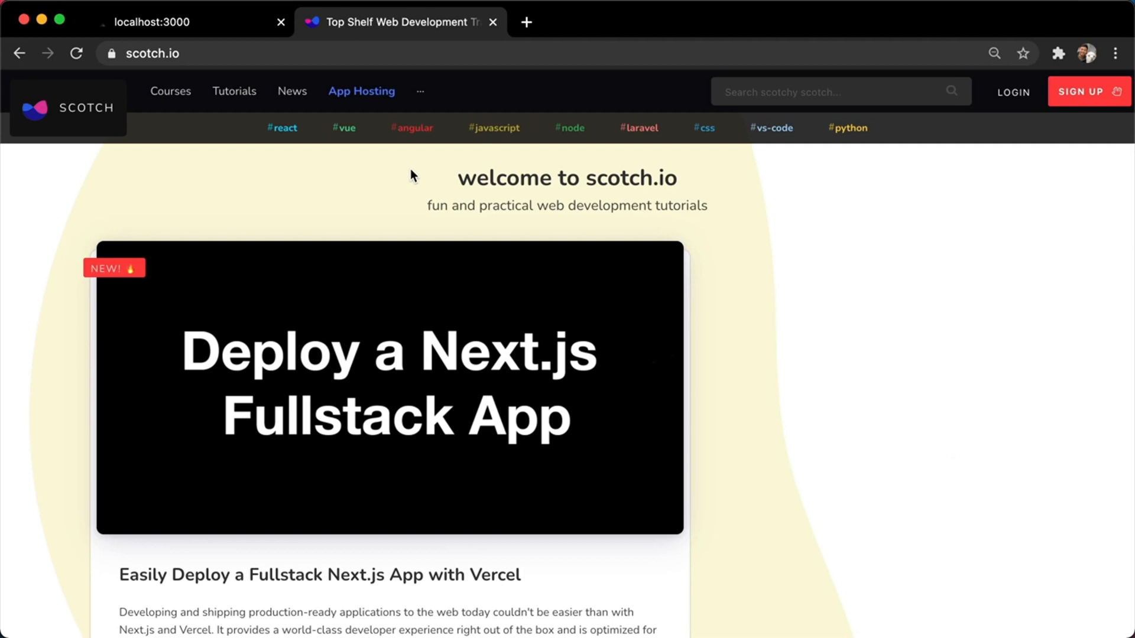
mouse_move(215, 37)
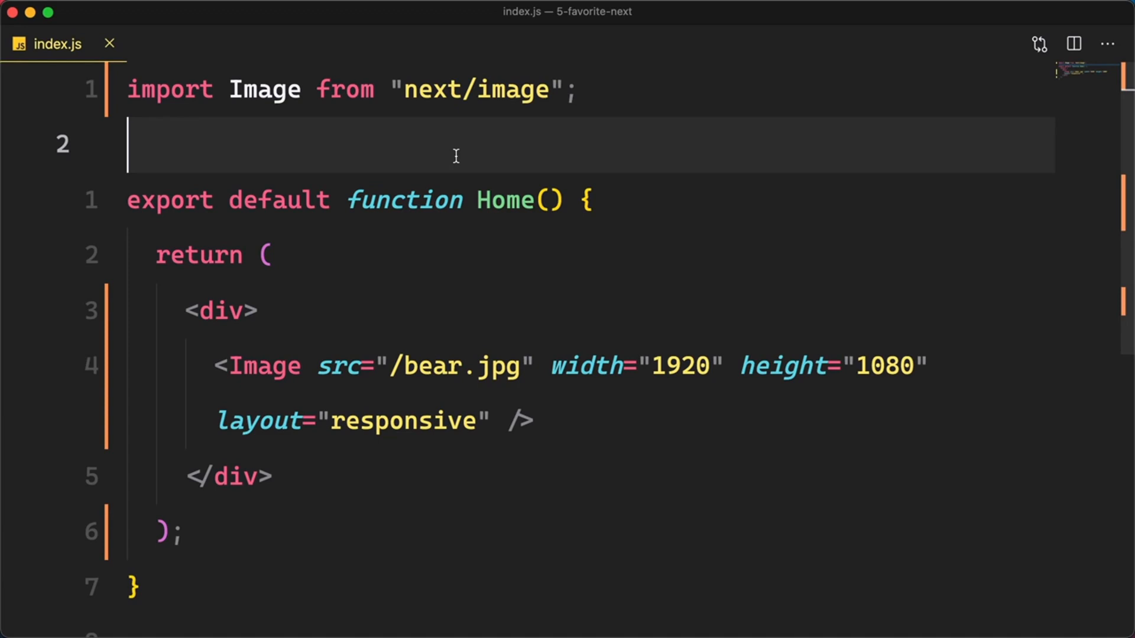
Add an empty exported getStaticProps() function below the Home component.
scroll(down, 3)
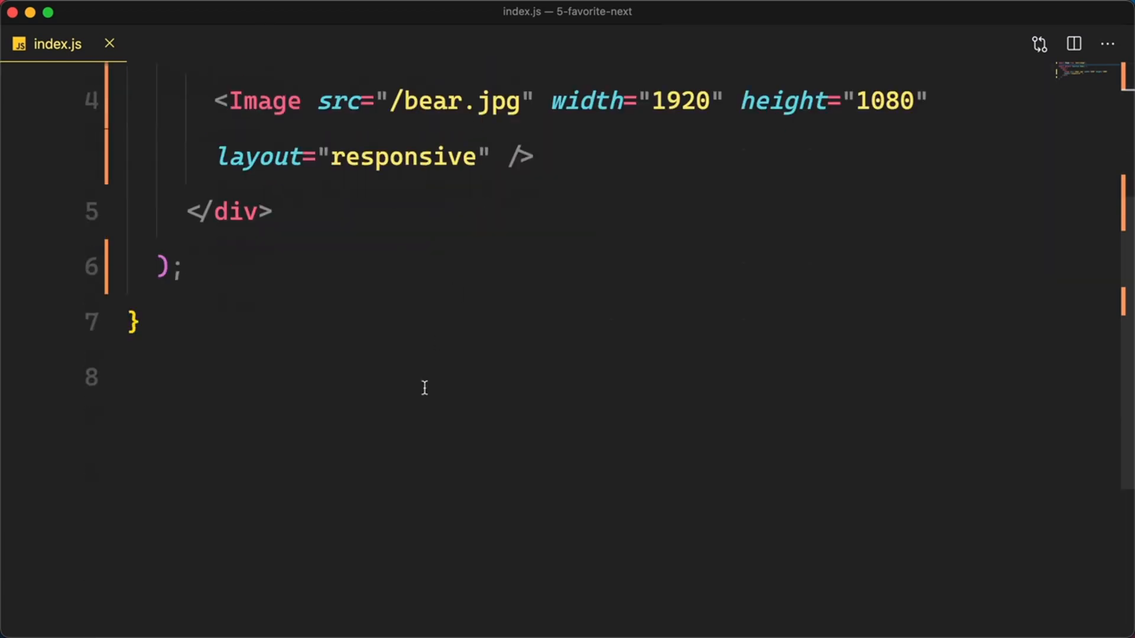
text(export function)
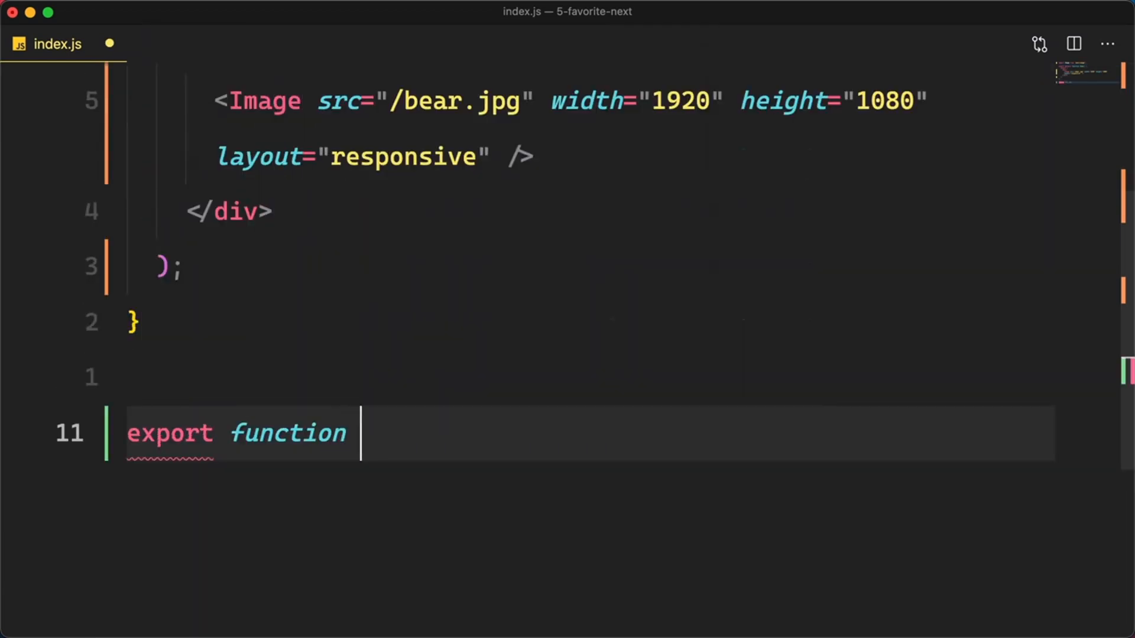
text(getStaticProps)
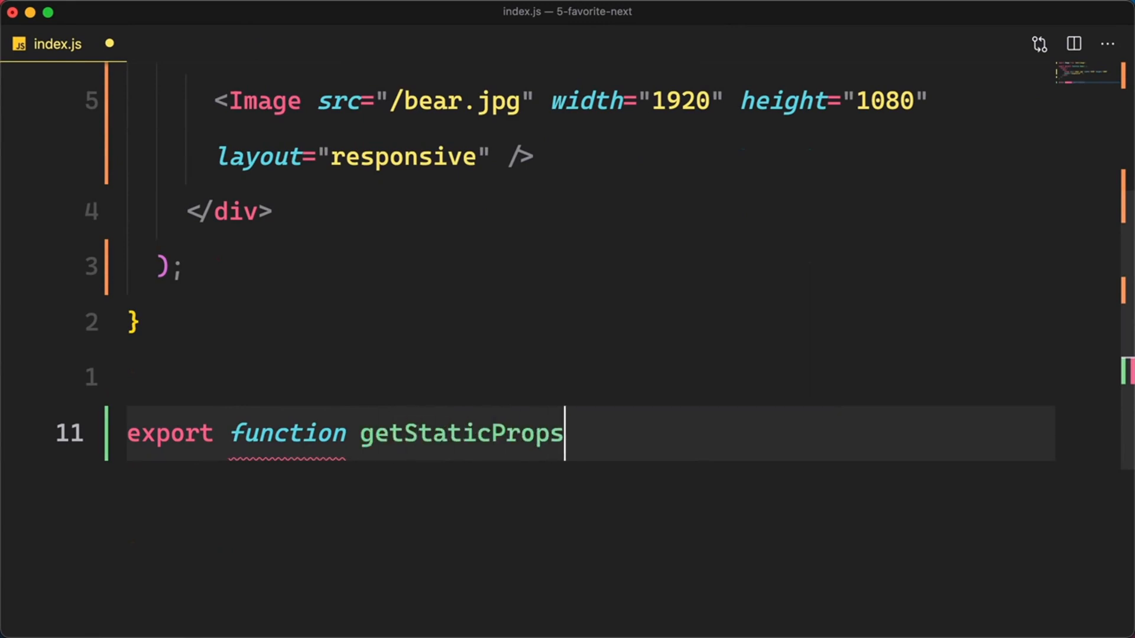
text(() {})
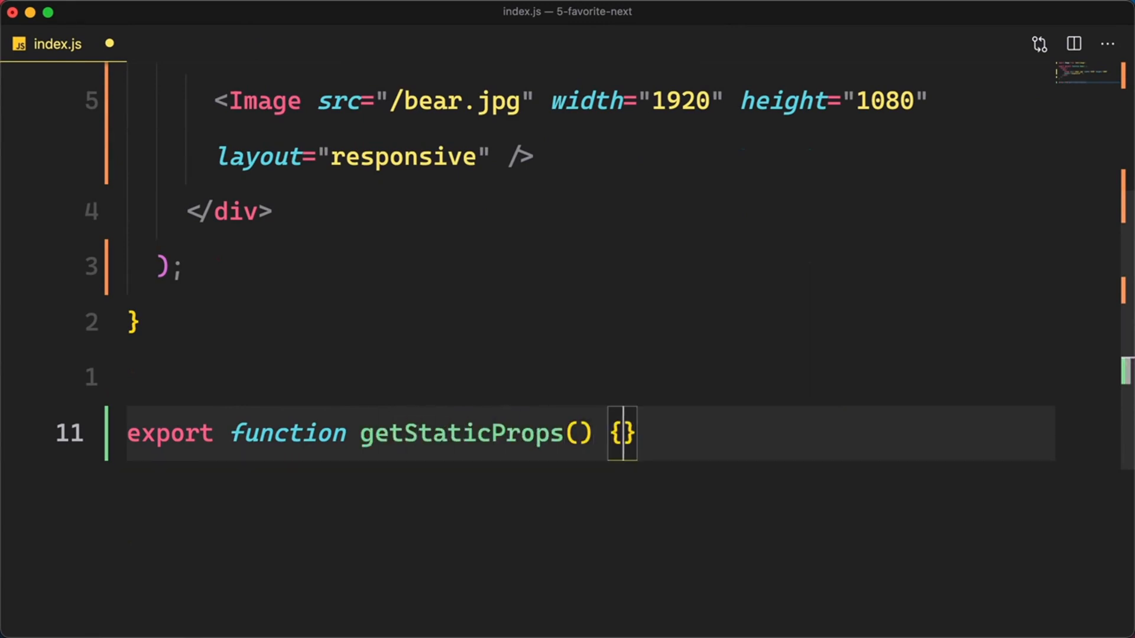
Add an empty exported getStaticPaths() function beneath it.
text(expor)
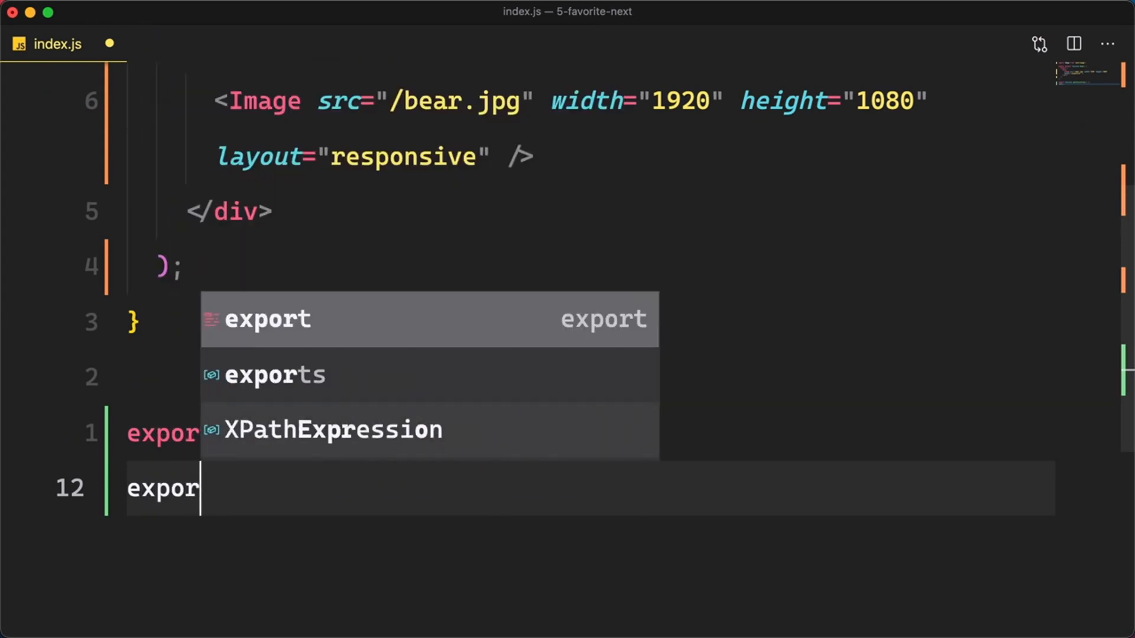
text(function getStatif)
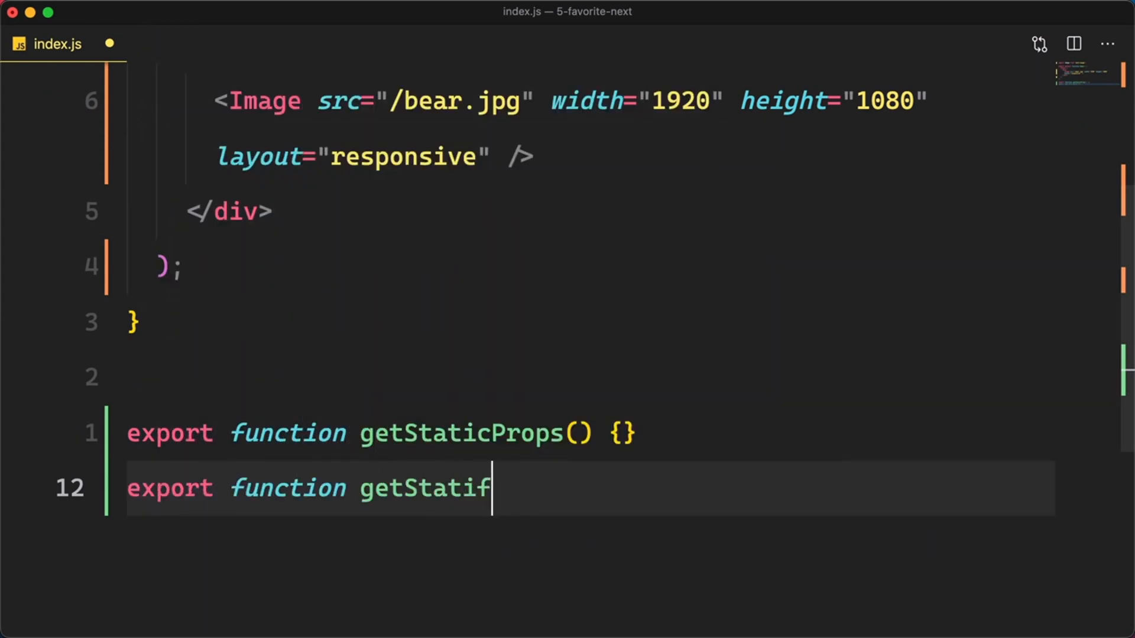
text(Paths)
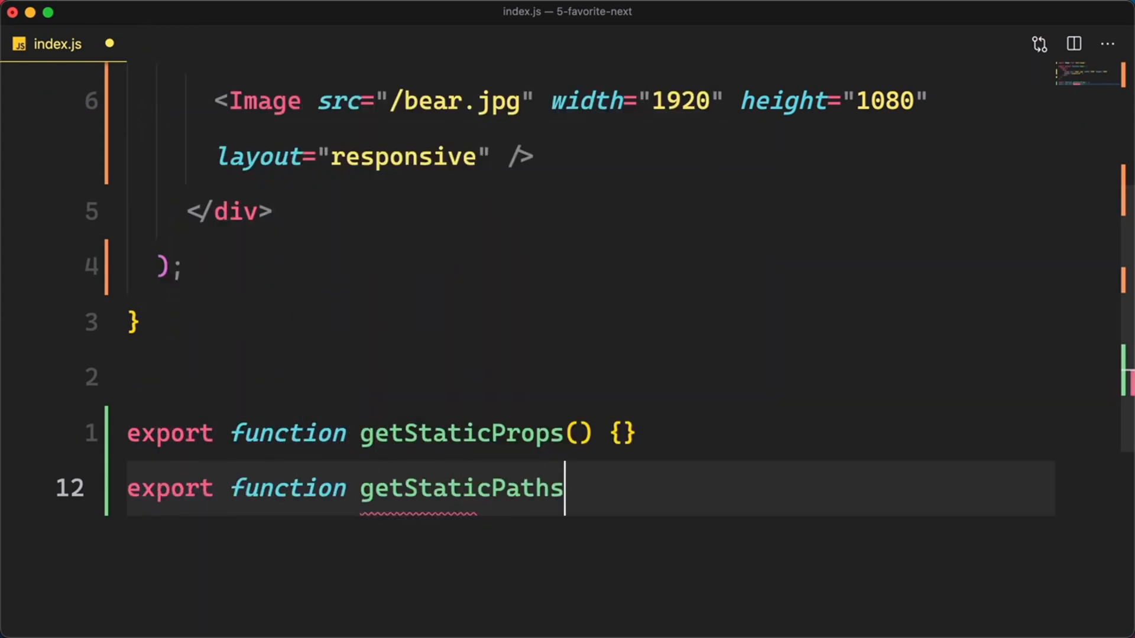
text(() {})
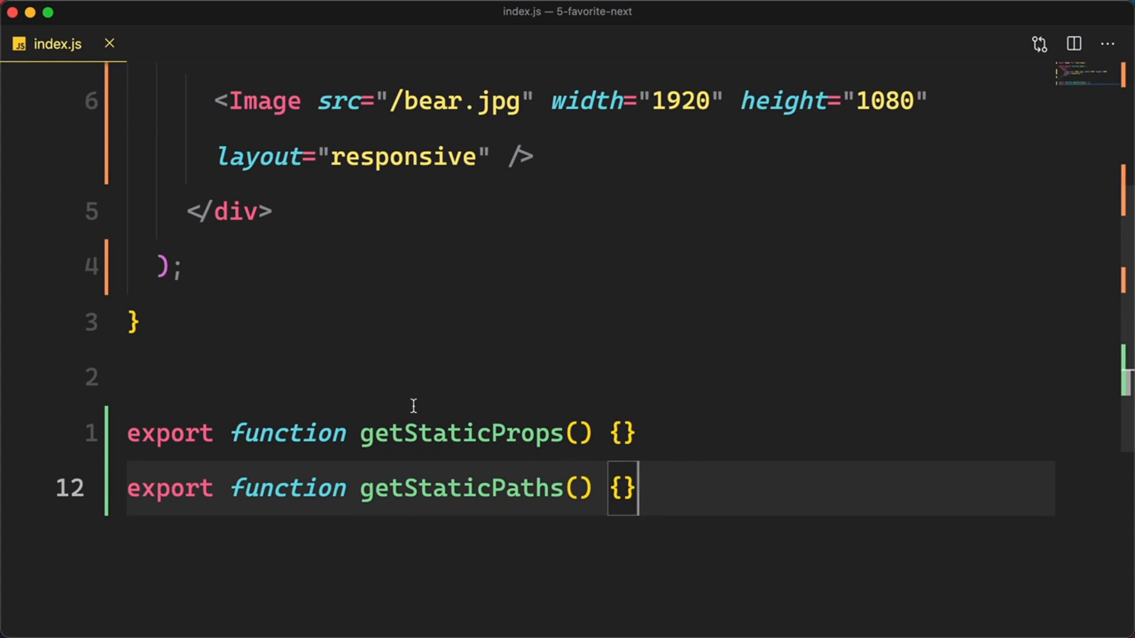
mouse_move(702, 508)
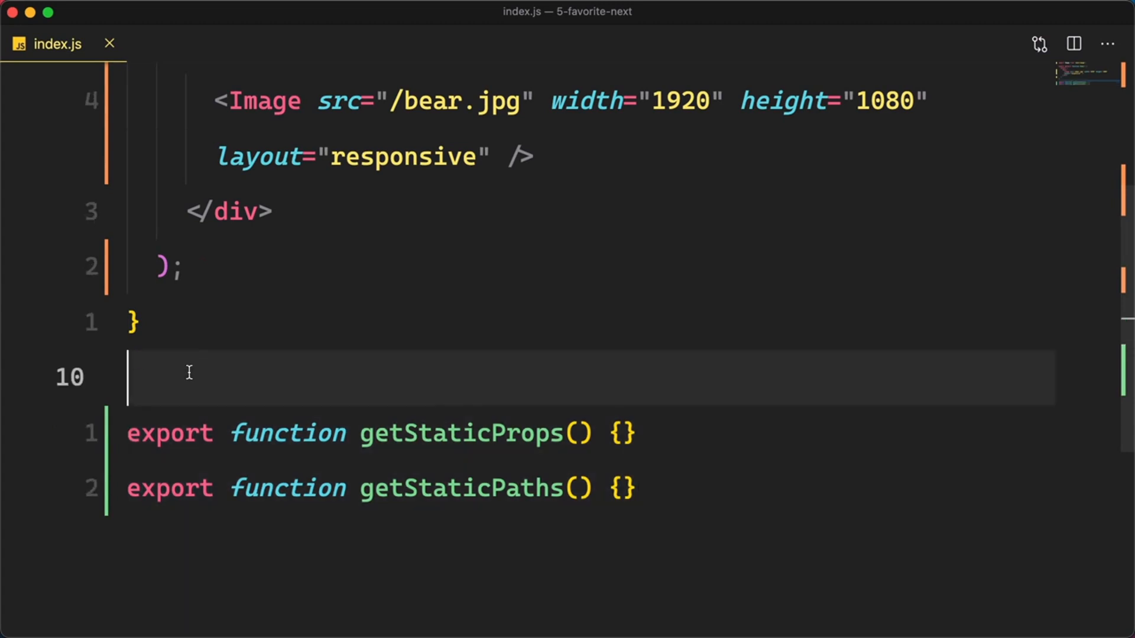
mouse_move(332, 354)
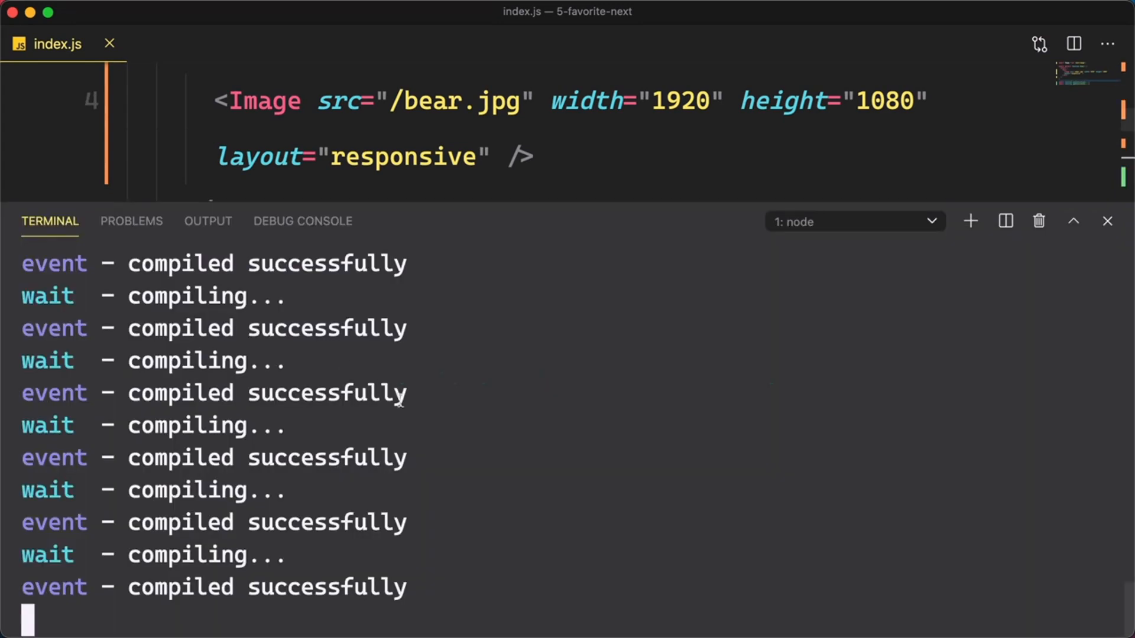
Stop the dev server and move to the end of the start script in package.json.
key(ctrl+c)
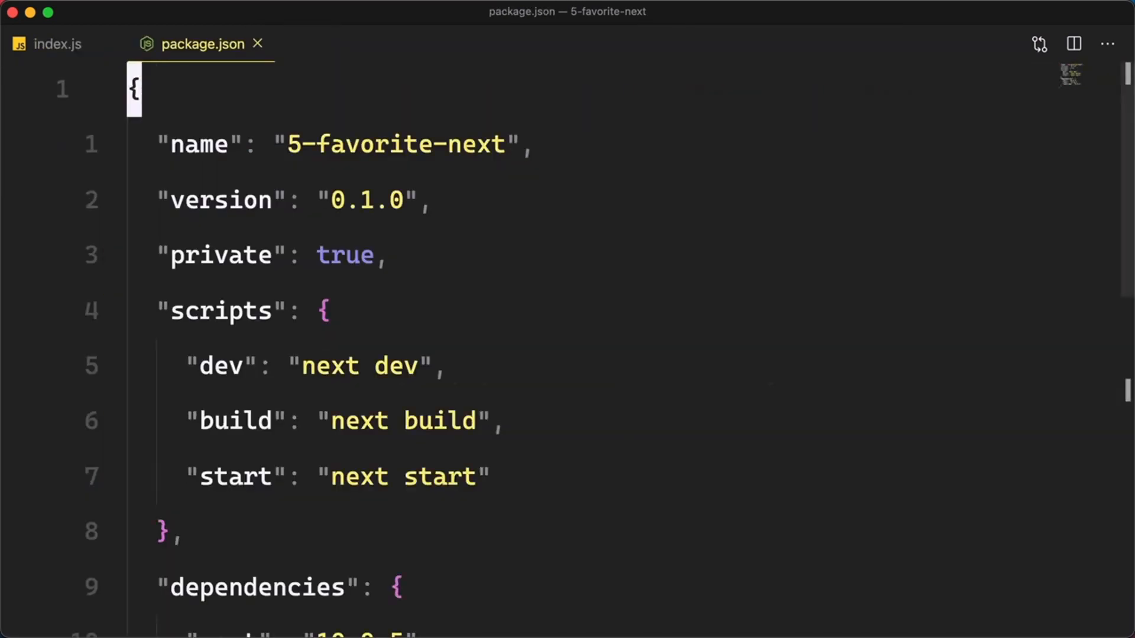
scroll(down, 3)
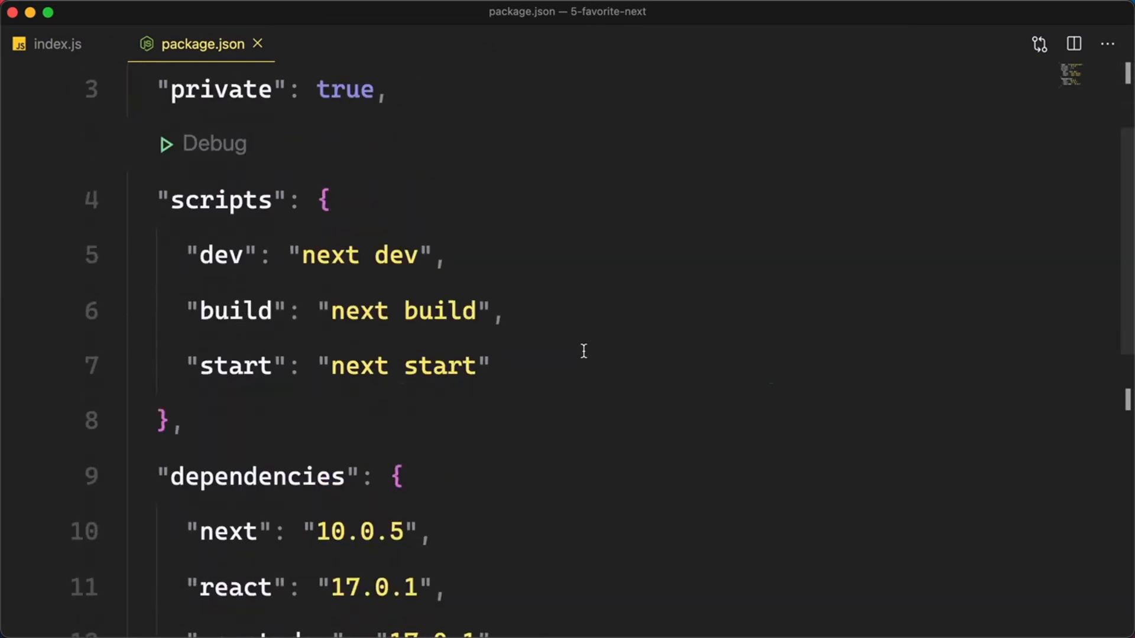
click(481, 365)
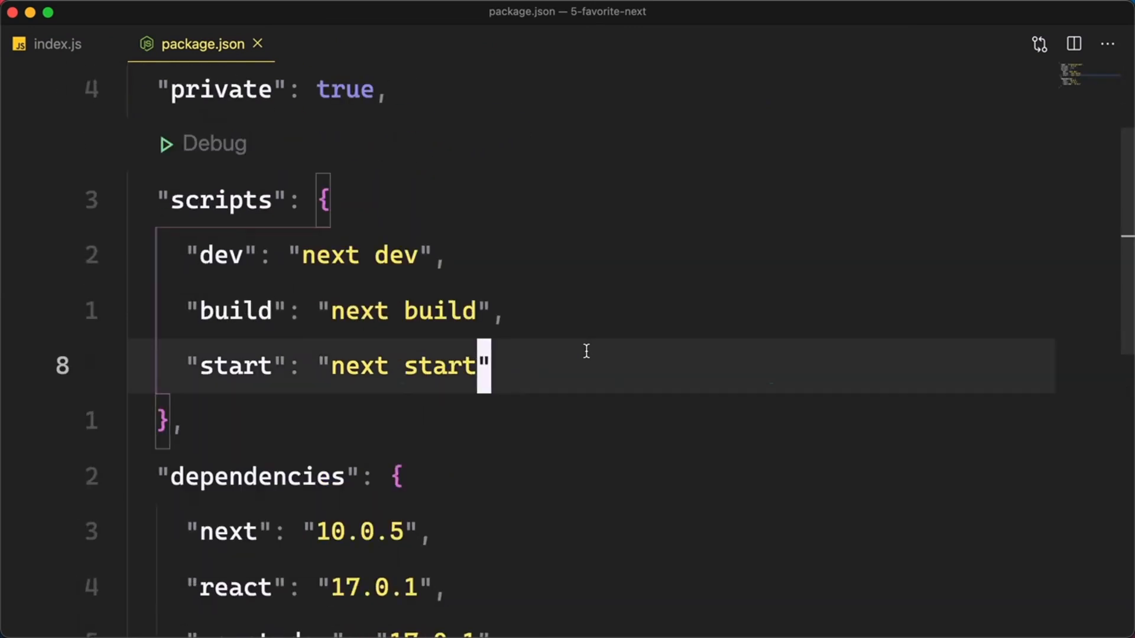
Add an "export" script running "next build && next export" and save package.json.
text("expor)
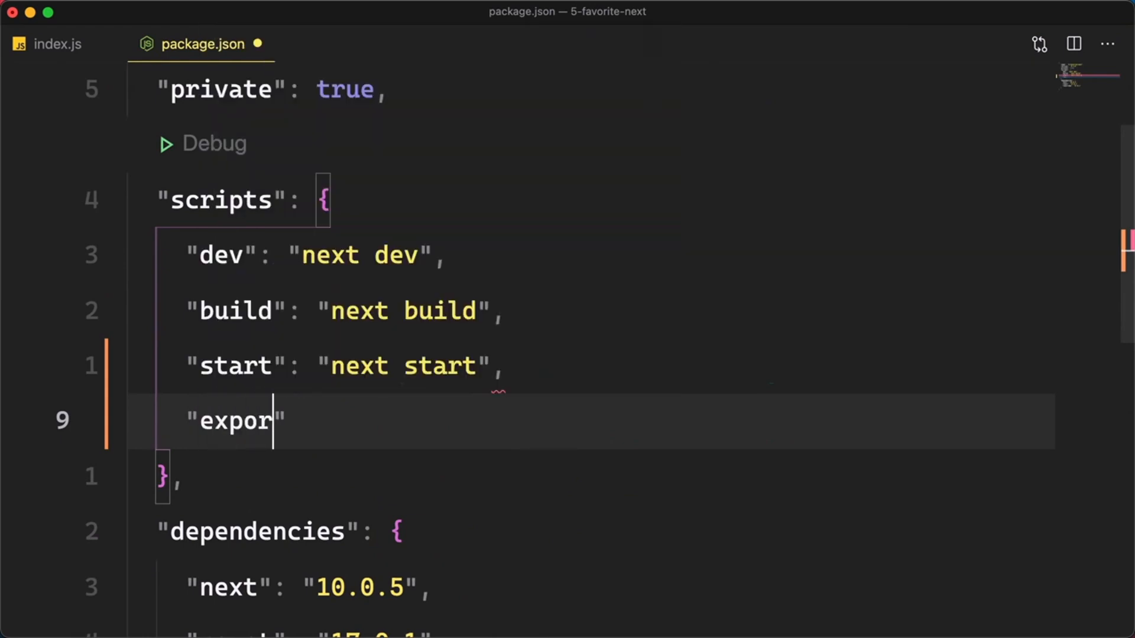
text(t": "next build &)
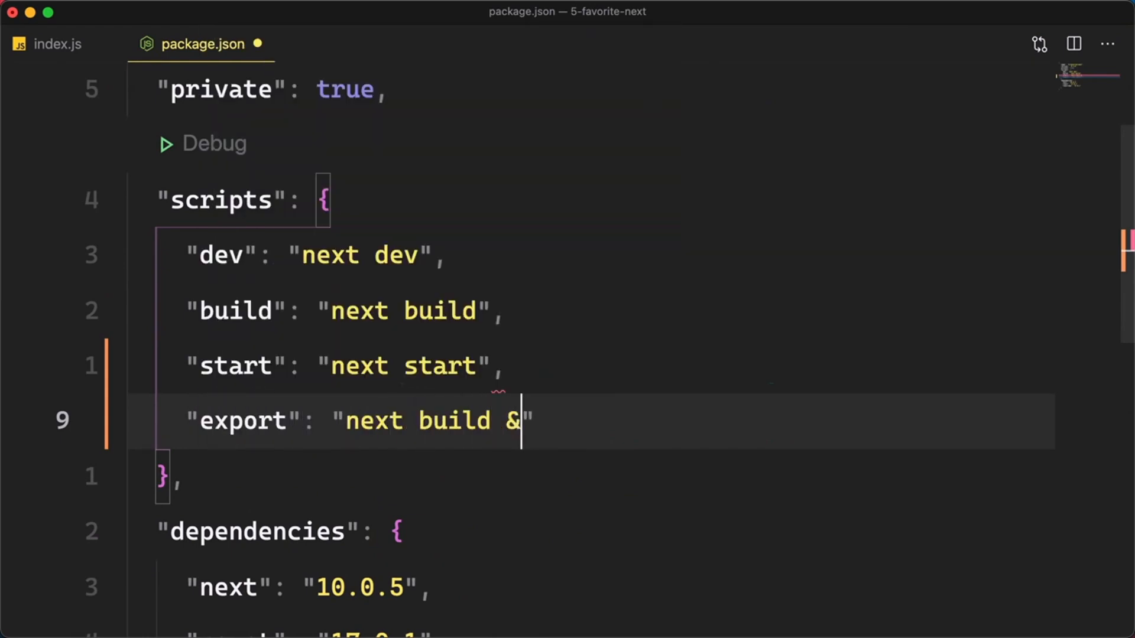
text(&)
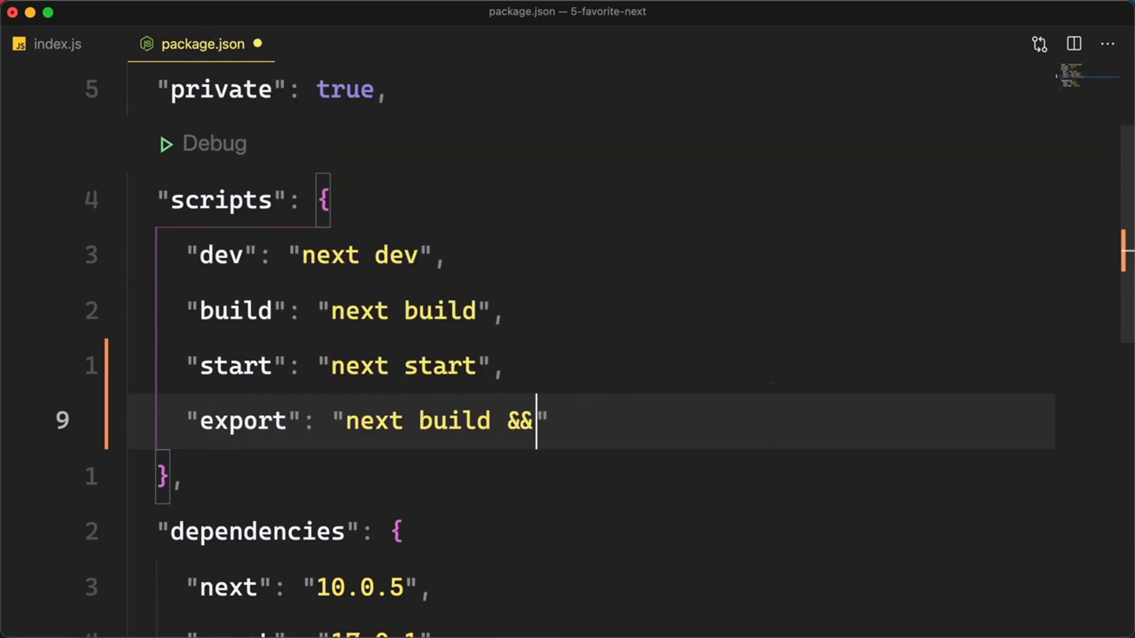
text(next export)
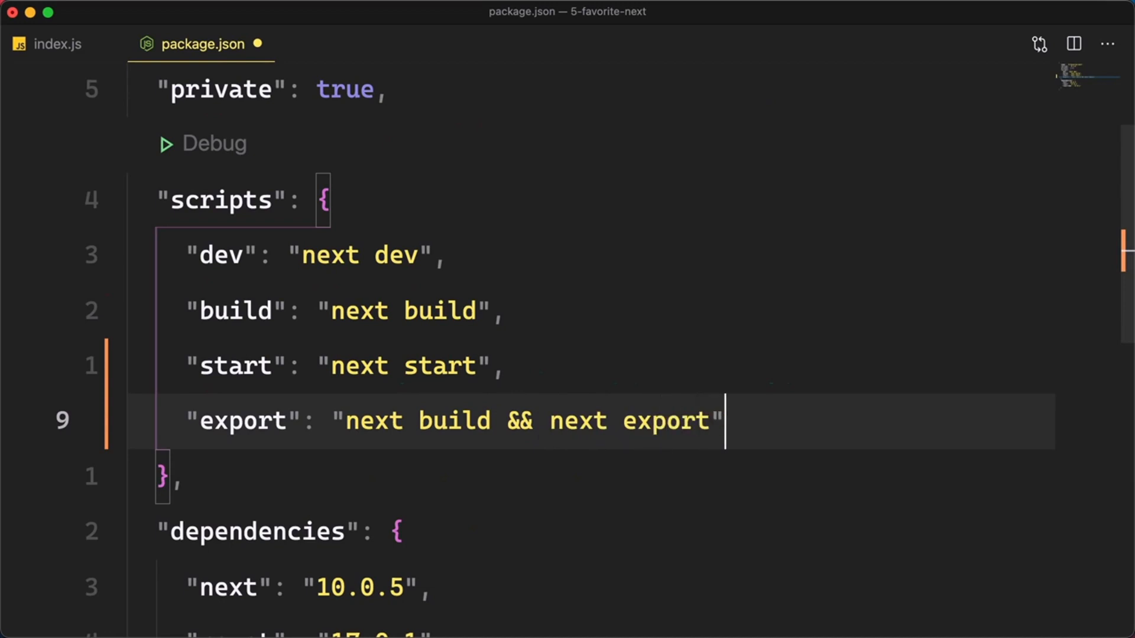
key(cmd+s)
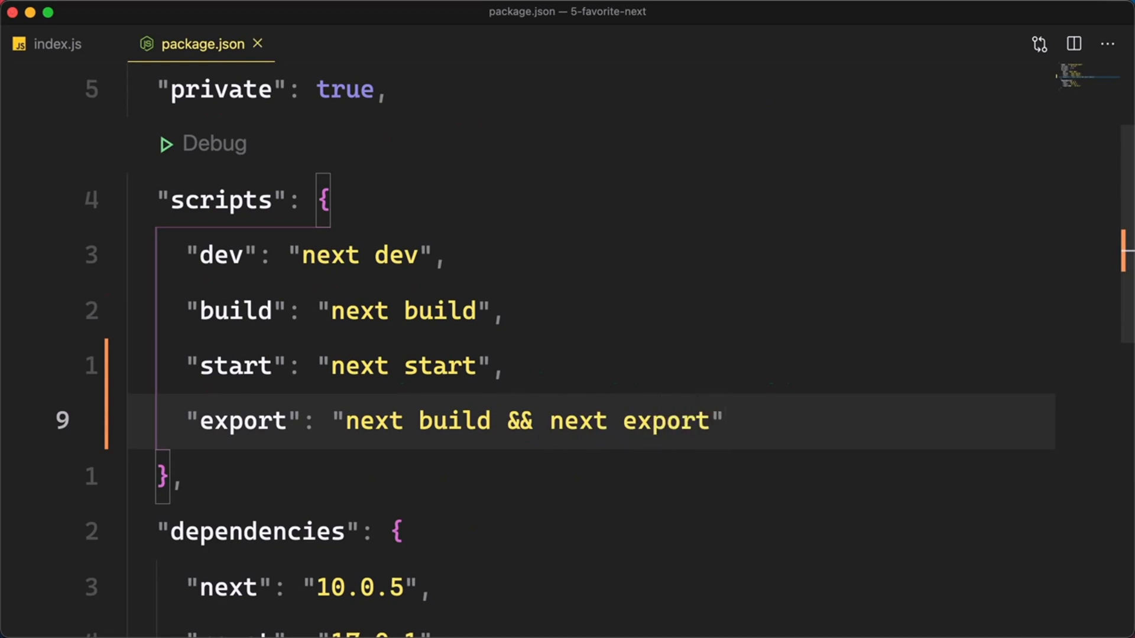
mouse_move(587, 351)
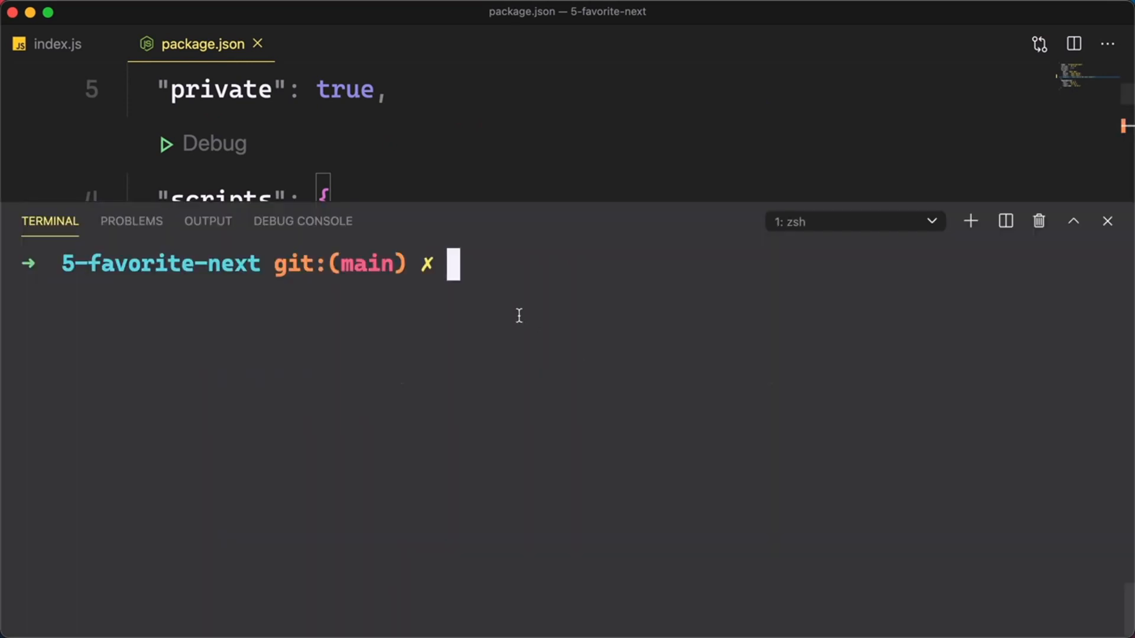
Run the export from the terminal, see the getStaticPaths error, and return to index.js.
text(npm run b)
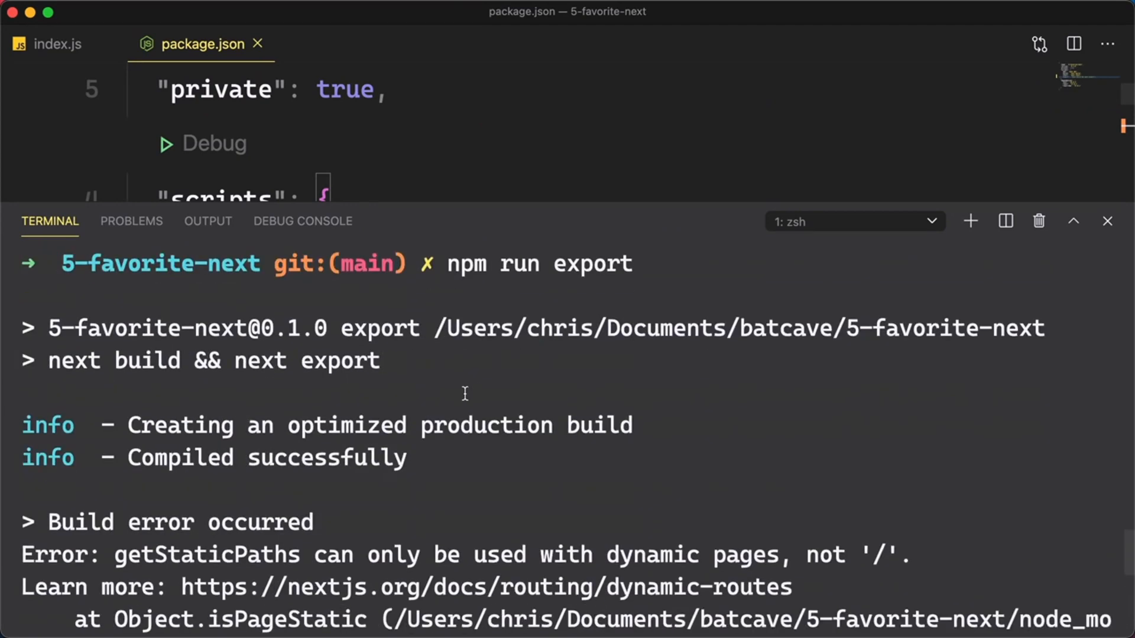
mouse_move(401, 330)
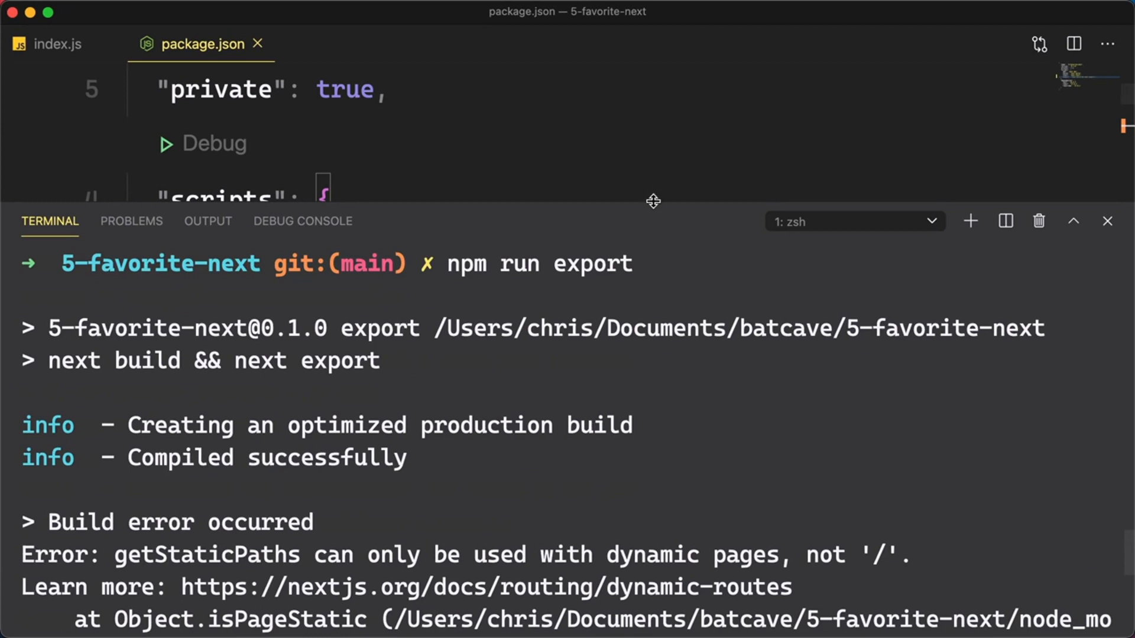
click(49, 43)
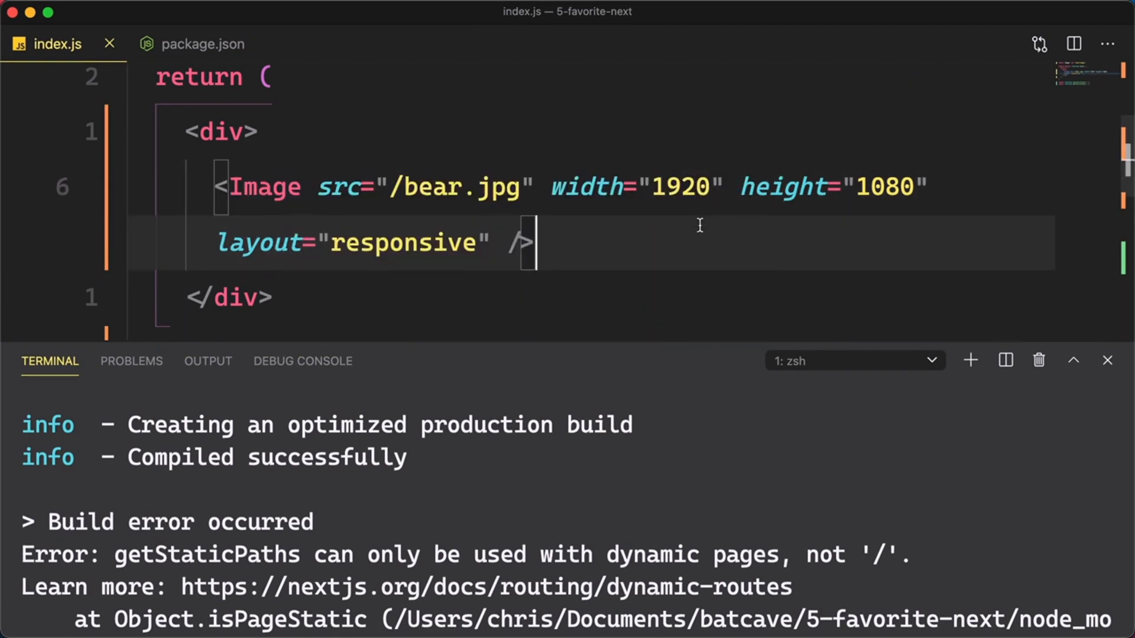
mouse_move(341, 189)
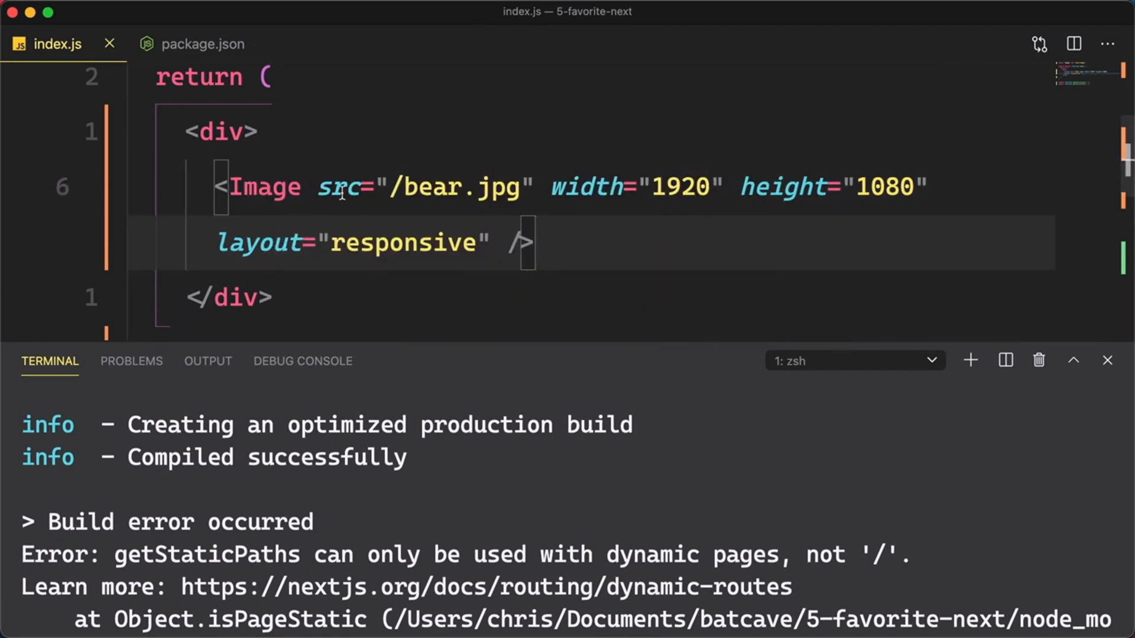
Select the Image component name in index.js to rename it to a plain img.
double_click(265, 187)
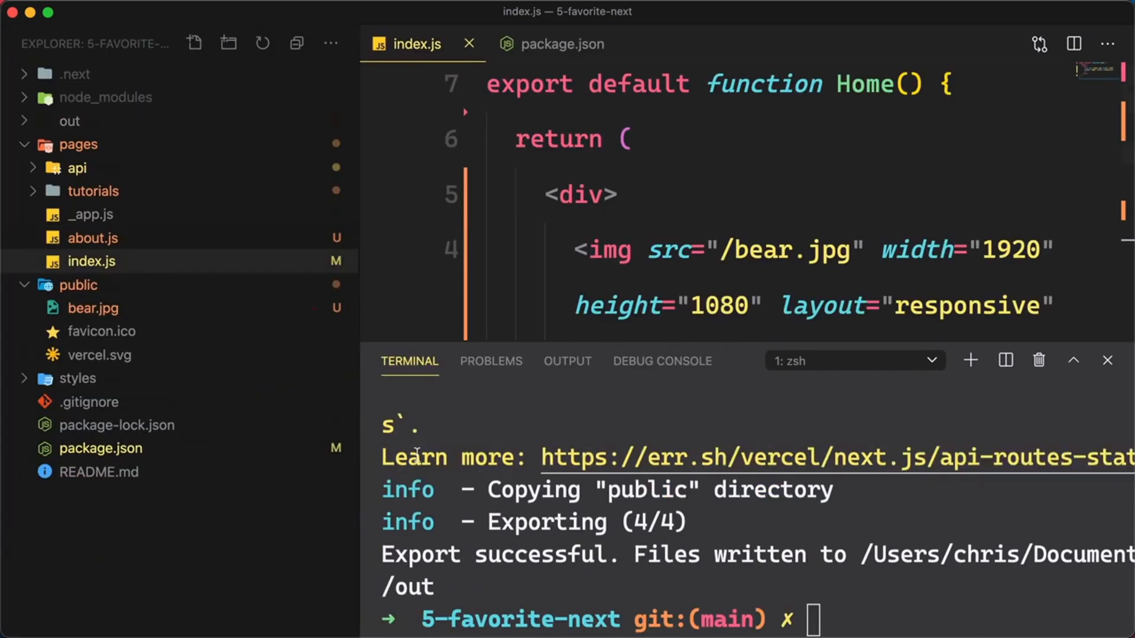
Collapse the project folders and expand out to list index.html, about.html, 404.html, bear.jpg and tutorials.
click(78, 144)
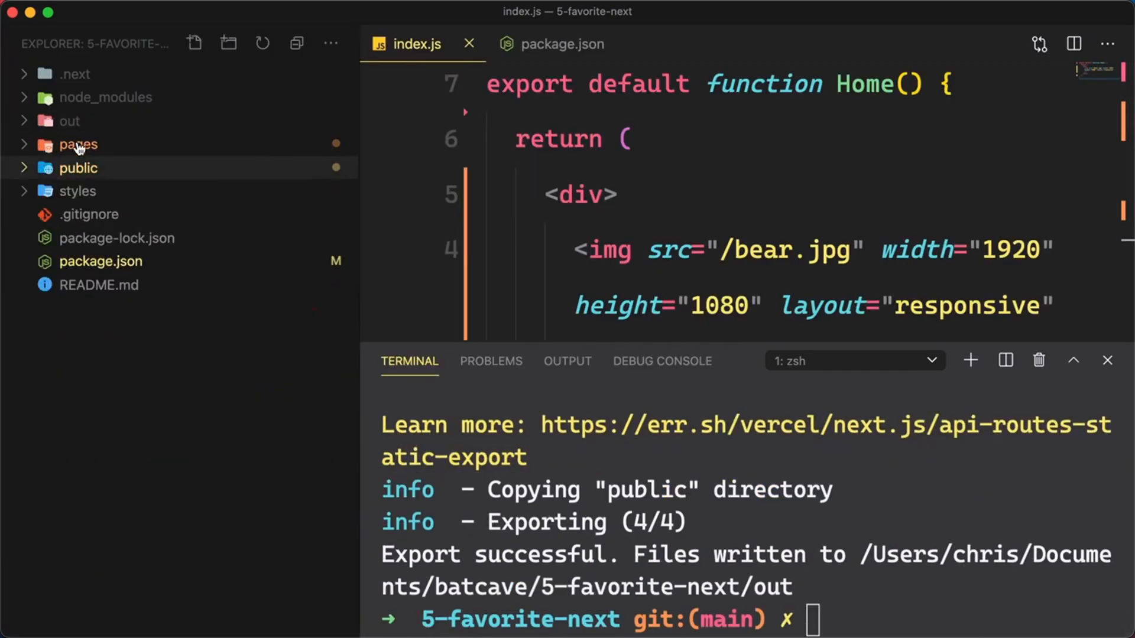
click(68, 121)
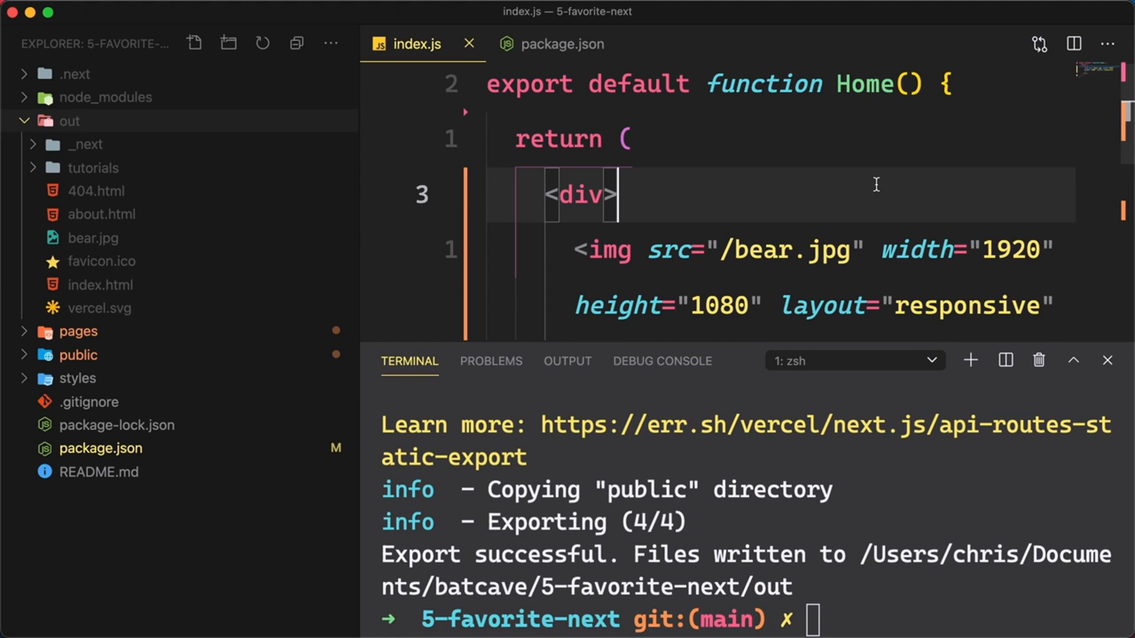
mouse_move(920, 156)
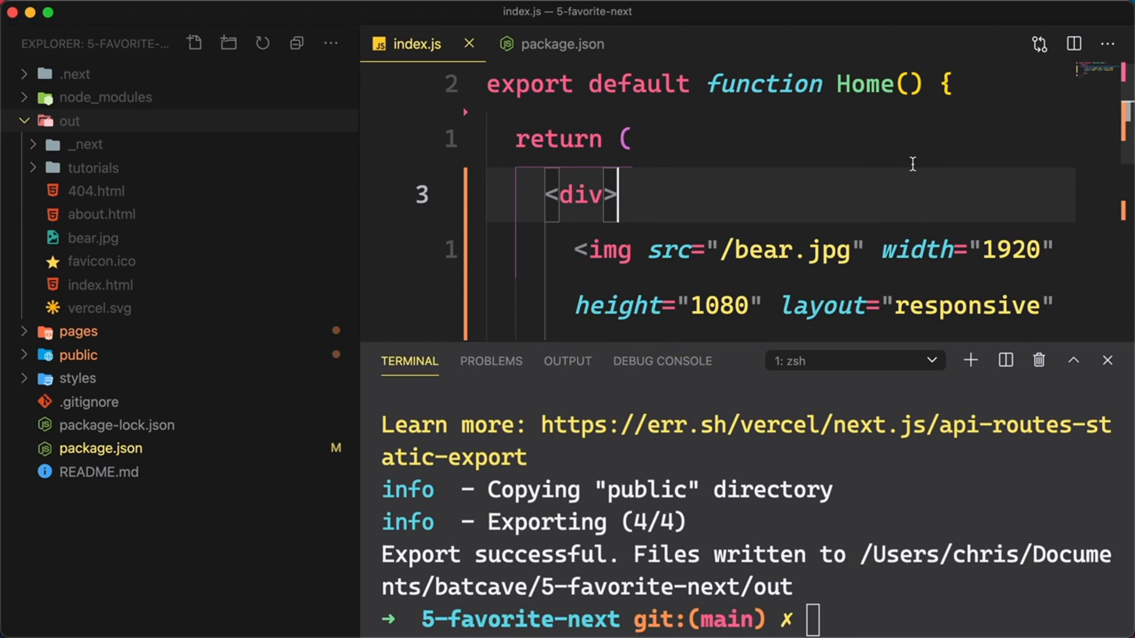
mouse_move(903, 178)
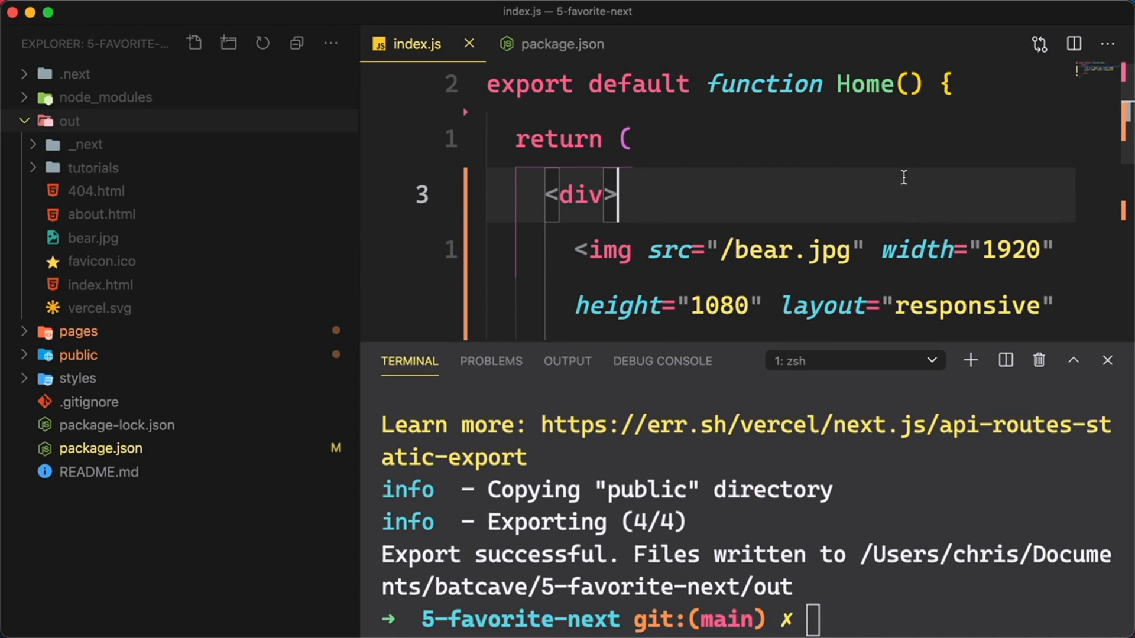
mouse_move(902, 177)
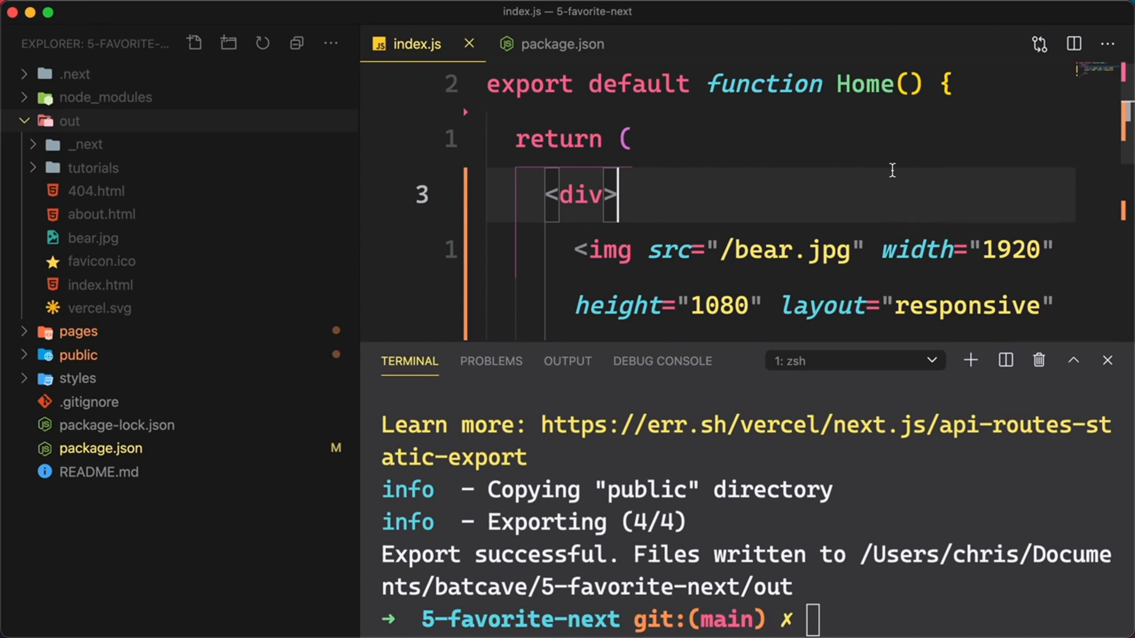